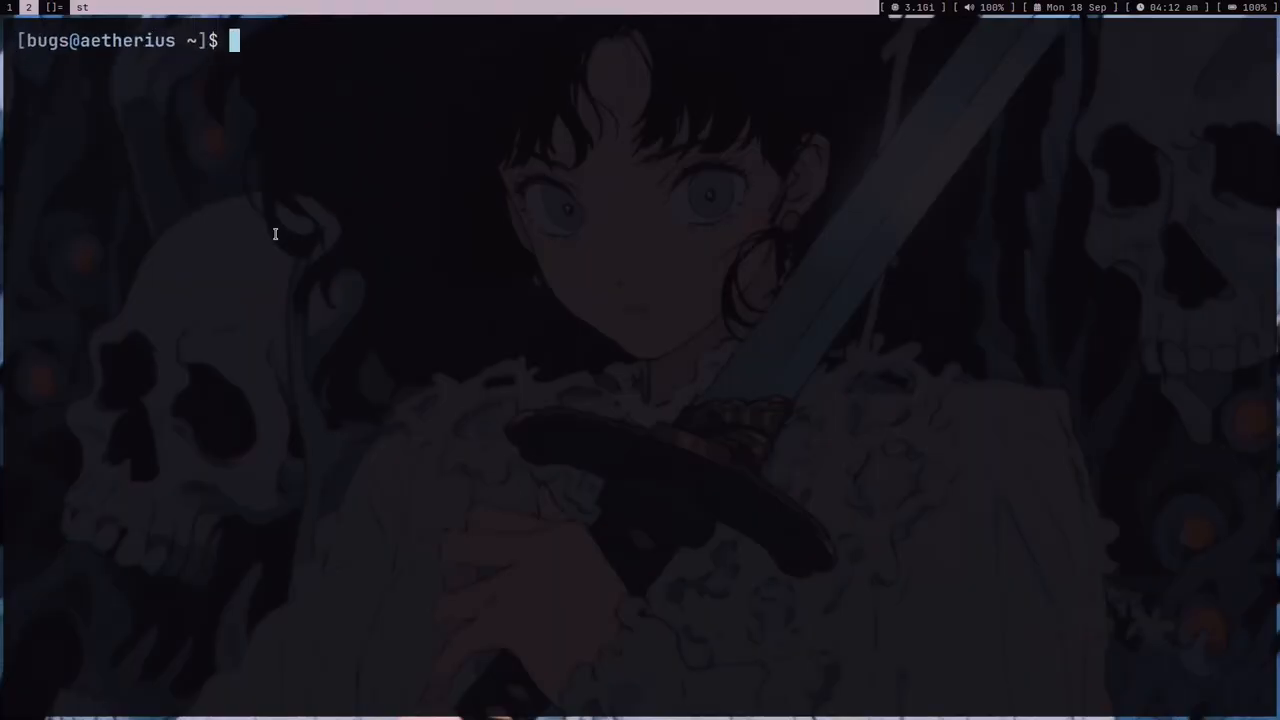
Create and enter the yt folder, then copy a wallpaper from ~/pix/wall into it
{"action": "type", "text": "mkdir yt"}
{"action": "type", "text": "ls"}
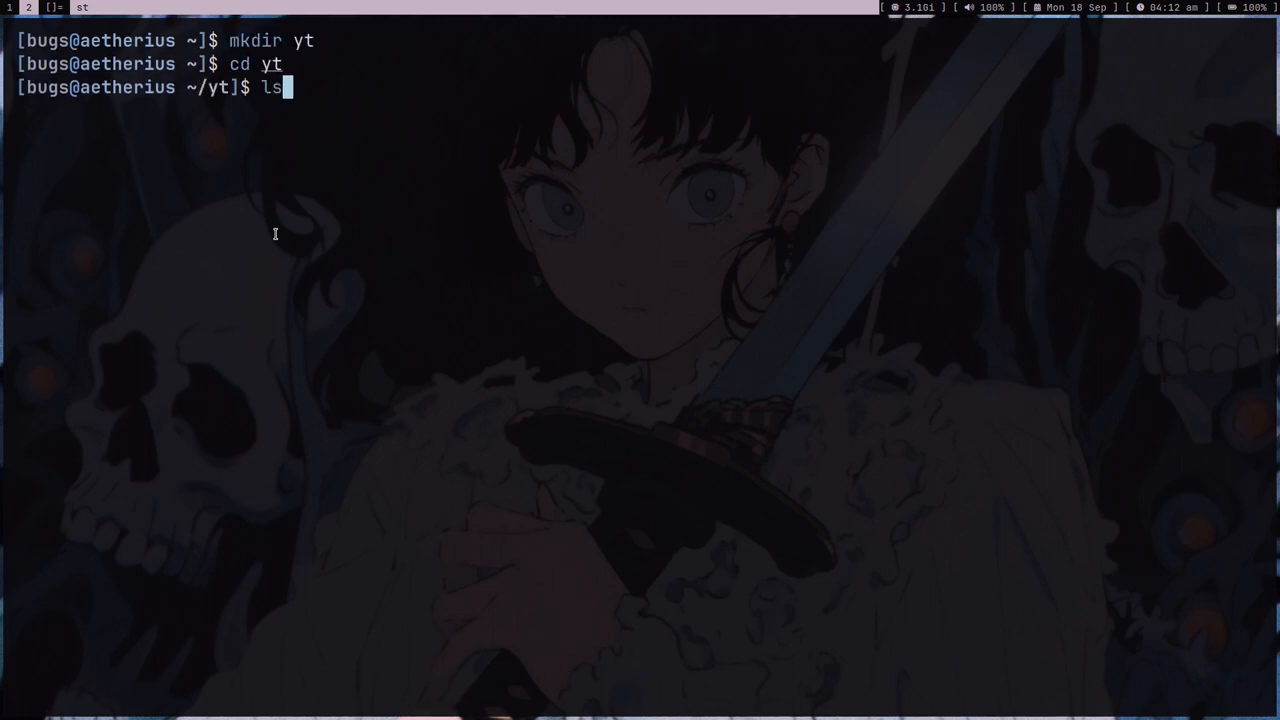
{"action": "key", "text": "Return"}
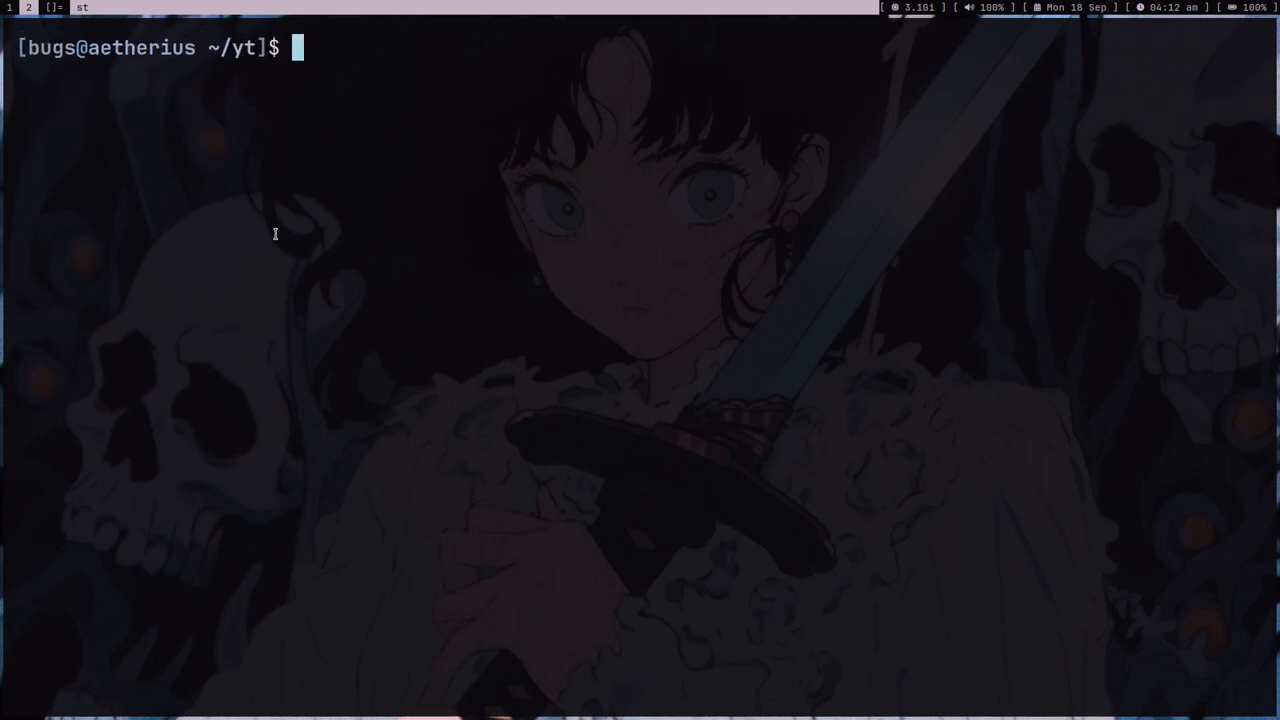
{"action": "type", "text": "cp"}
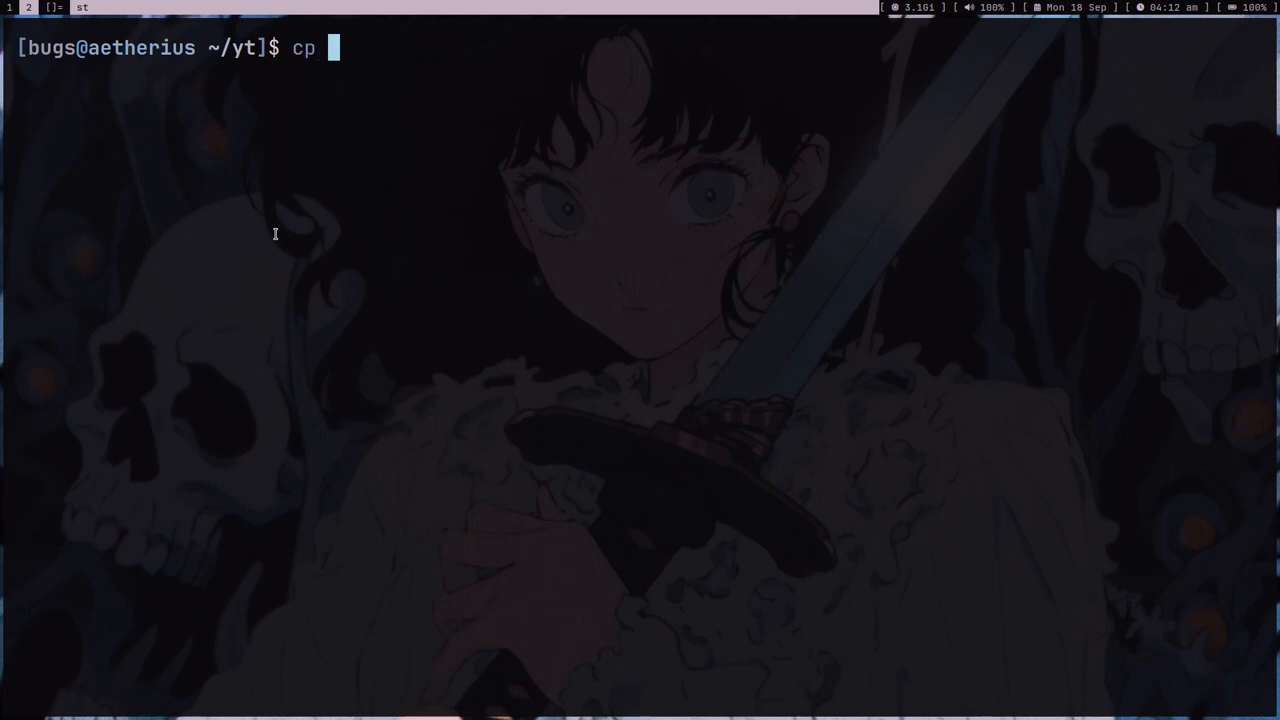
{"action": "type", "text": "~/pix/wall/"}
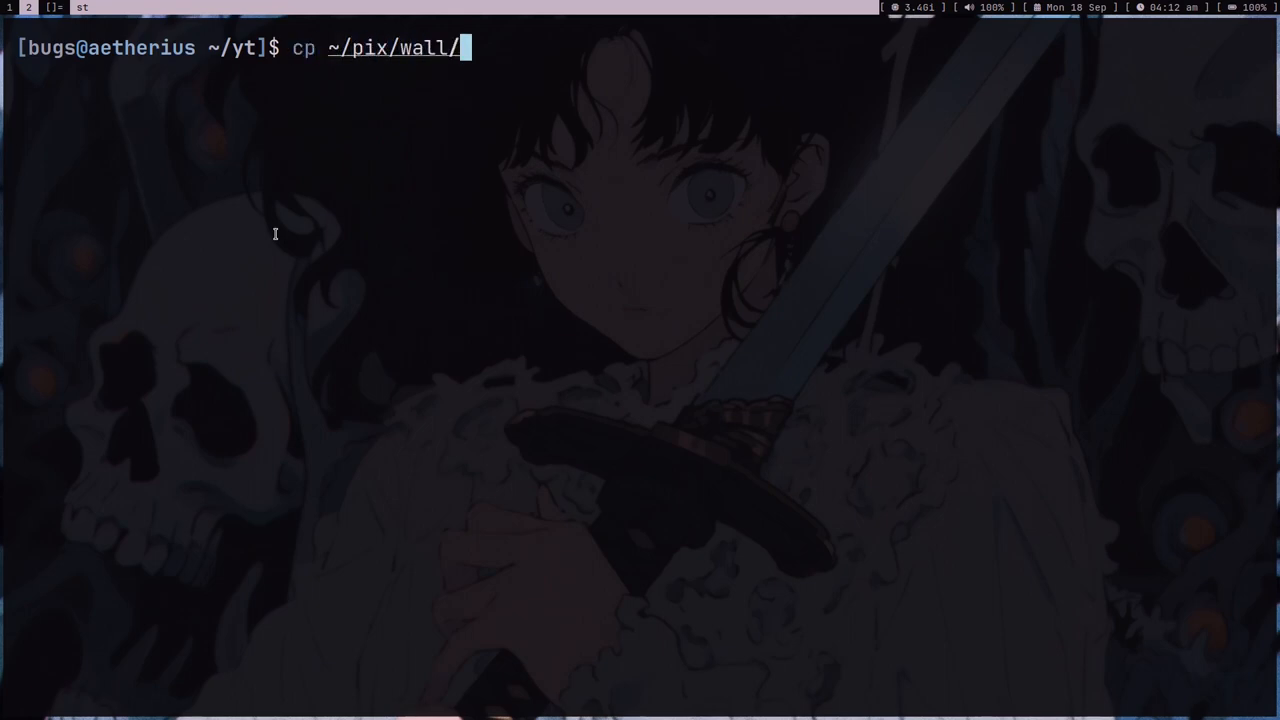
{"action": "type", "text": "2atuqo.png"}
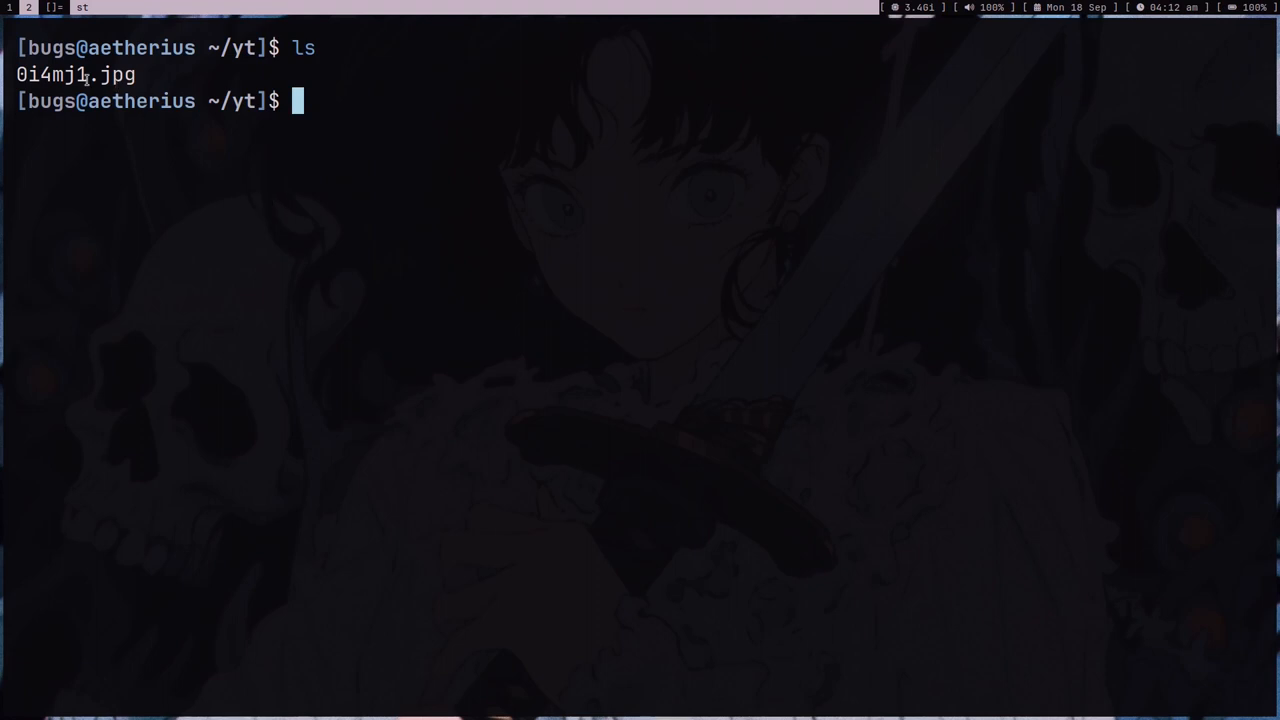
{"action": "type", "text": "curl"}
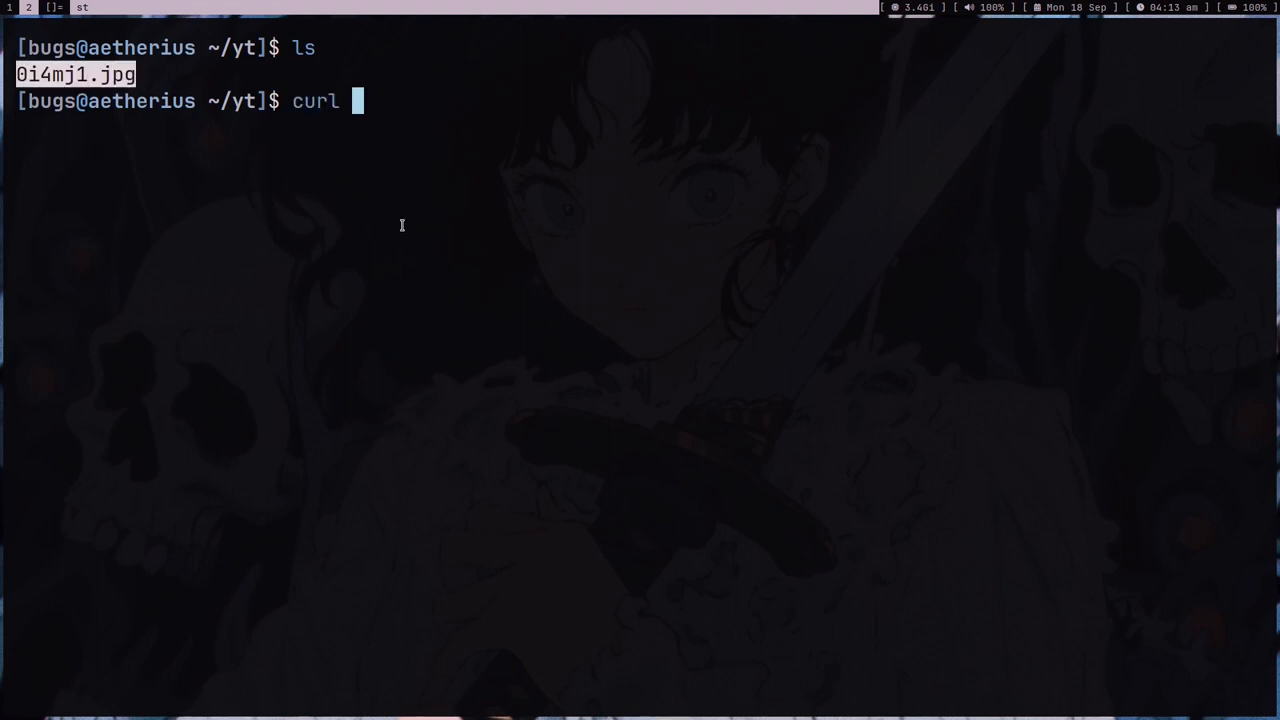
{"action": "type", "text": "-F\"file=@0i4mj1.jpg"}
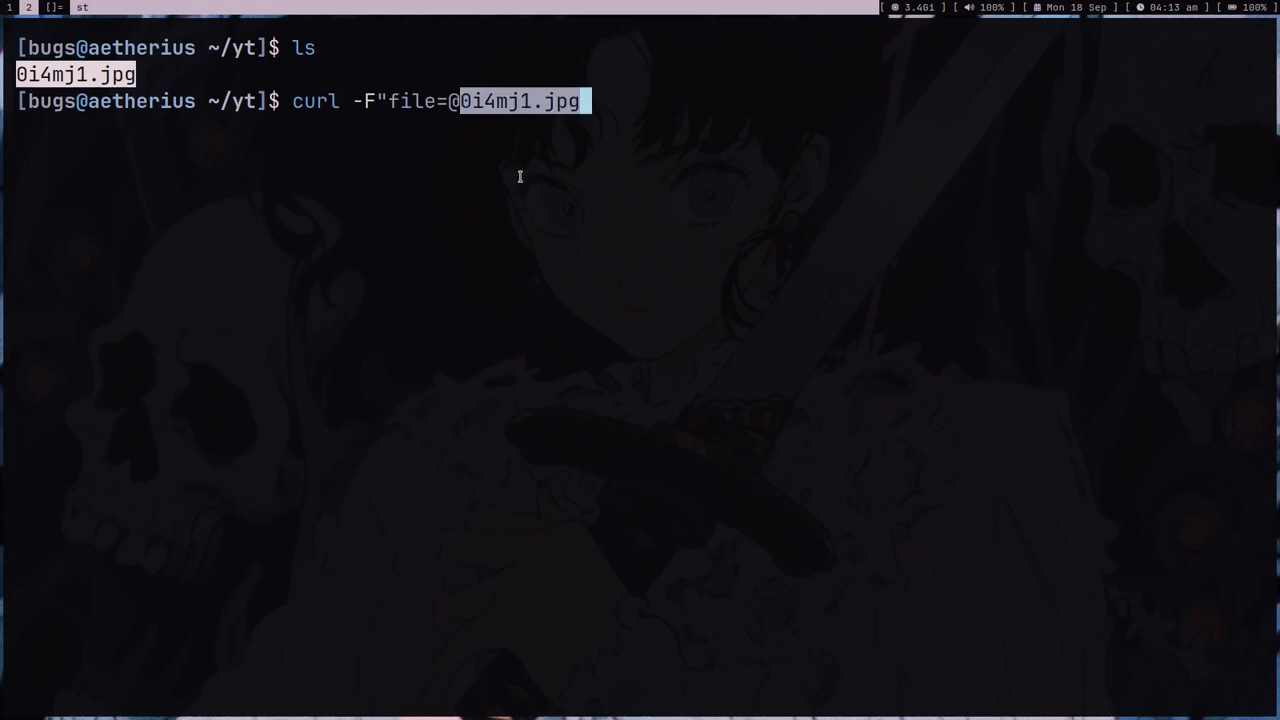
{"action": "type", "text": "\" 0x0.st"}
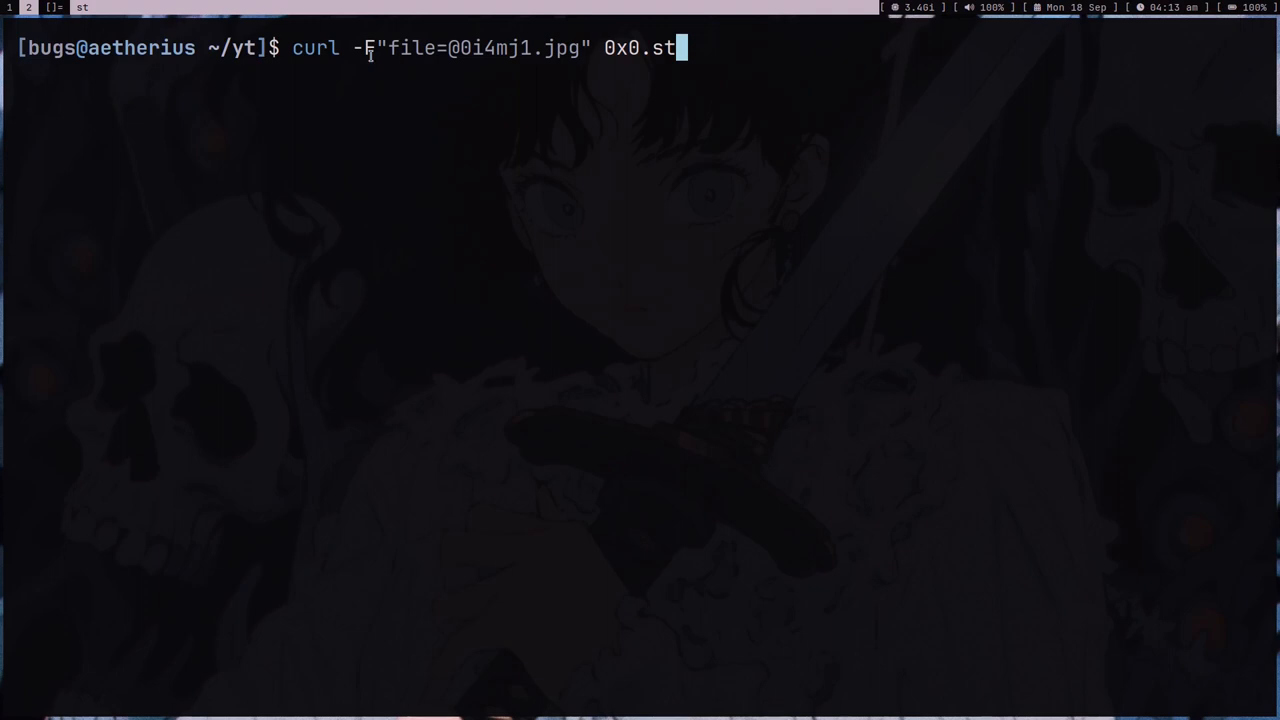
{"action": "mouse_move", "coordinate": [408, 100]}
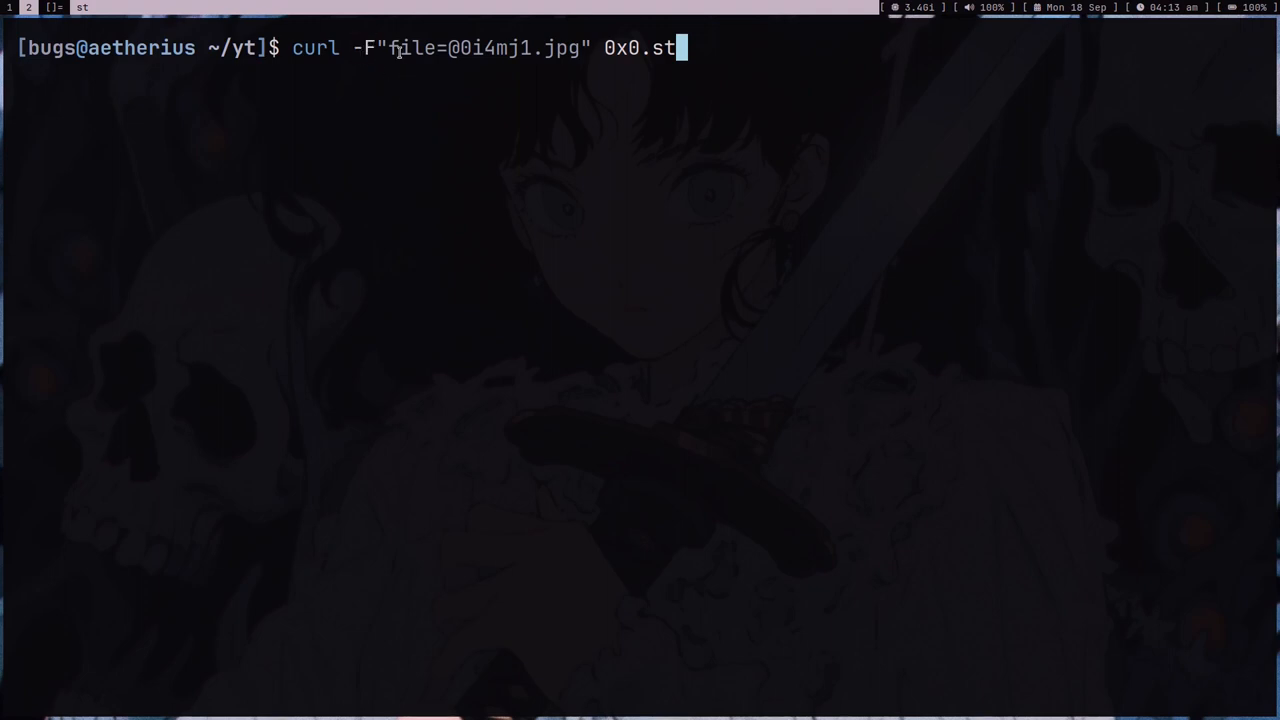
{"action": "double_click", "coordinate": [410, 48]}
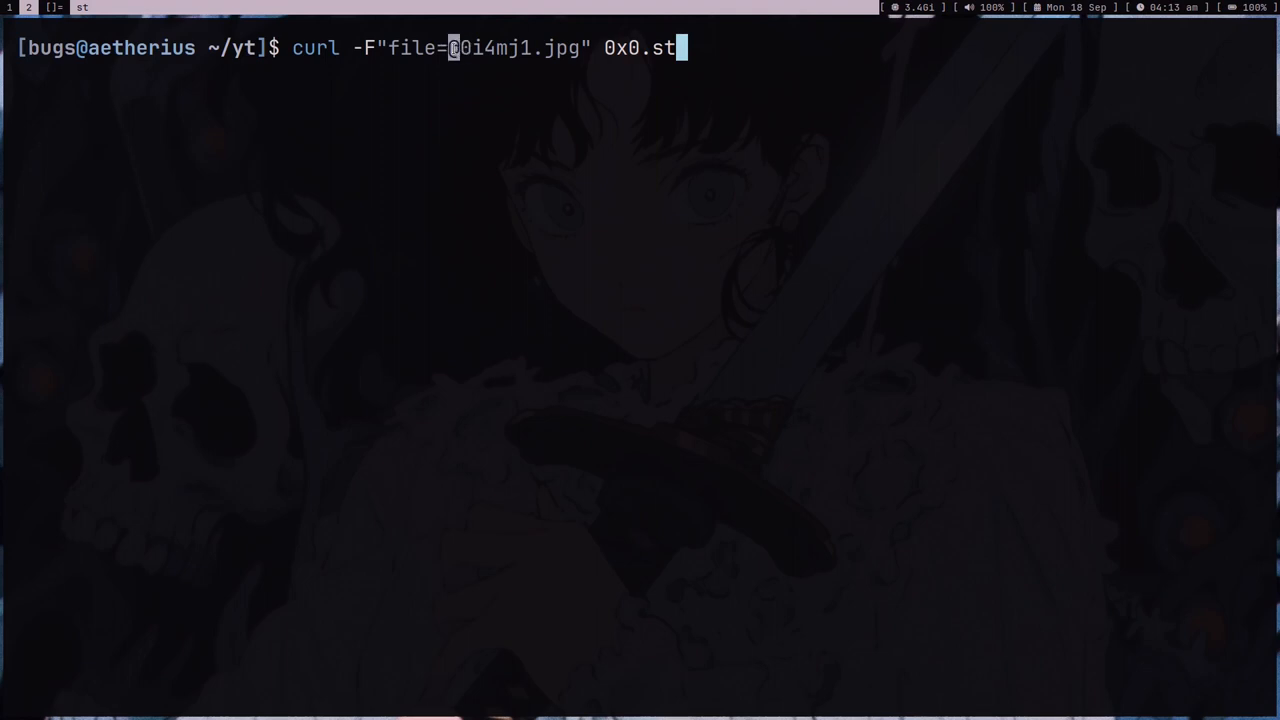
{"action": "mouse_move", "coordinate": [680, 116]}
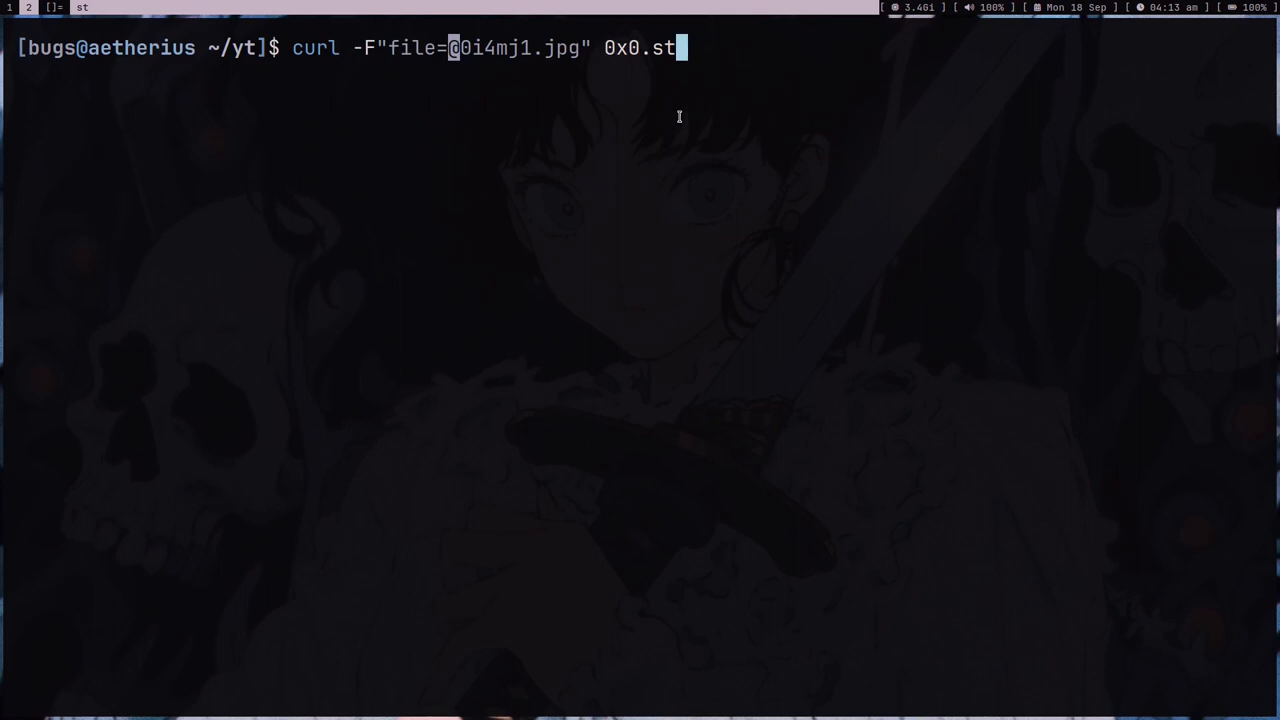
{"action": "mouse_move", "coordinate": [678, 98]}
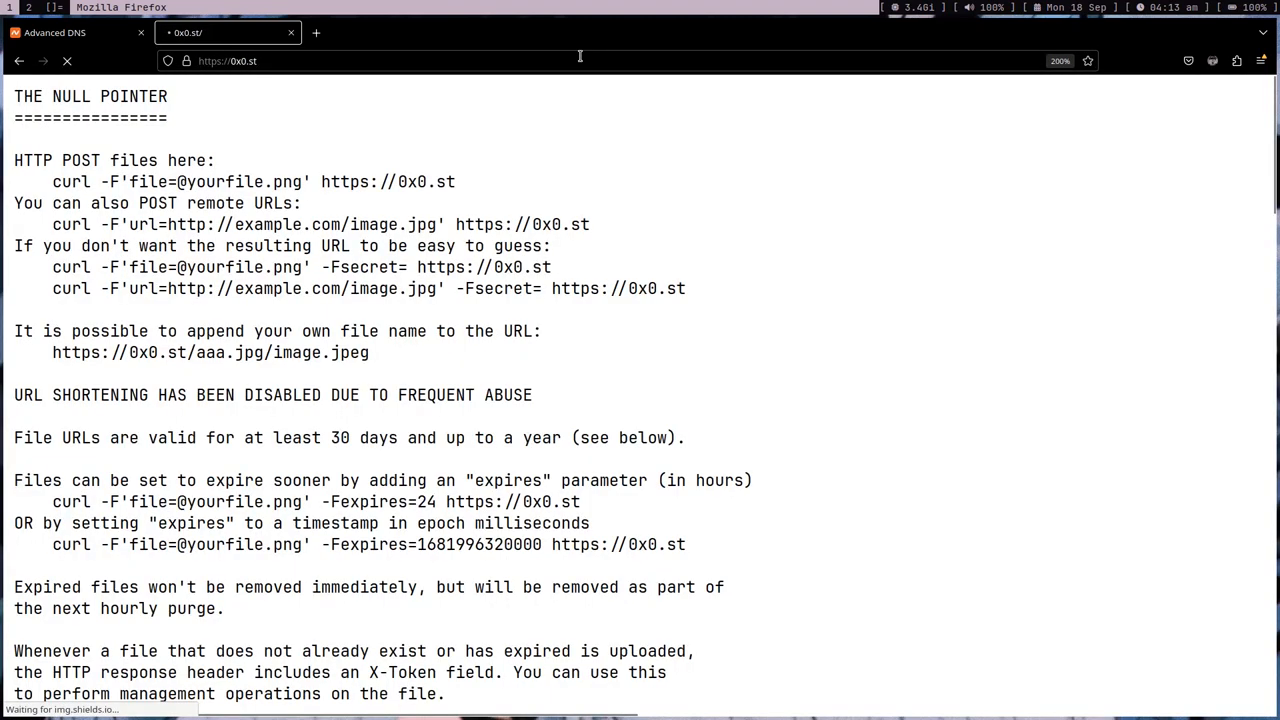
Scroll through the 0x0.st usage notes in Firefox and back up
{"action": "scroll", "scroll_direction": "down", "scroll_amount": 3}
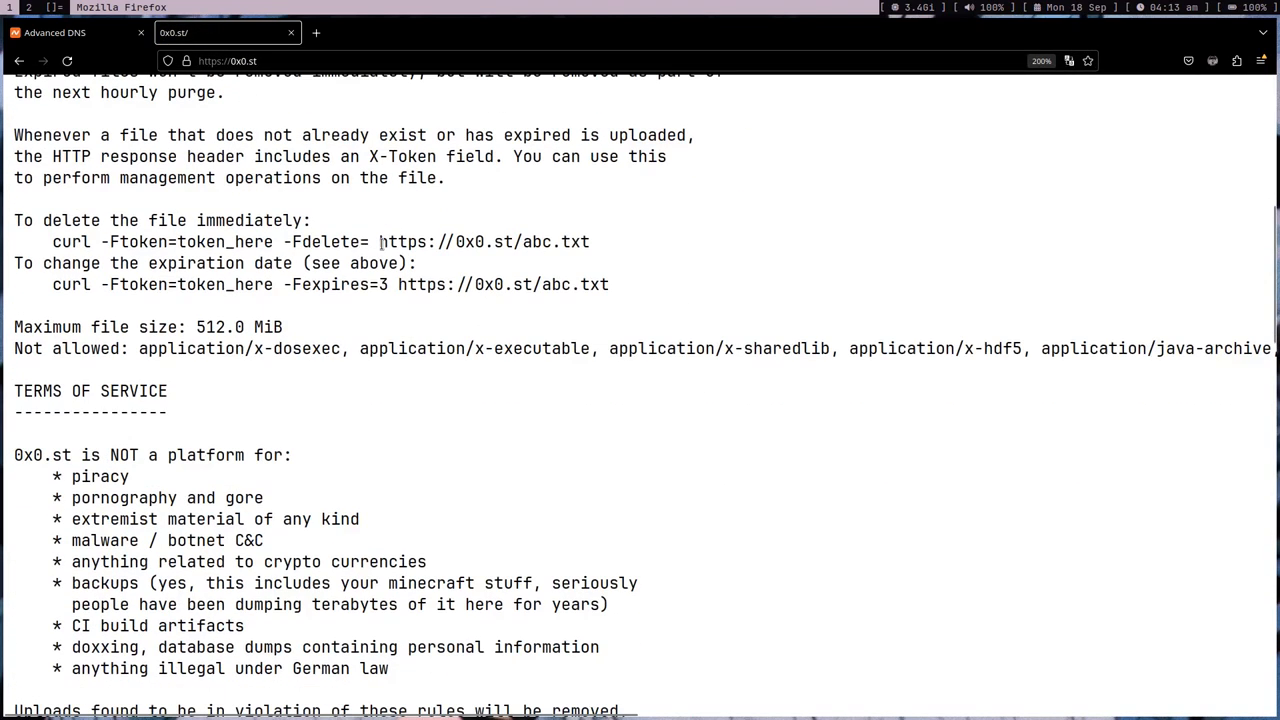
{"action": "scroll", "scroll_direction": "up", "scroll_amount": 3}
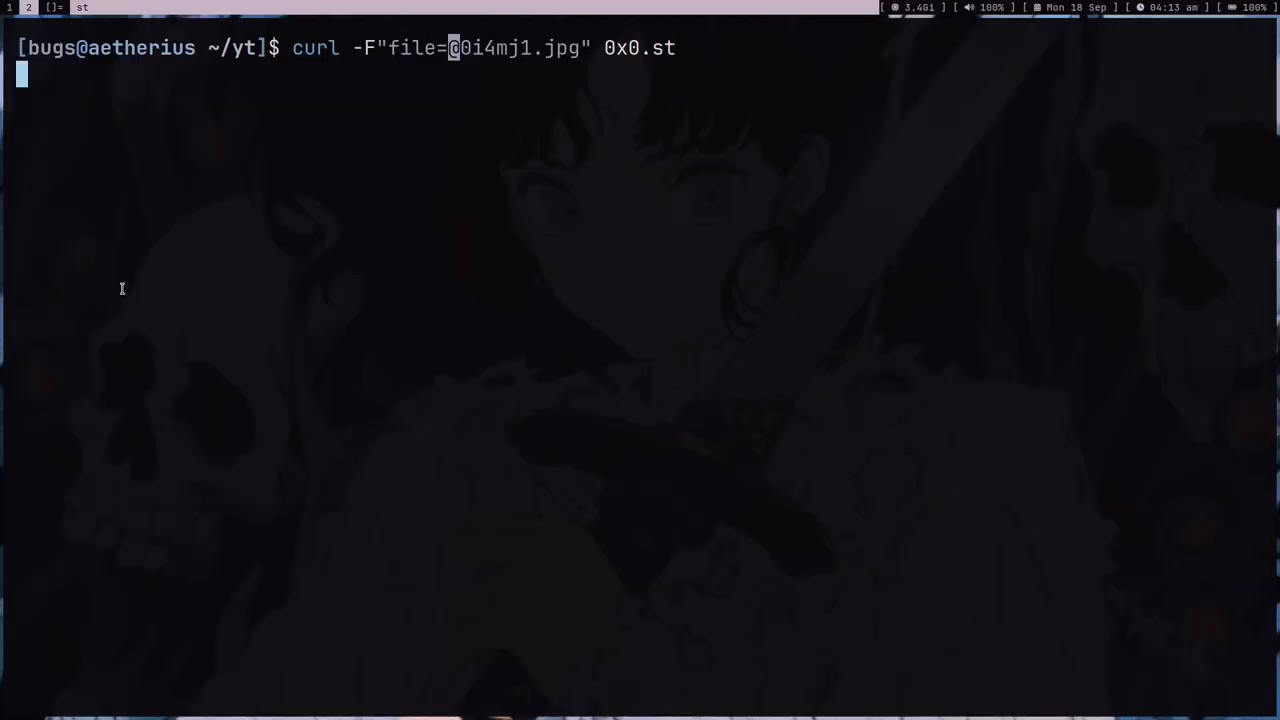
{"action": "key", "text": "Return"}
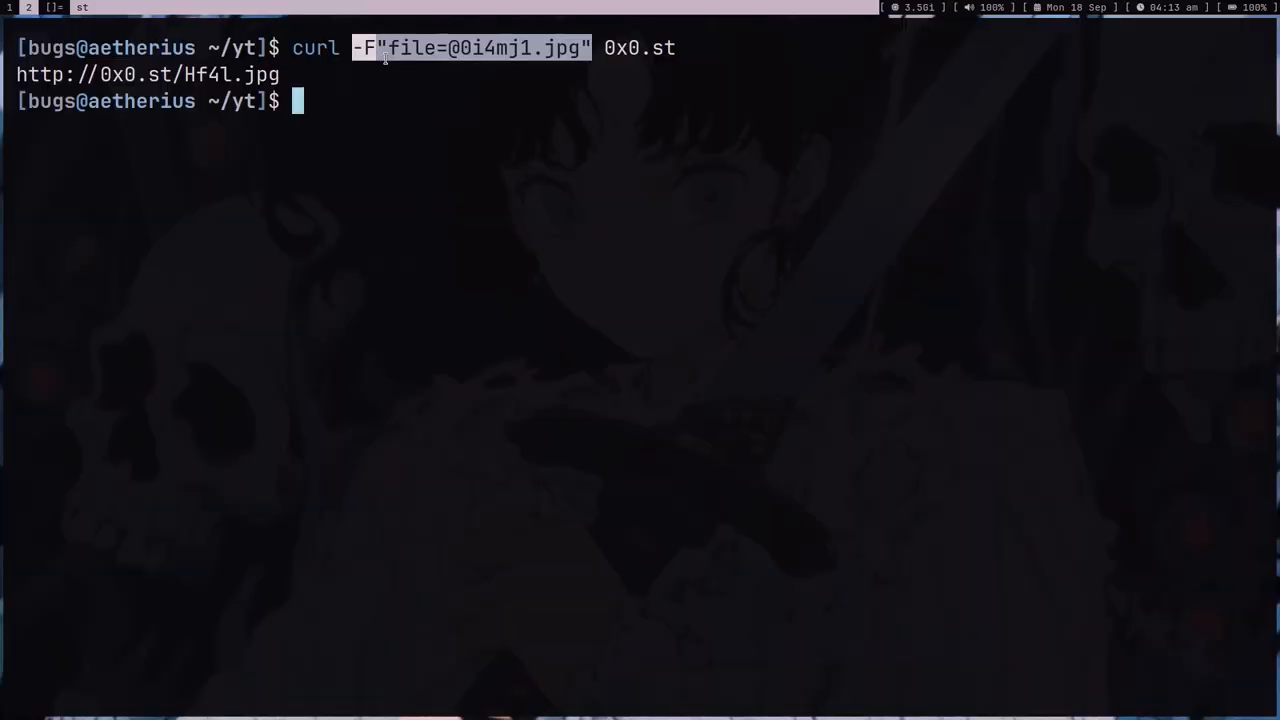
Write ~/.local/bin/upfile in vim with #!/bin/sh and curl -F"file=@$1" 0x0.st
{"action": "type", "text": "vim"}
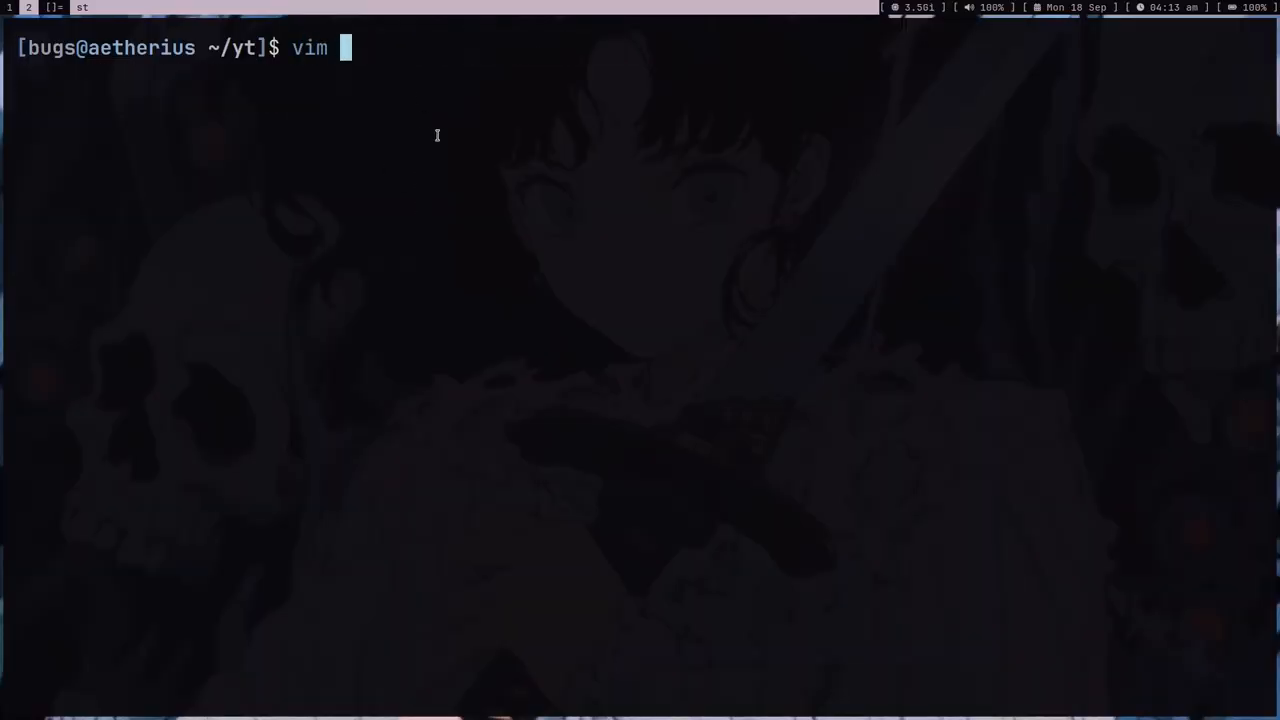
{"action": "type", "text": "~/.local/bin/"}
{"action": "type", "text": "#!/"}
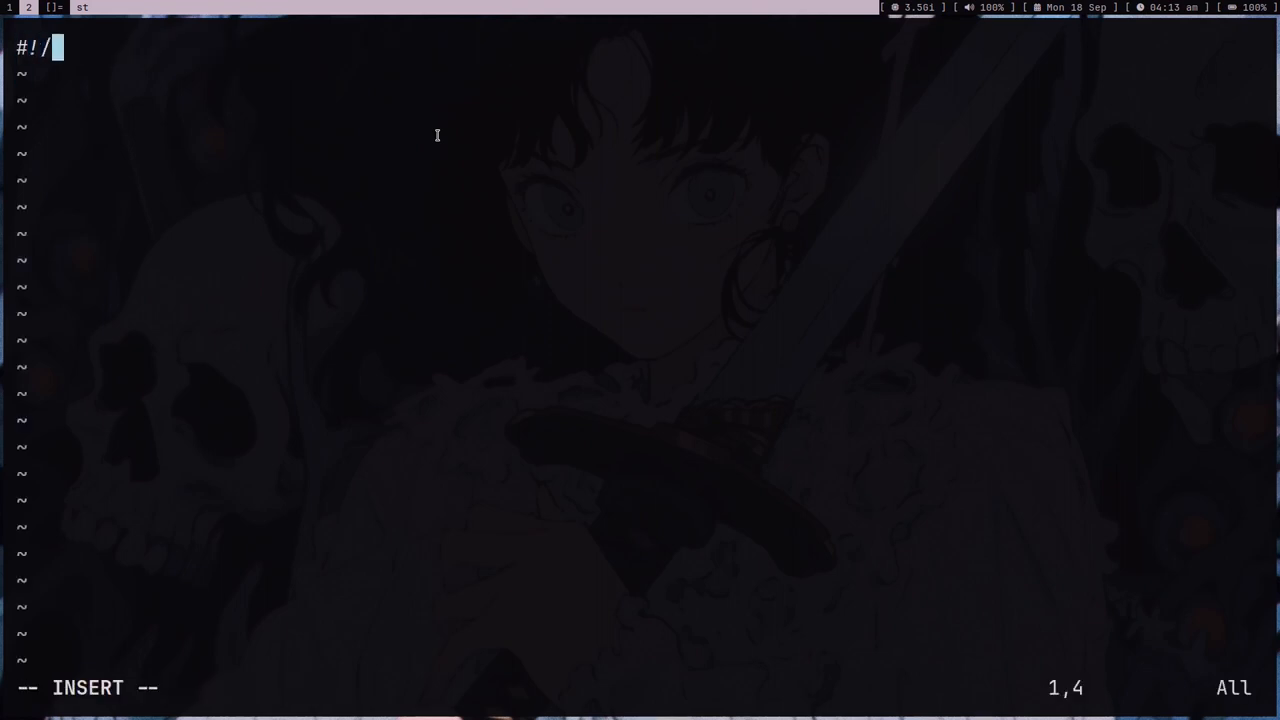
{"action": "type", "text": "bin/sh"}
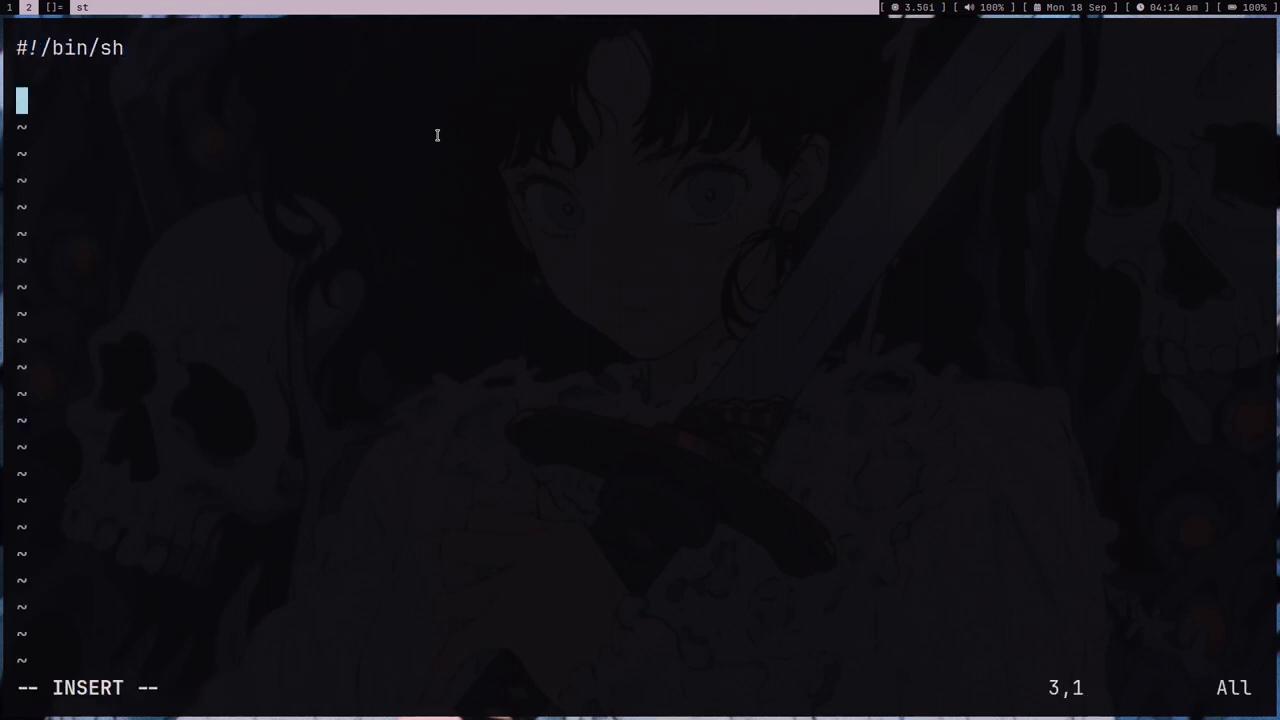
{"action": "type", "text": "curl -F\"file="}
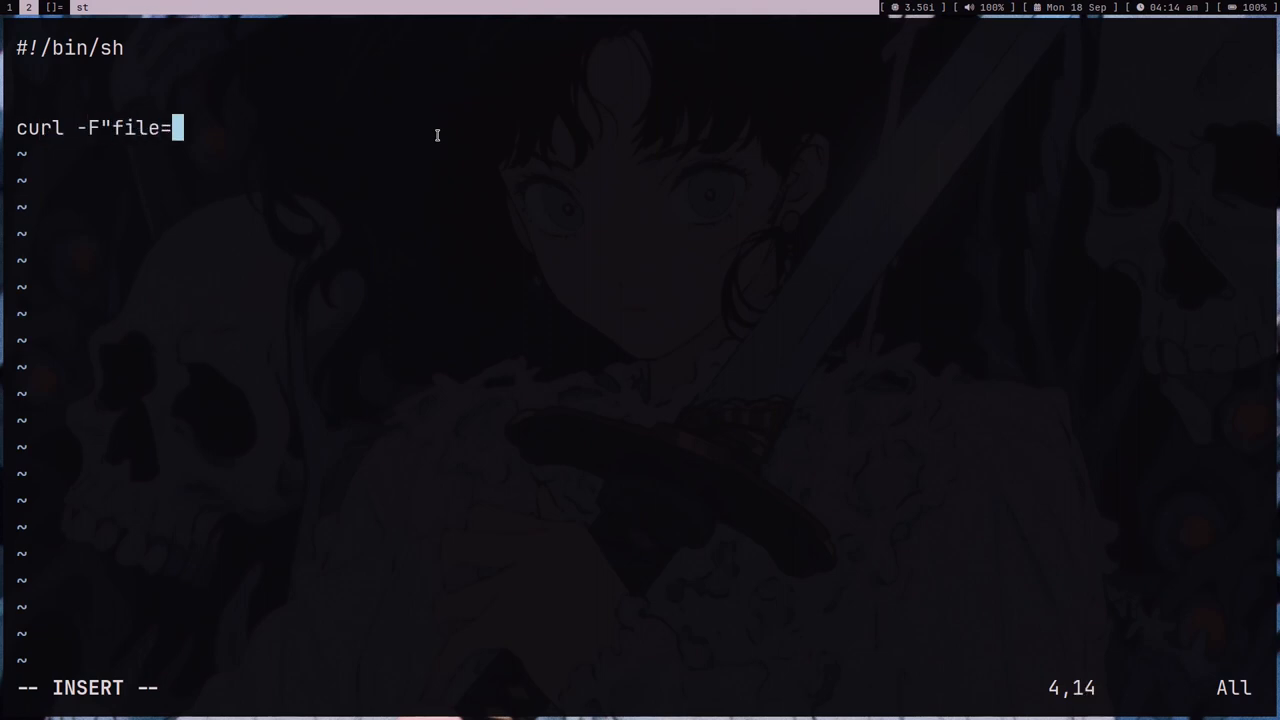
{"action": "type", "text": "@$1"}
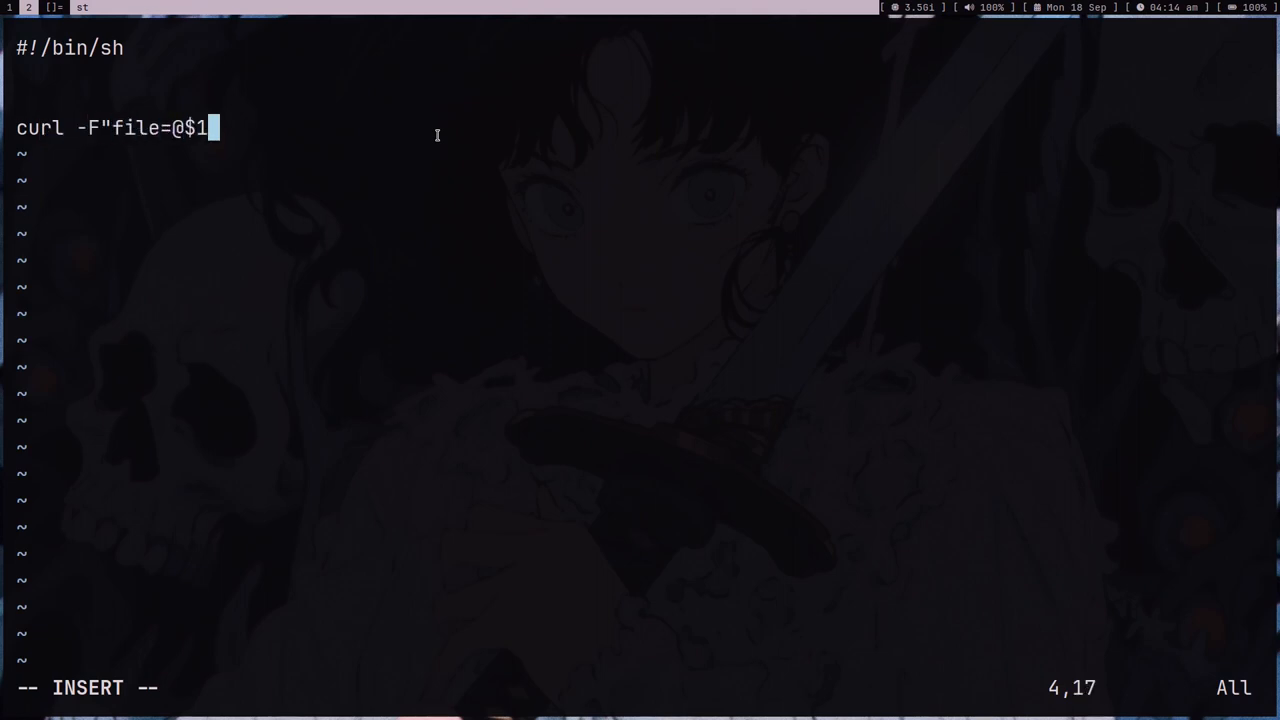
{"action": "type", "text": "\" 0x0.st"}
{"action": "type", "text": "cp"}
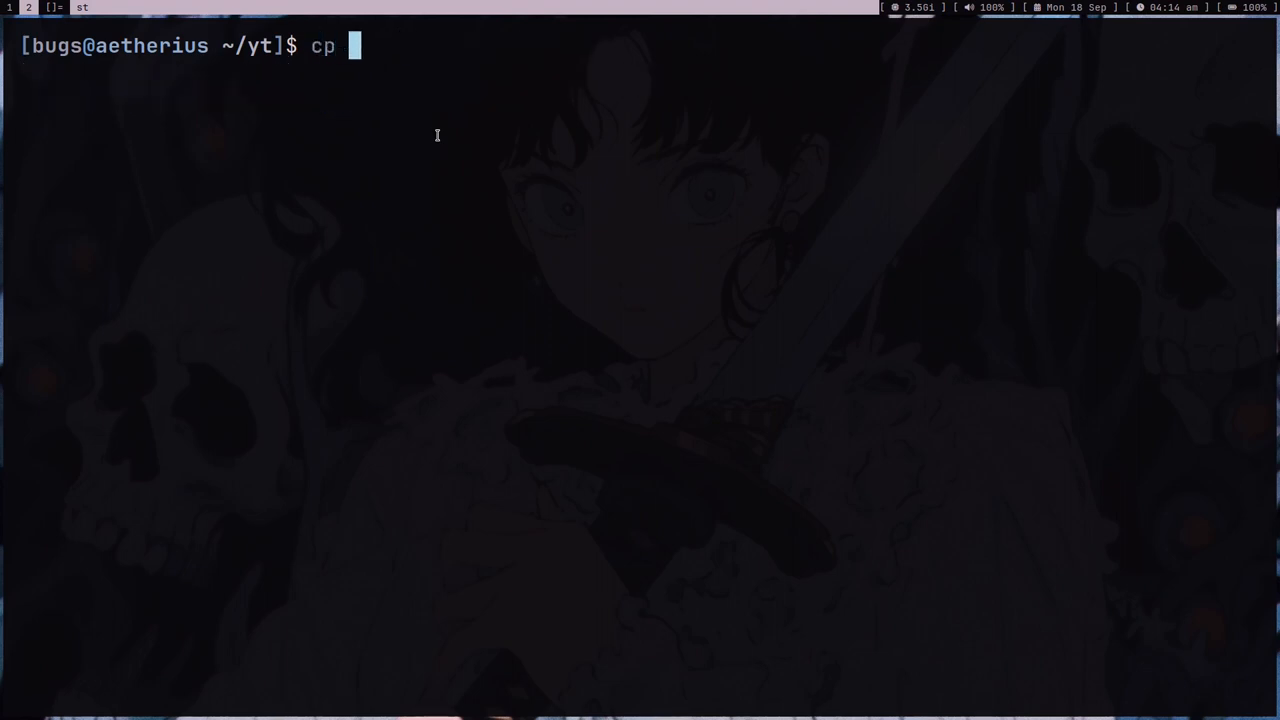
Copy the wallpaper 61ktxr.jpg into the yt folder for uploading with upfile
{"action": "type", "text": "~/waldl/pix"}
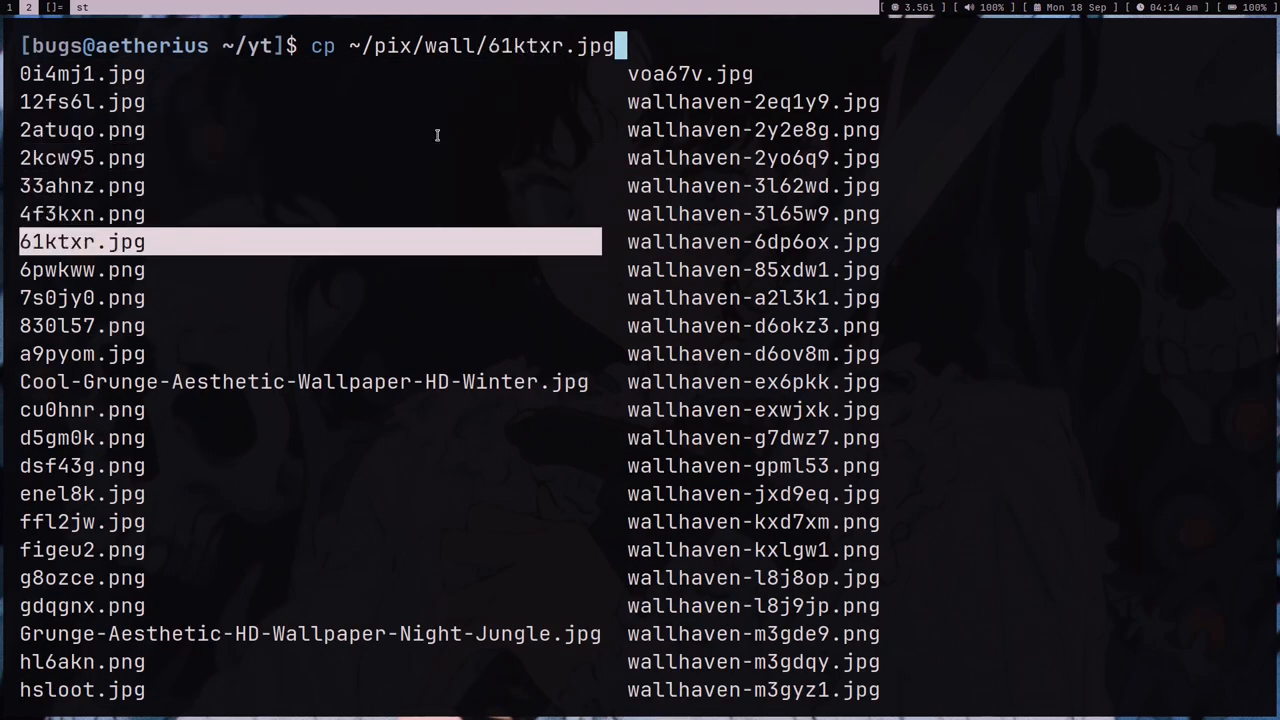
{"action": "key", "text": "Return"}
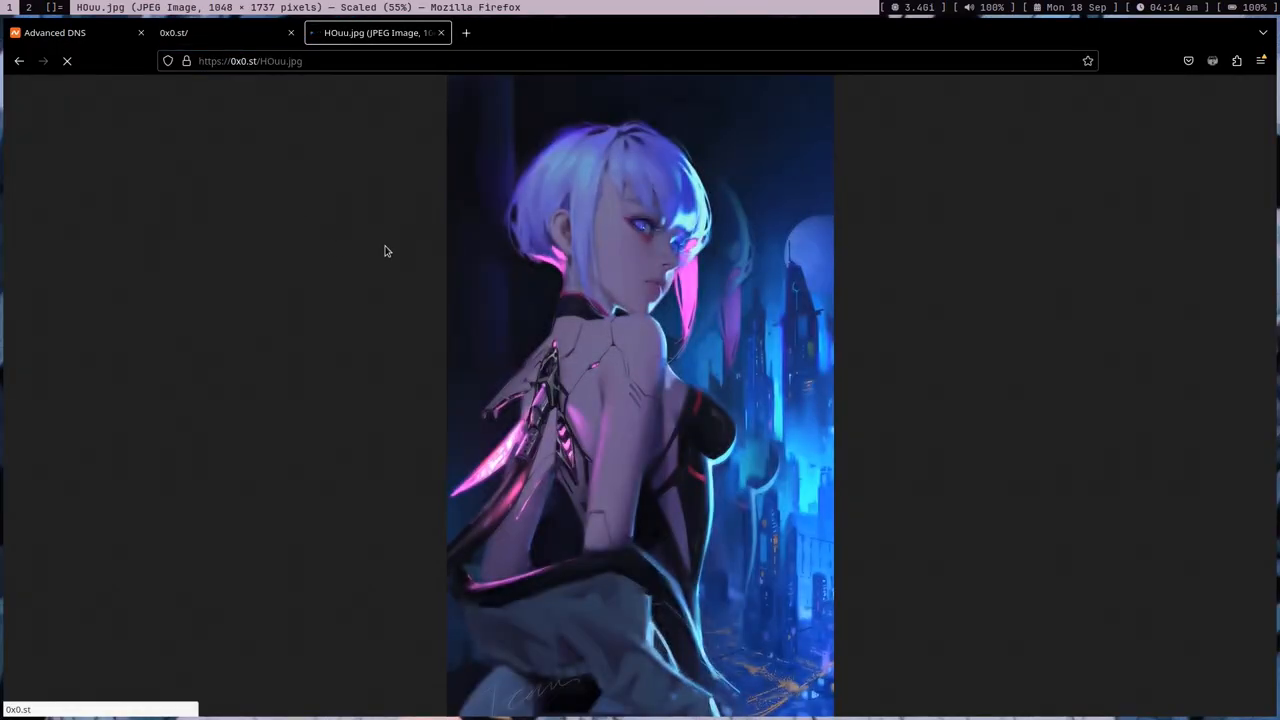
View the uploaded image at 0x0.st/H0uu.jpg in Firefox and return to the terminal
{"action": "left_click", "coordinate": [568, 272]}
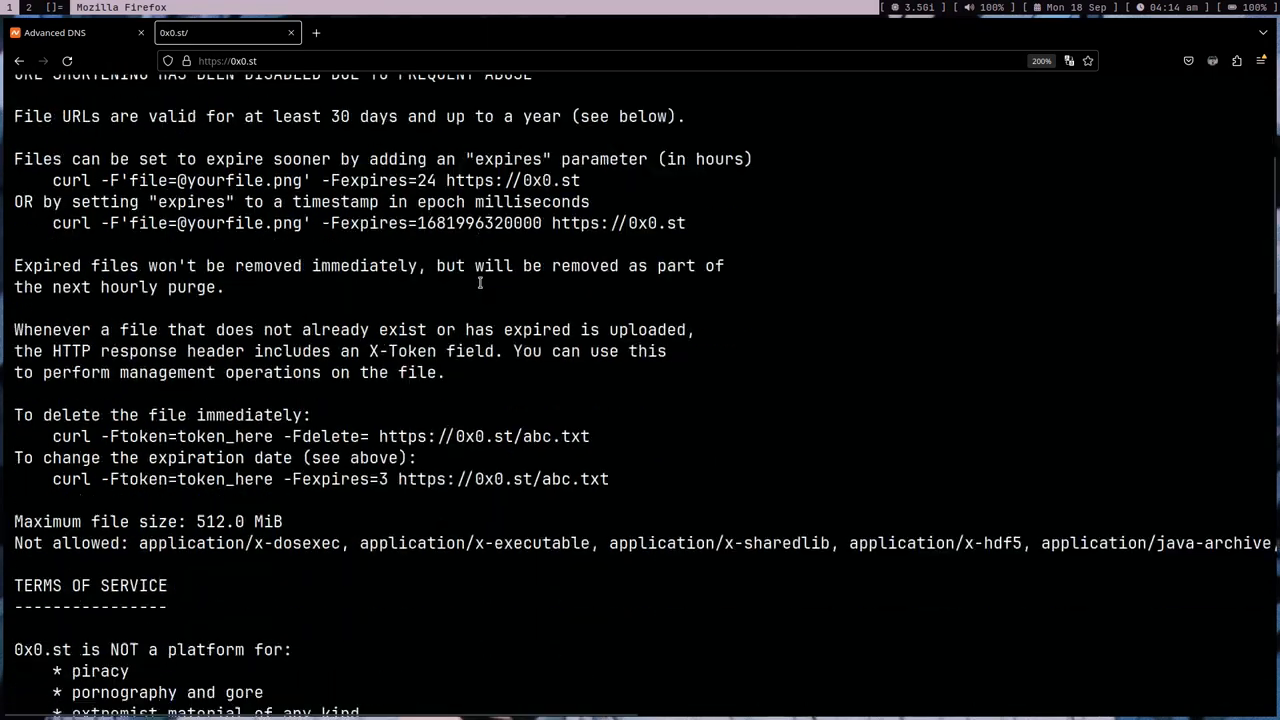
{"action": "scroll", "scroll_direction": "up", "scroll_amount": 3}
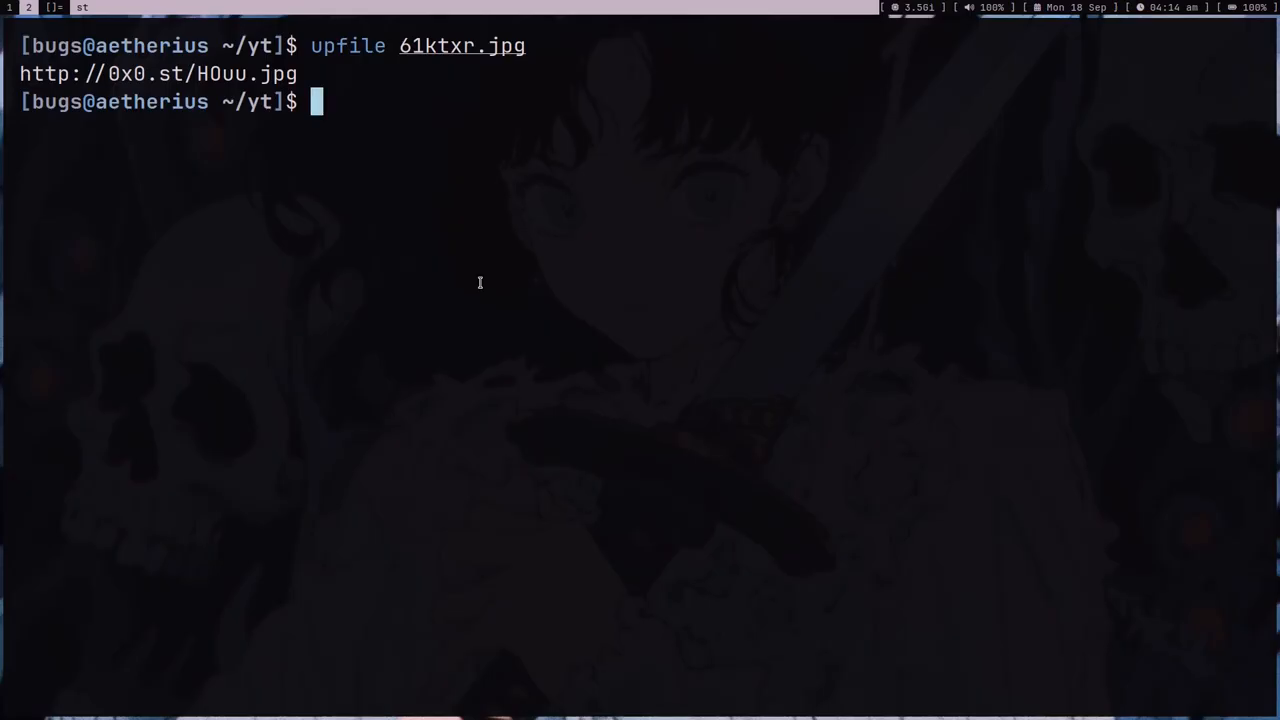
Clear the screen, list the jpgs, and copy ~/.local/bin/upfile to ~/.local/bin/supfile
{"action": "key", "text": "ctrl+l"}
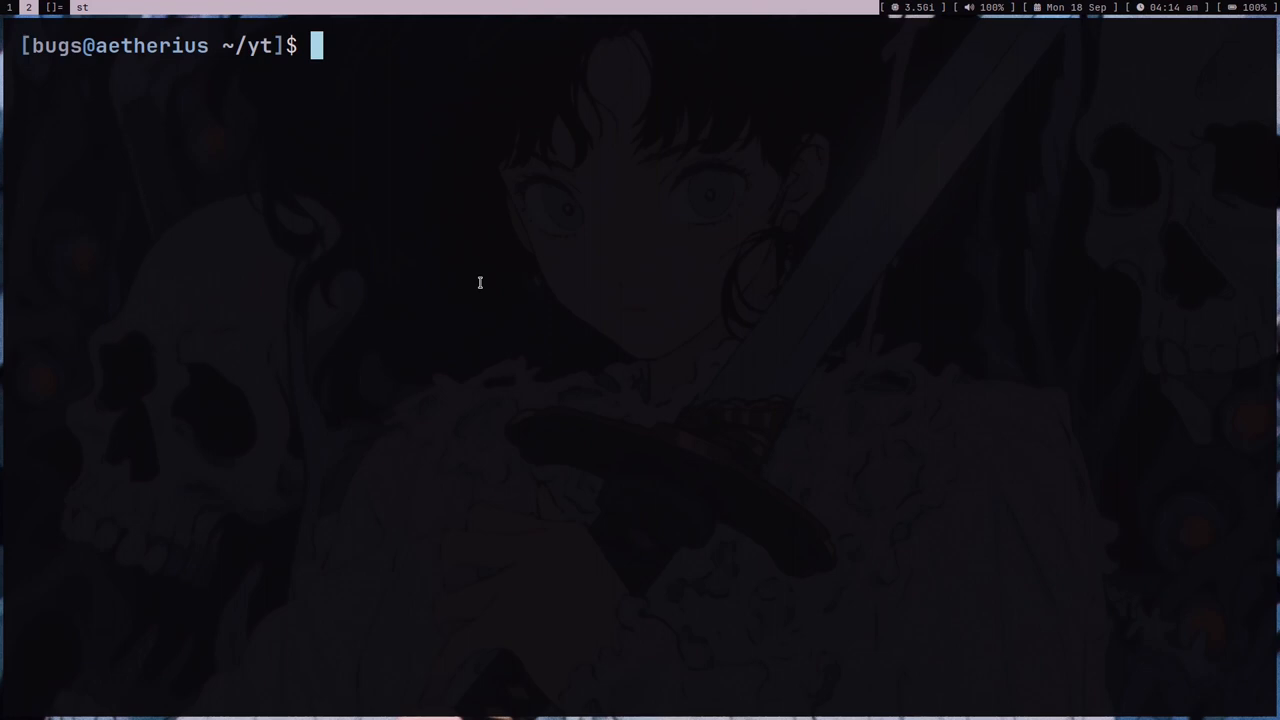
{"action": "type", "text": "ls"}
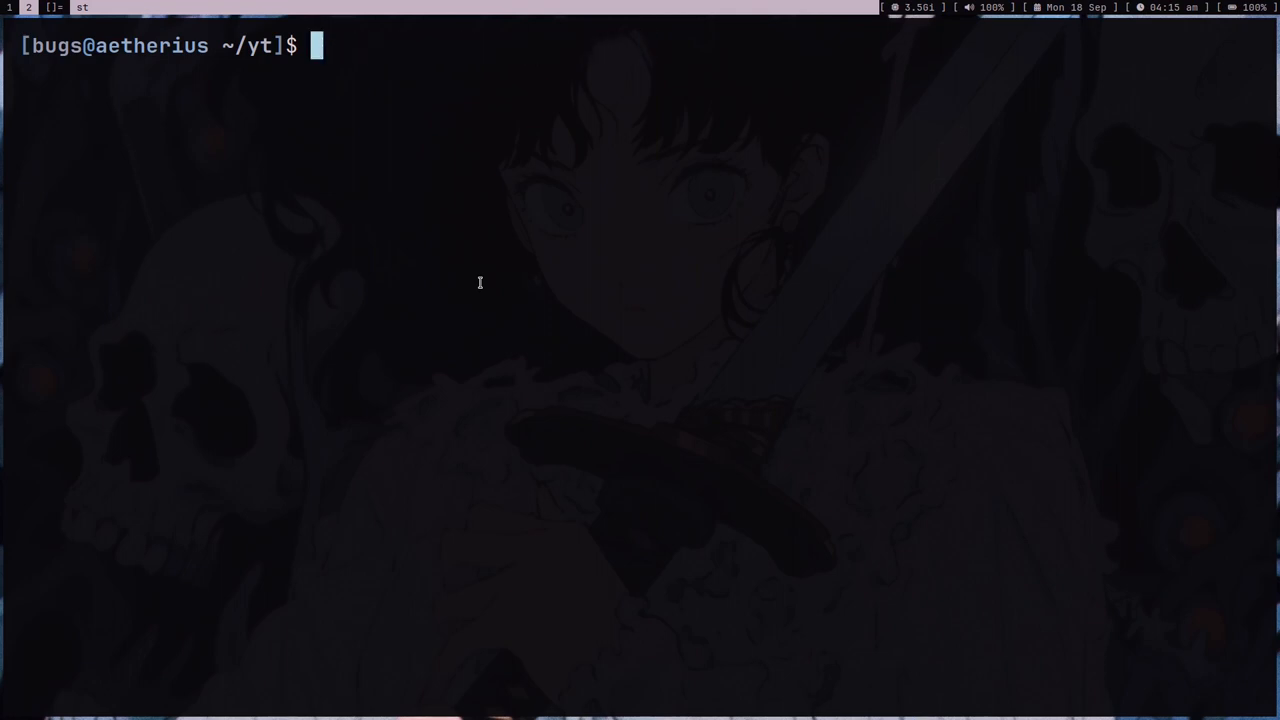
{"action": "type", "text": "cp ~"}
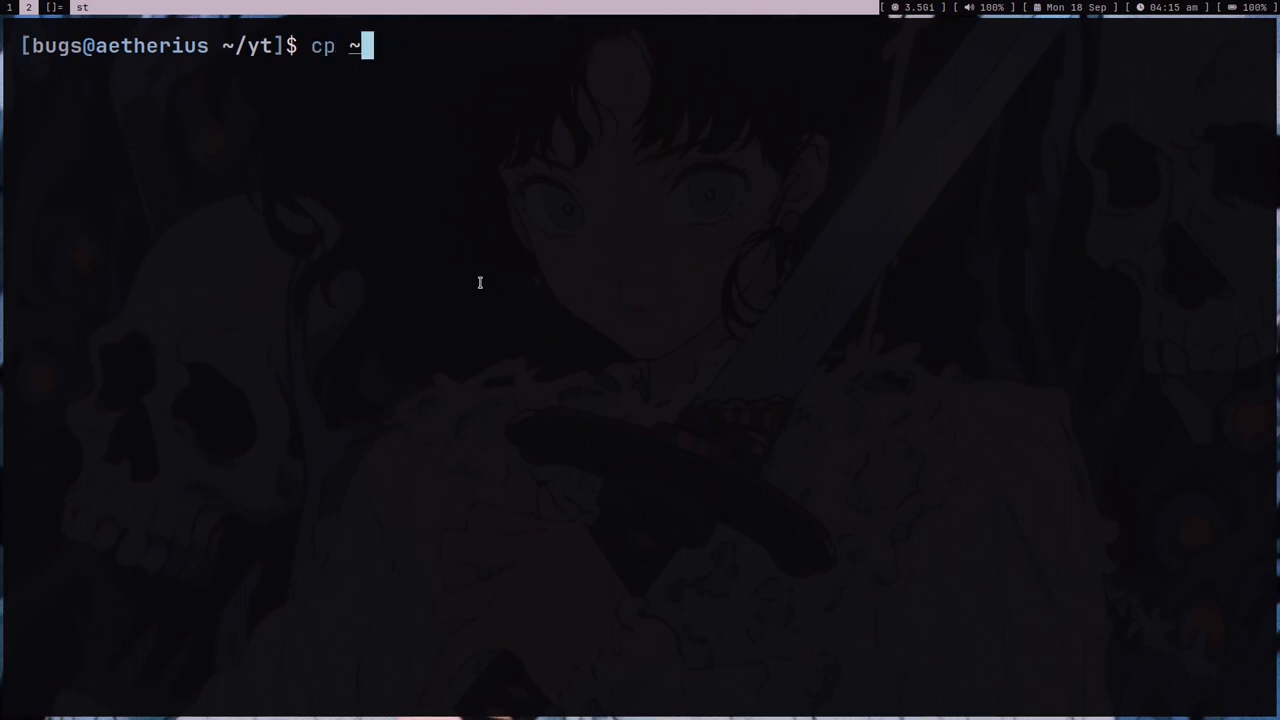
{"action": "type", "text": "/.local/bin/"}
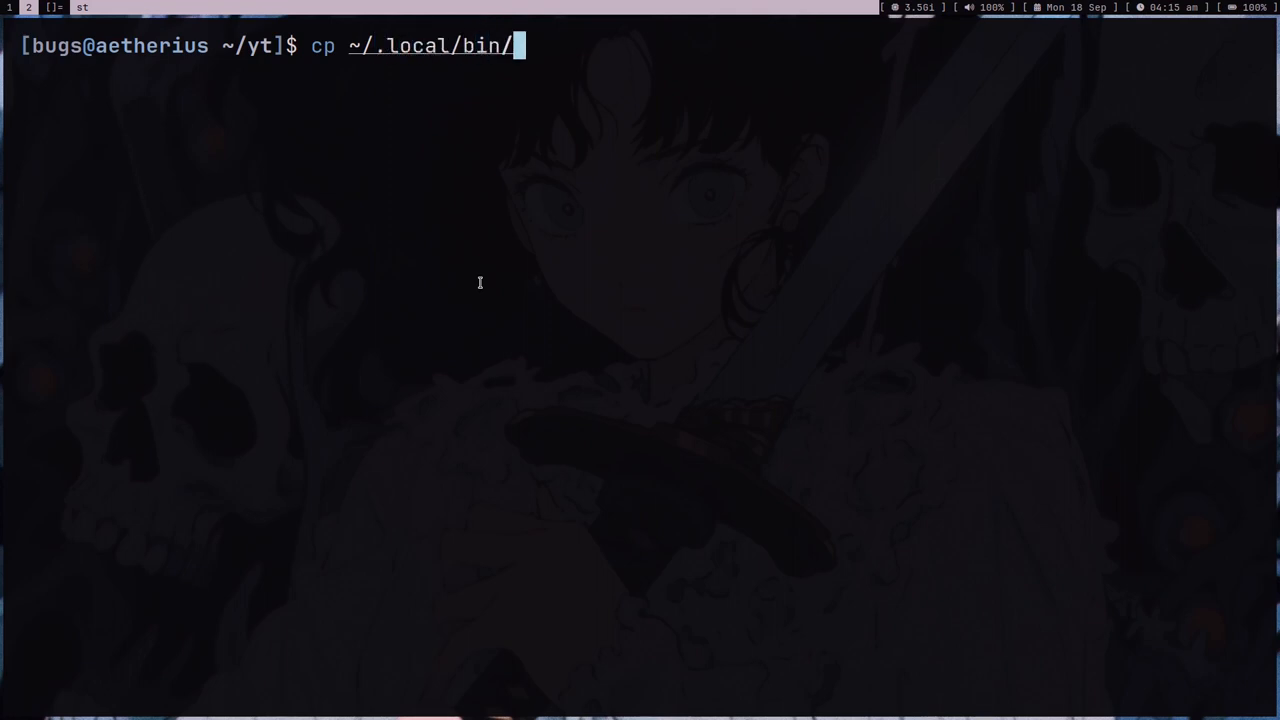
{"action": "type", "text": "upfile ~/."}
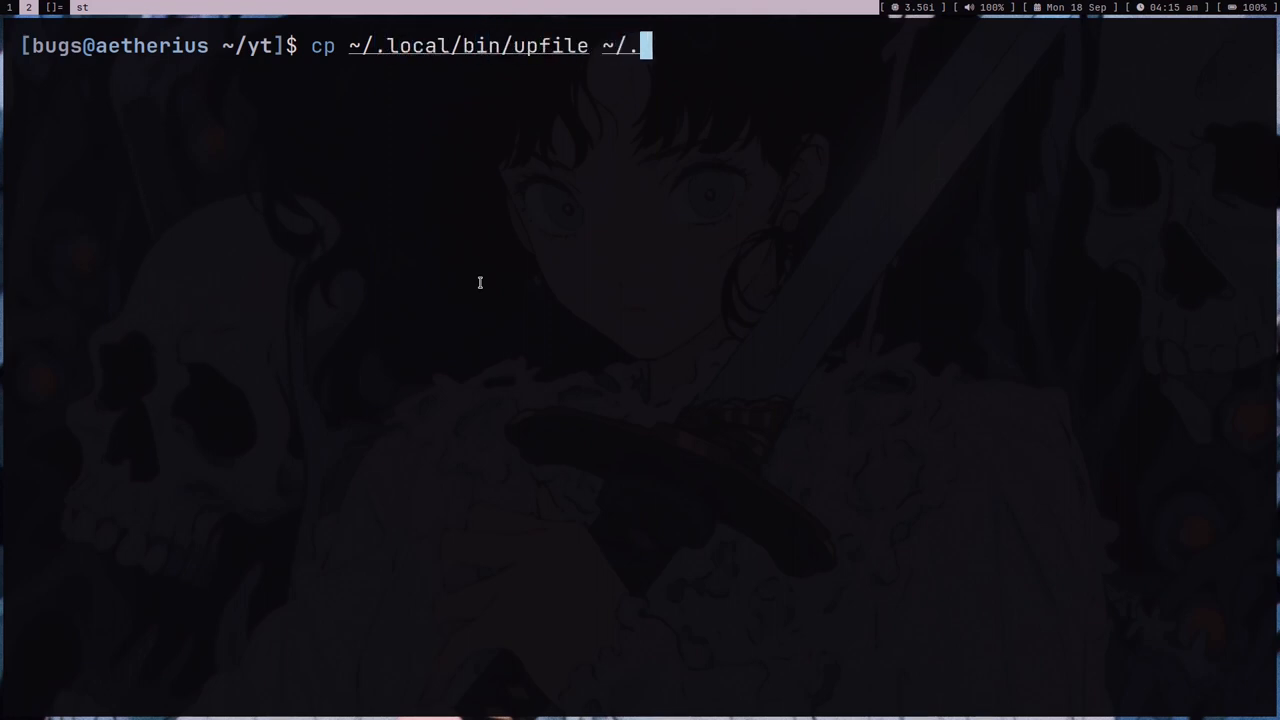
{"action": "type", "text": "local/bin/s"}
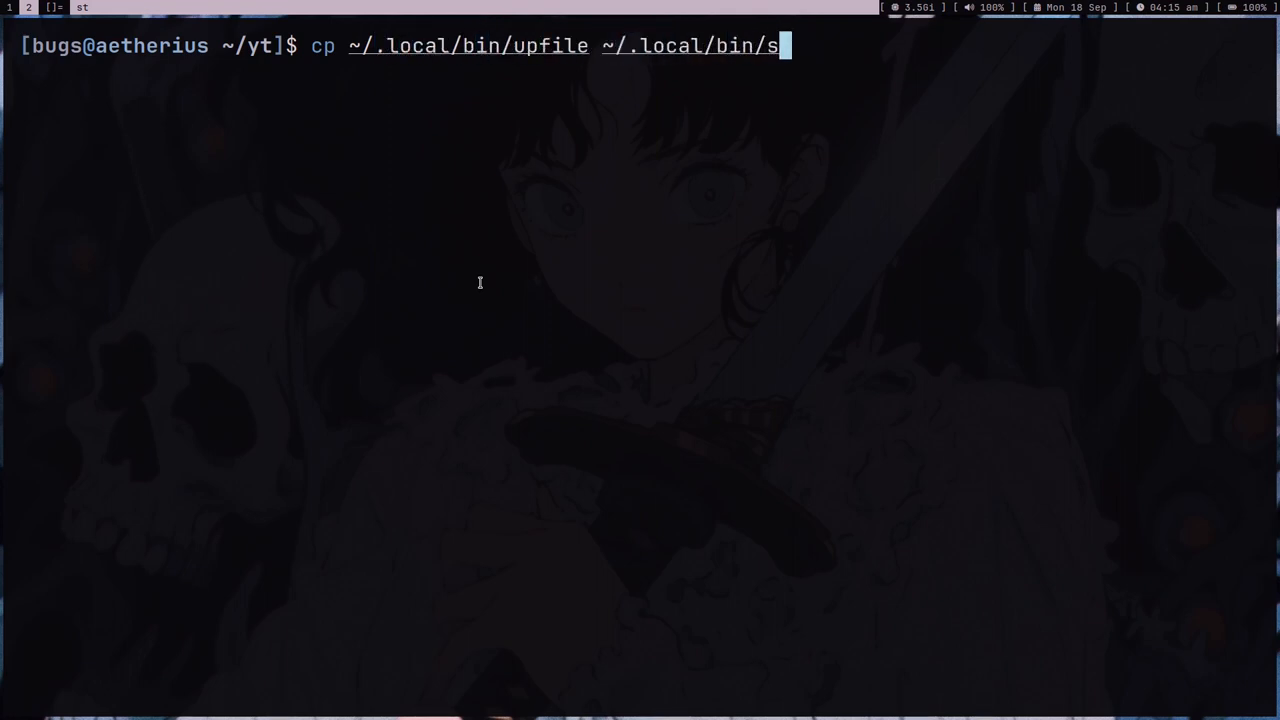
{"action": "type", "text": "upfile"}
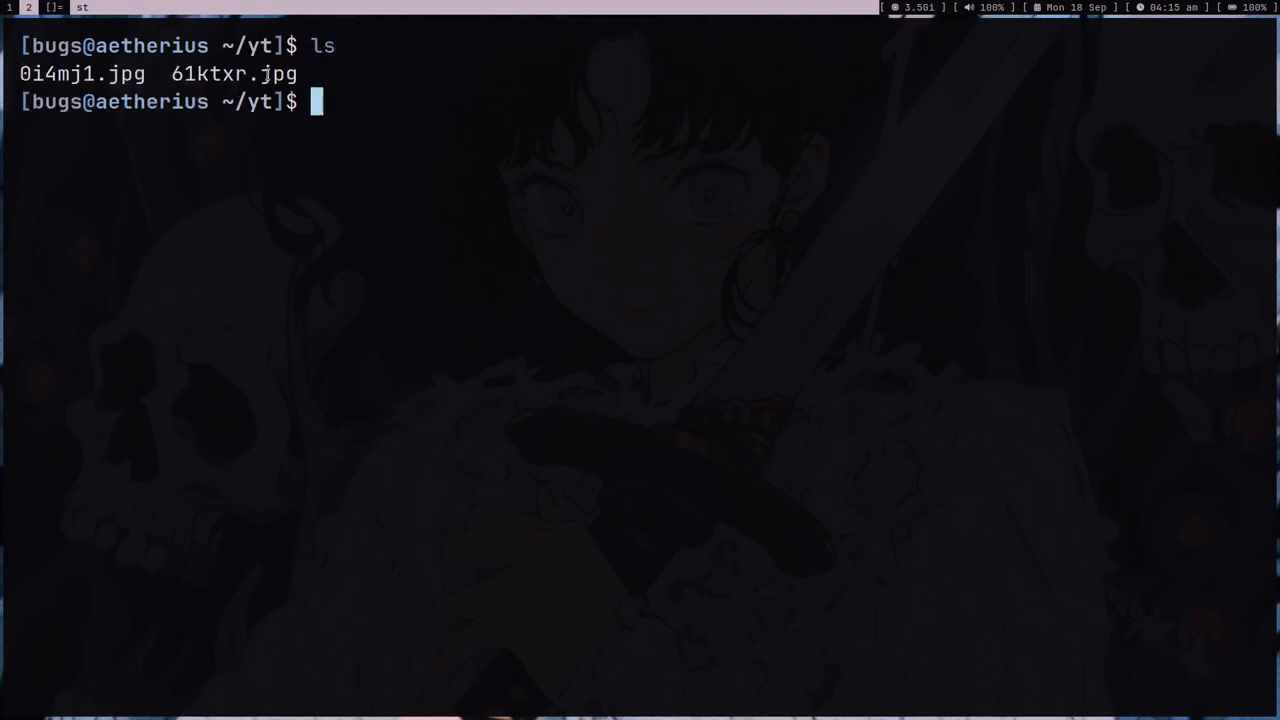
Make a sec_share folder and move both jpg files into it
{"action": "type", "text": "mkdir"}
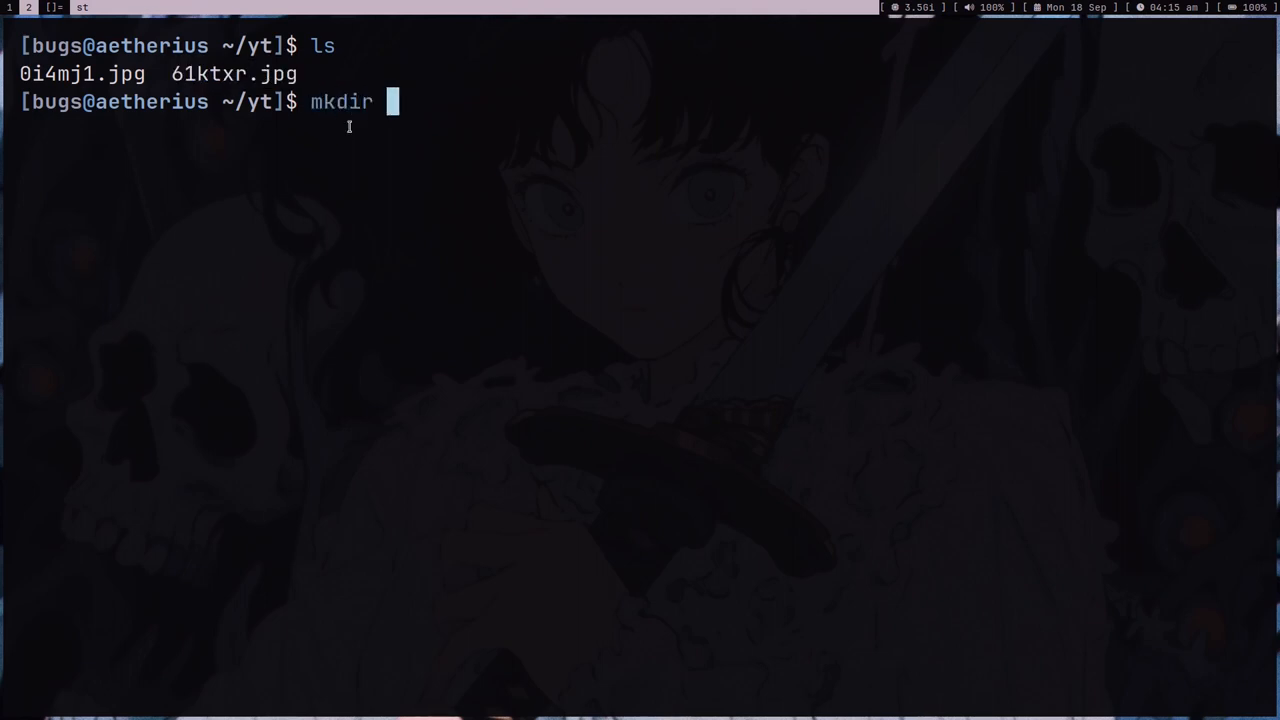
{"action": "mouse_move", "coordinate": [540, 264]}
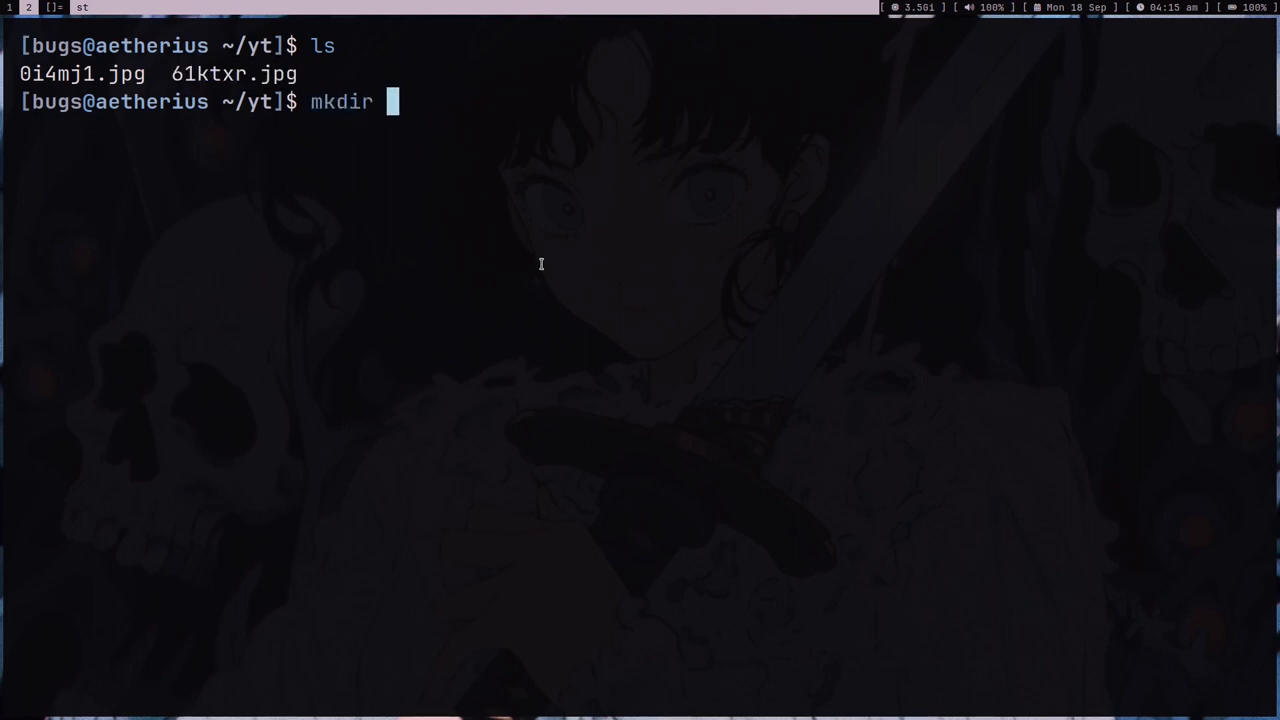
{"action": "type", "text": "sec_share"}
{"action": "type", "text": "mv"}
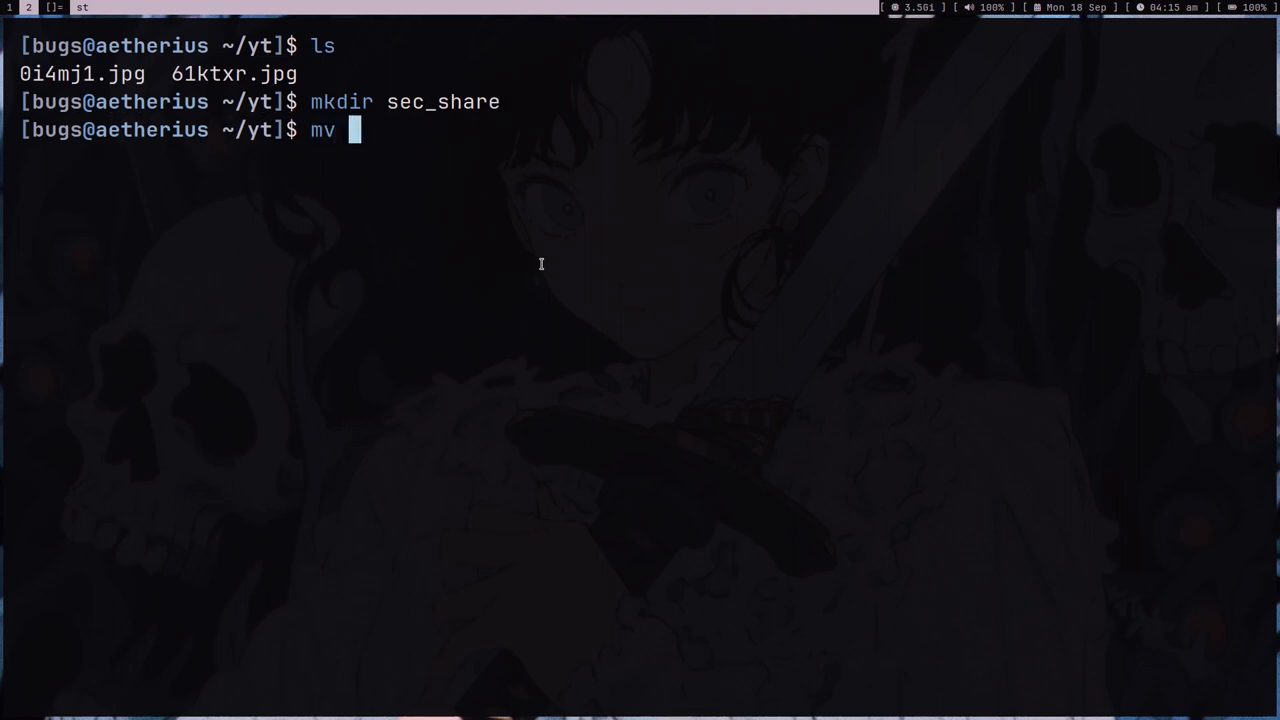
{"action": "type", "text": "*jpg sec_share"}
{"action": "type", "text": "ls"}
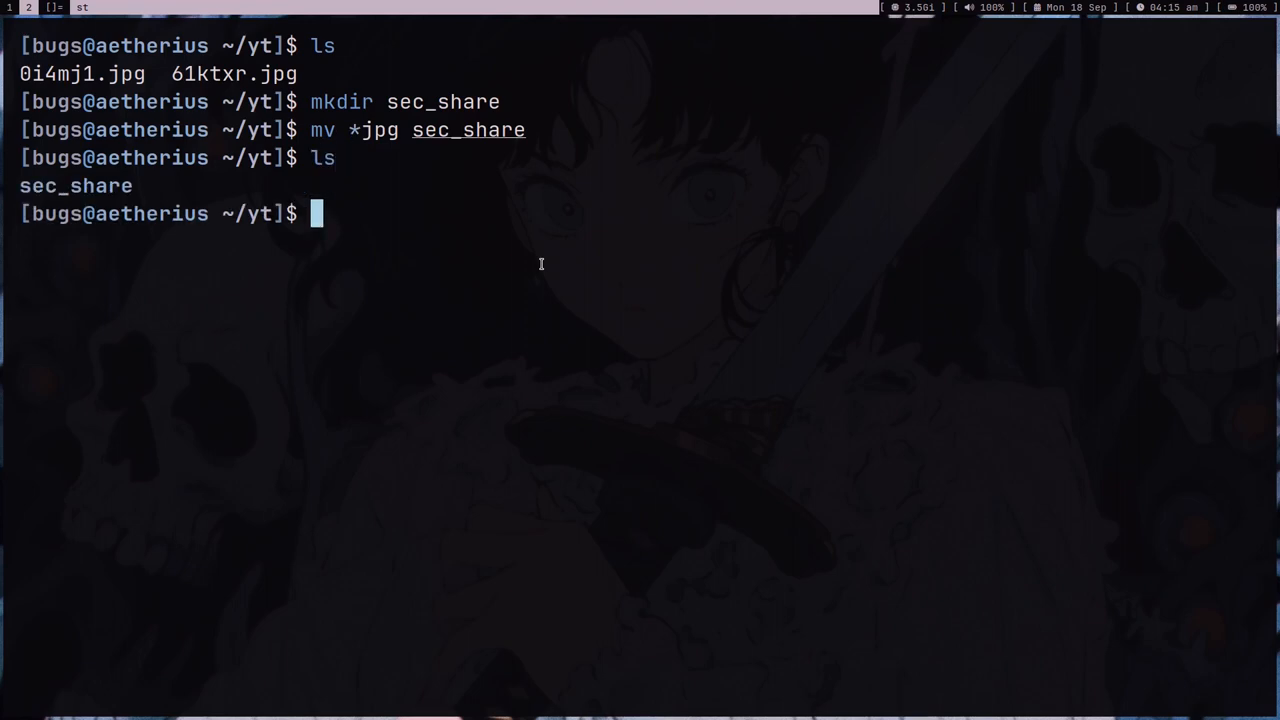
Zip sec_share recursively into secshare.zip and list the folder to confirm
{"action": "type", "text": "zip -r sec_share/"}
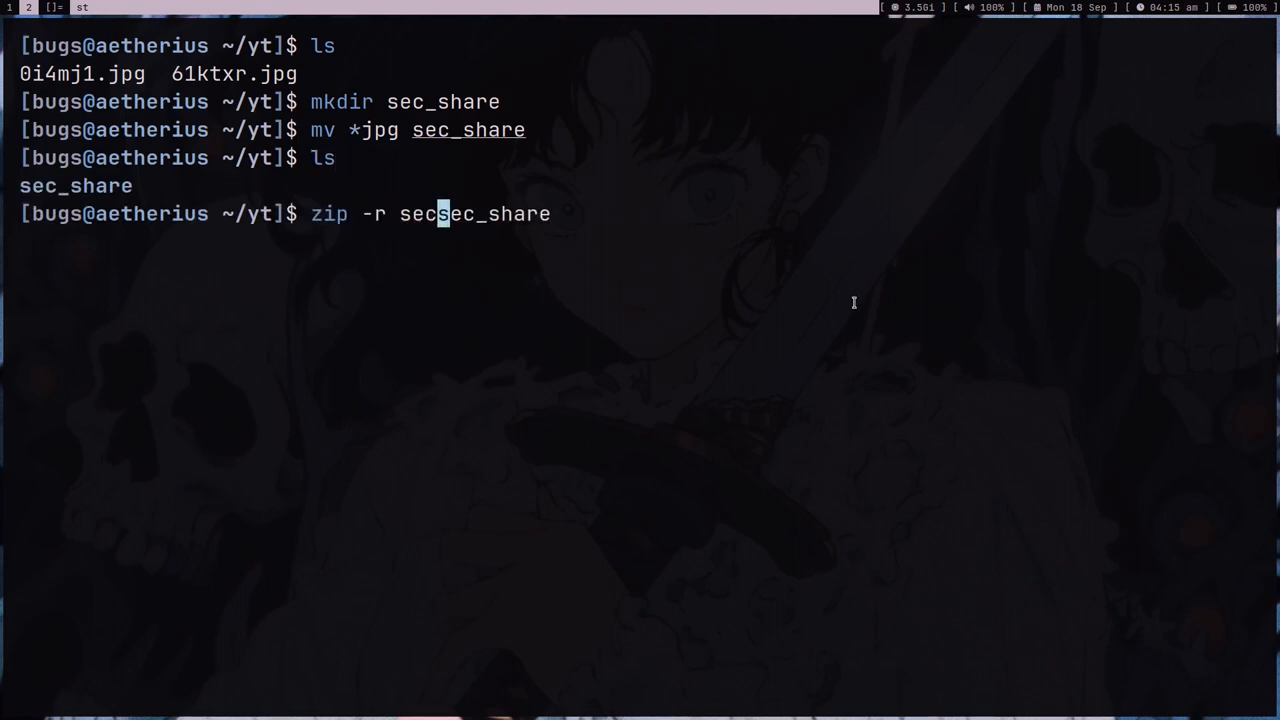
{"action": "type", "text": "hare.zip s"}
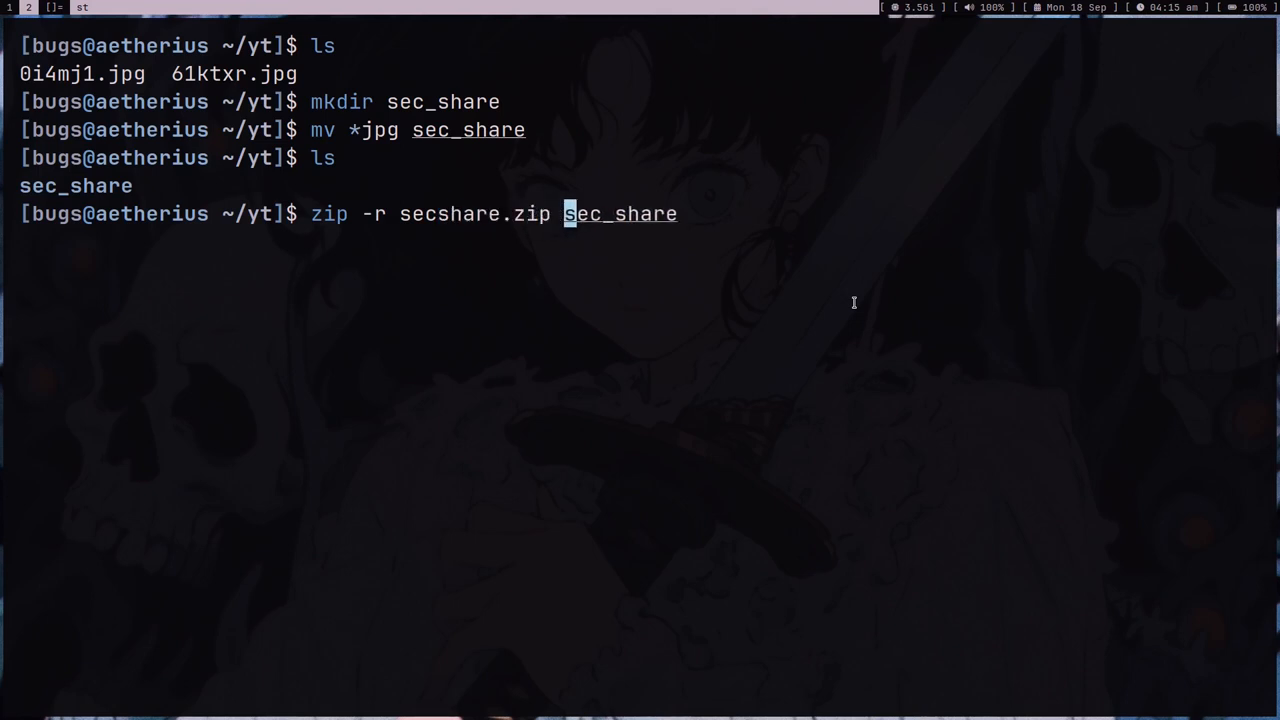
{"action": "key", "text": "Return"}
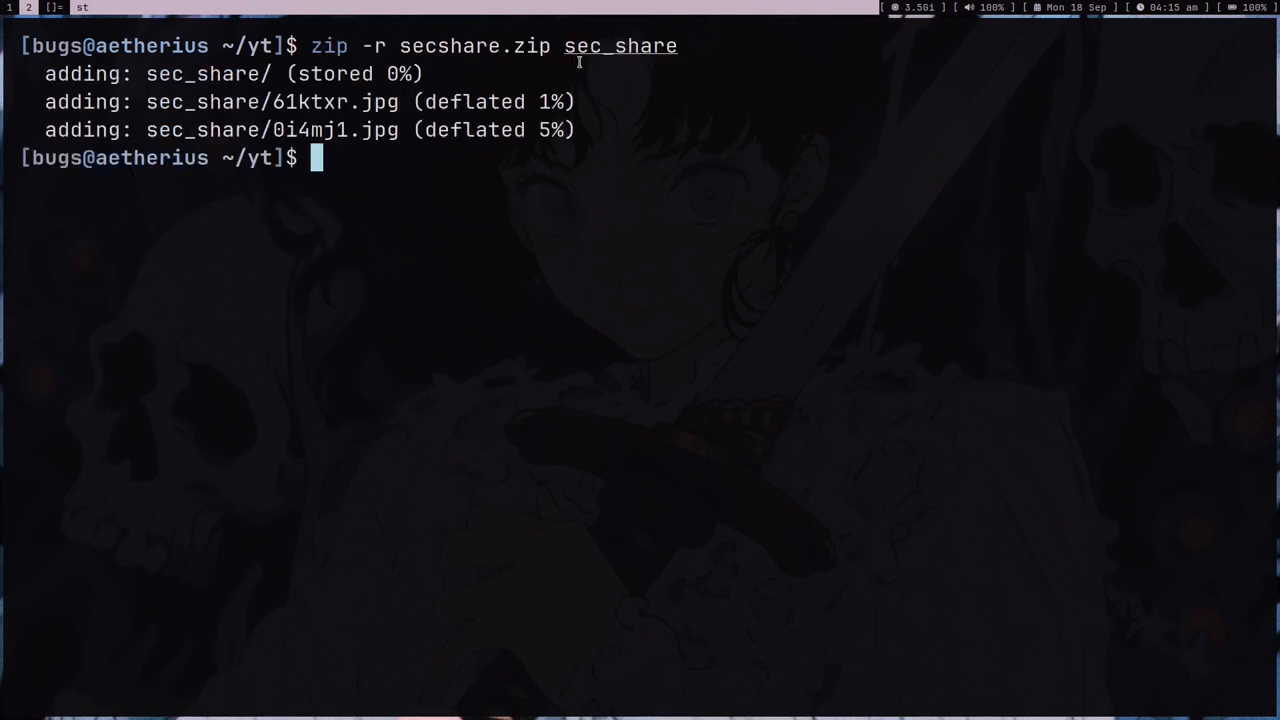
{"action": "type", "text": "ls"}
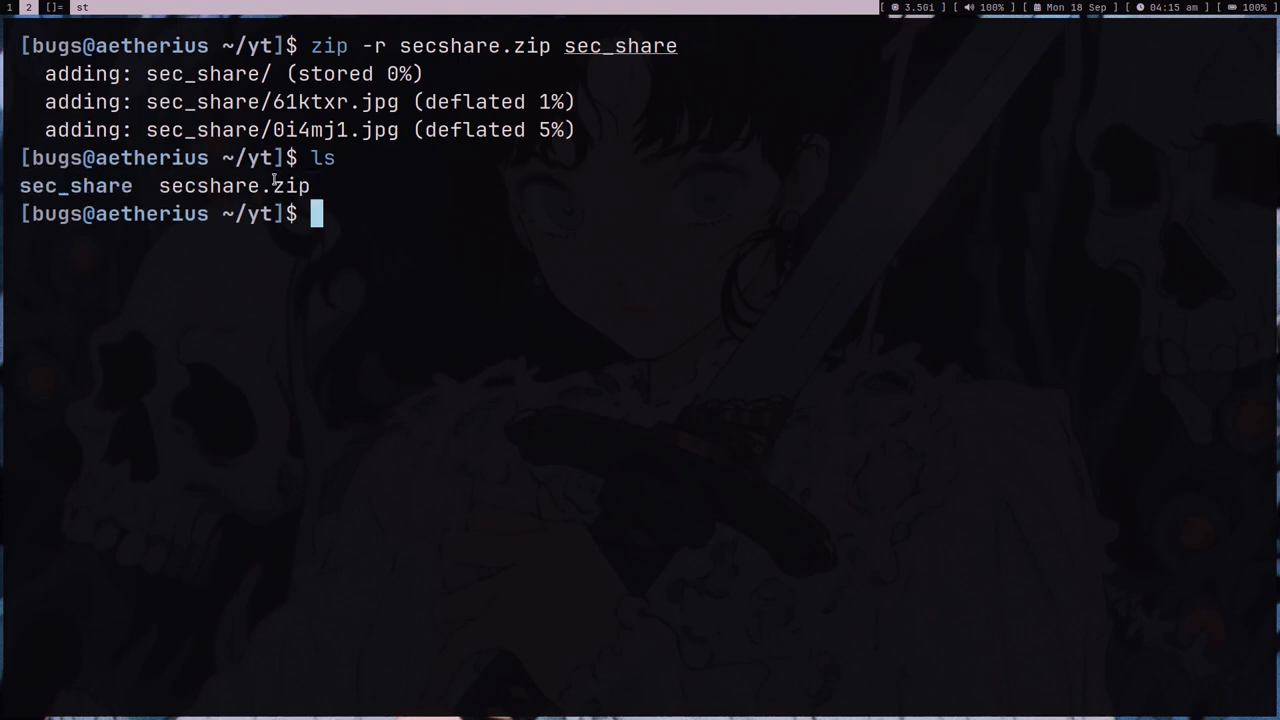
{"action": "type", "text": "c"}
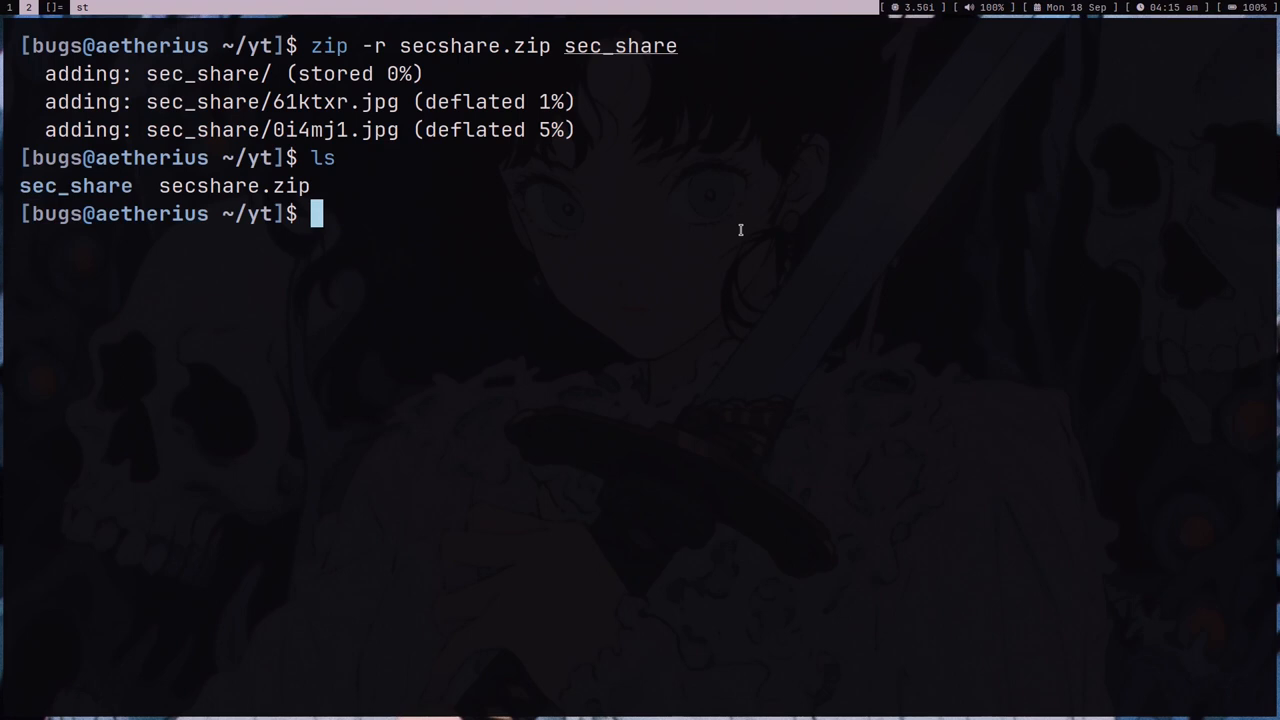
{"action": "mouse_move", "coordinate": [956, 232]}
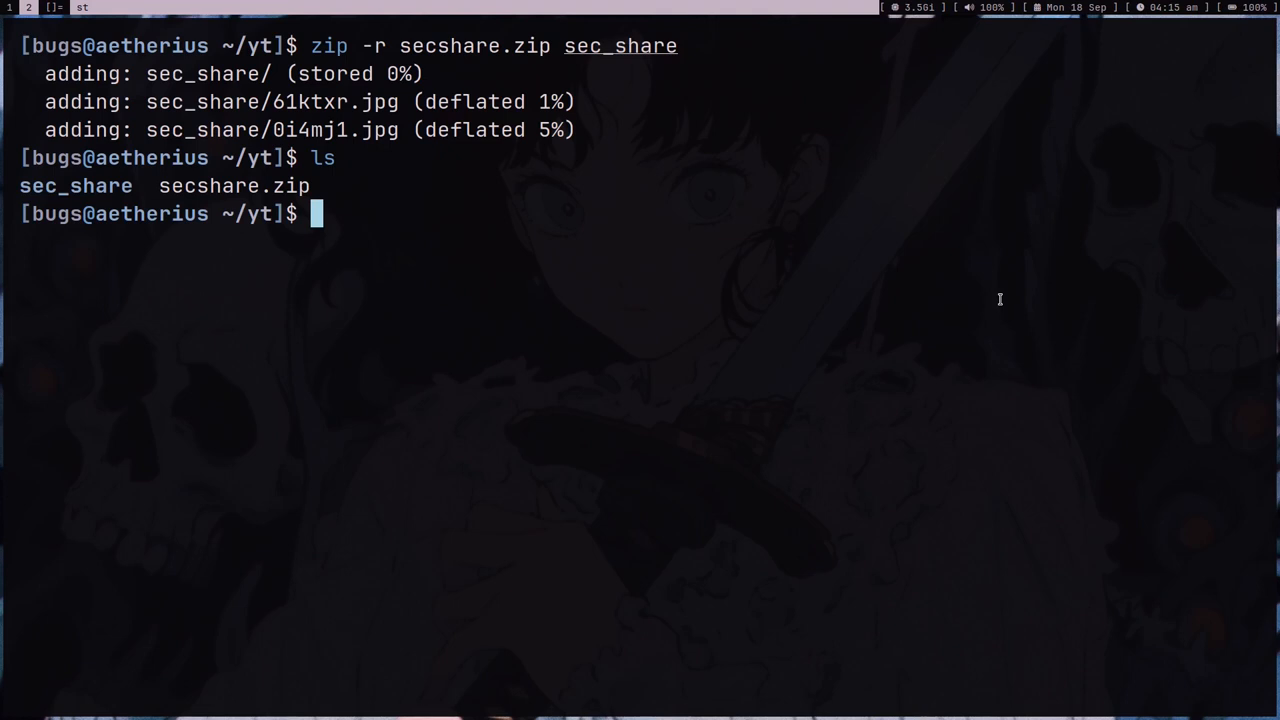
Encrypt secshare.zip with a password using zipcloak
{"action": "type", "text": "zip"}
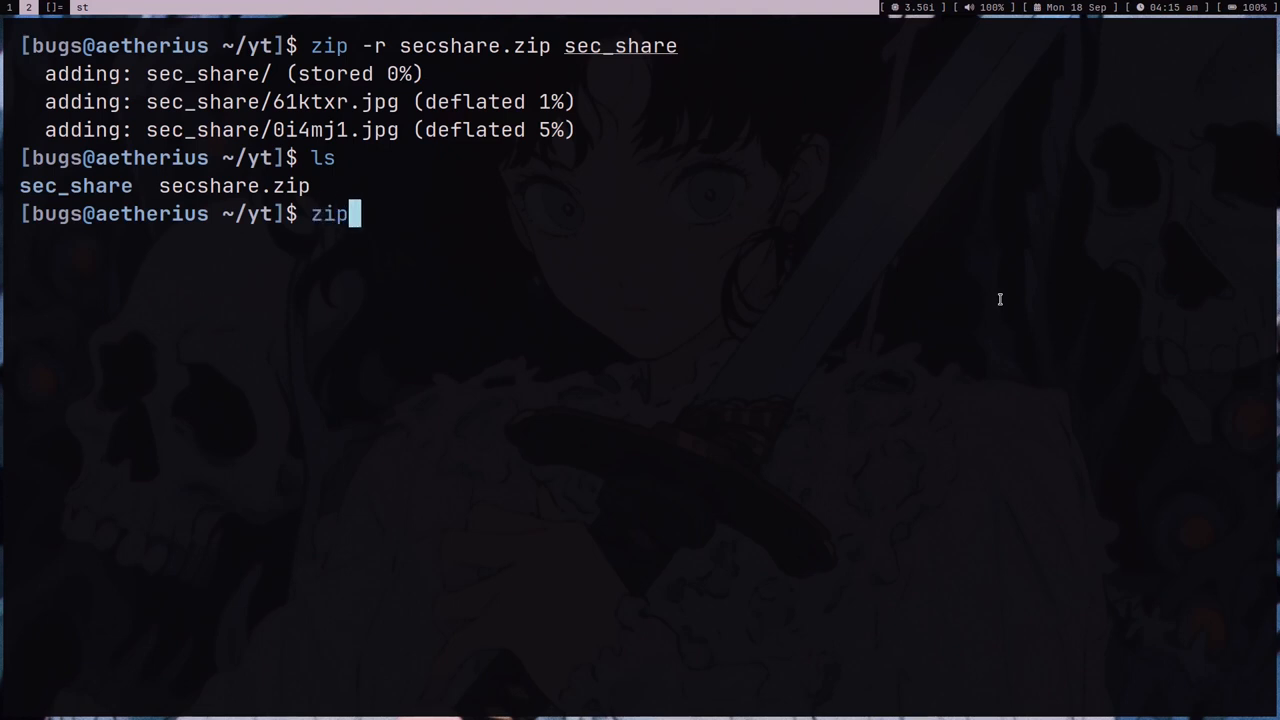
{"action": "type", "text": "cloak"}
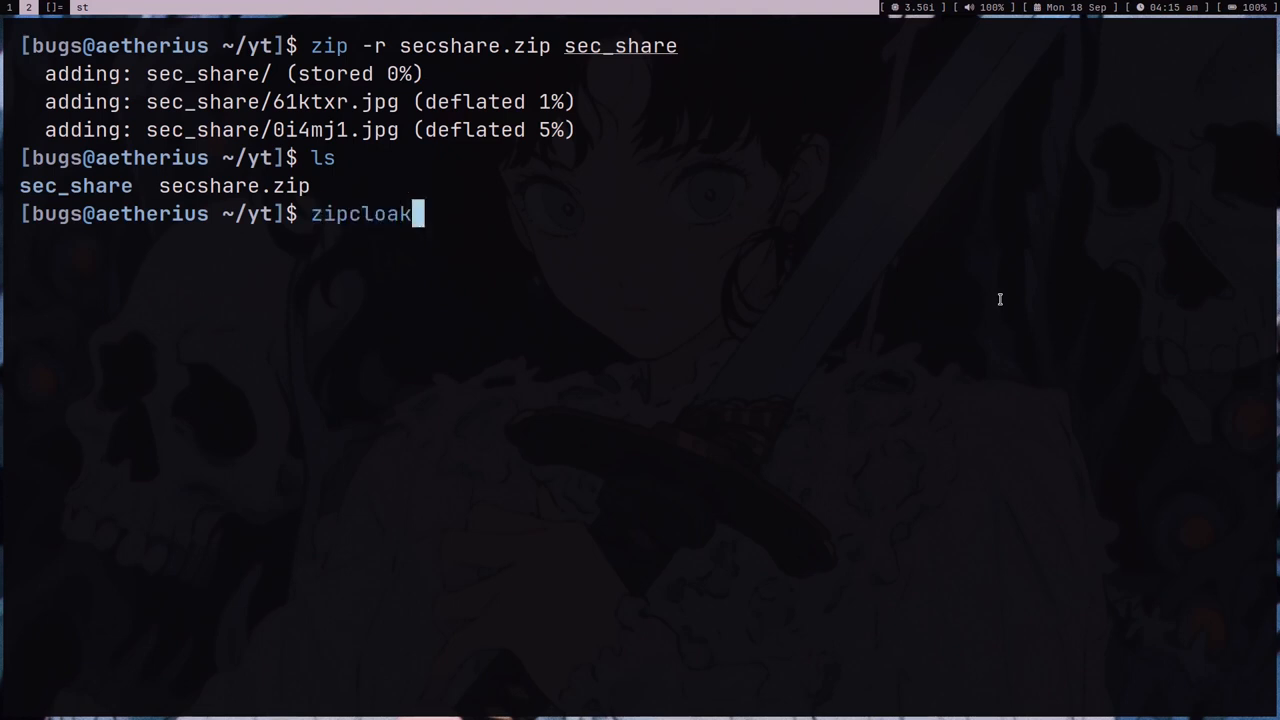
{"action": "type", "text": "secshare.zip"}
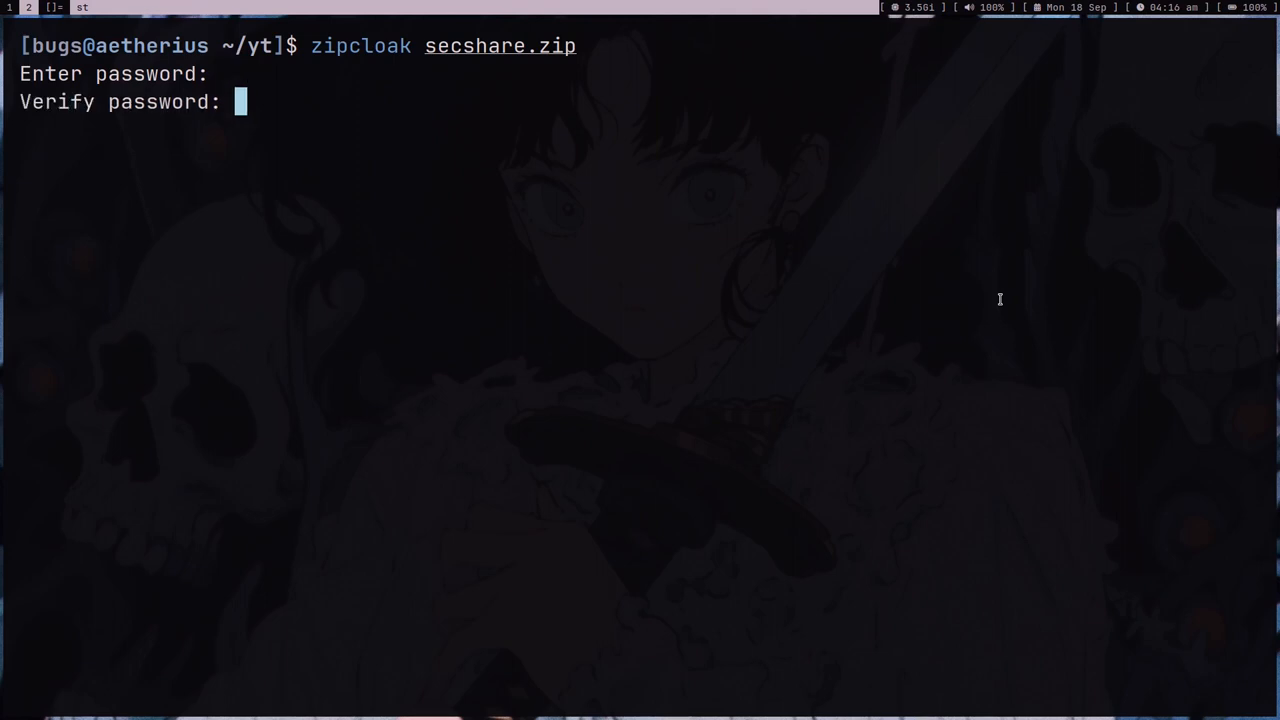
{"action": "key", "text": "Return"}
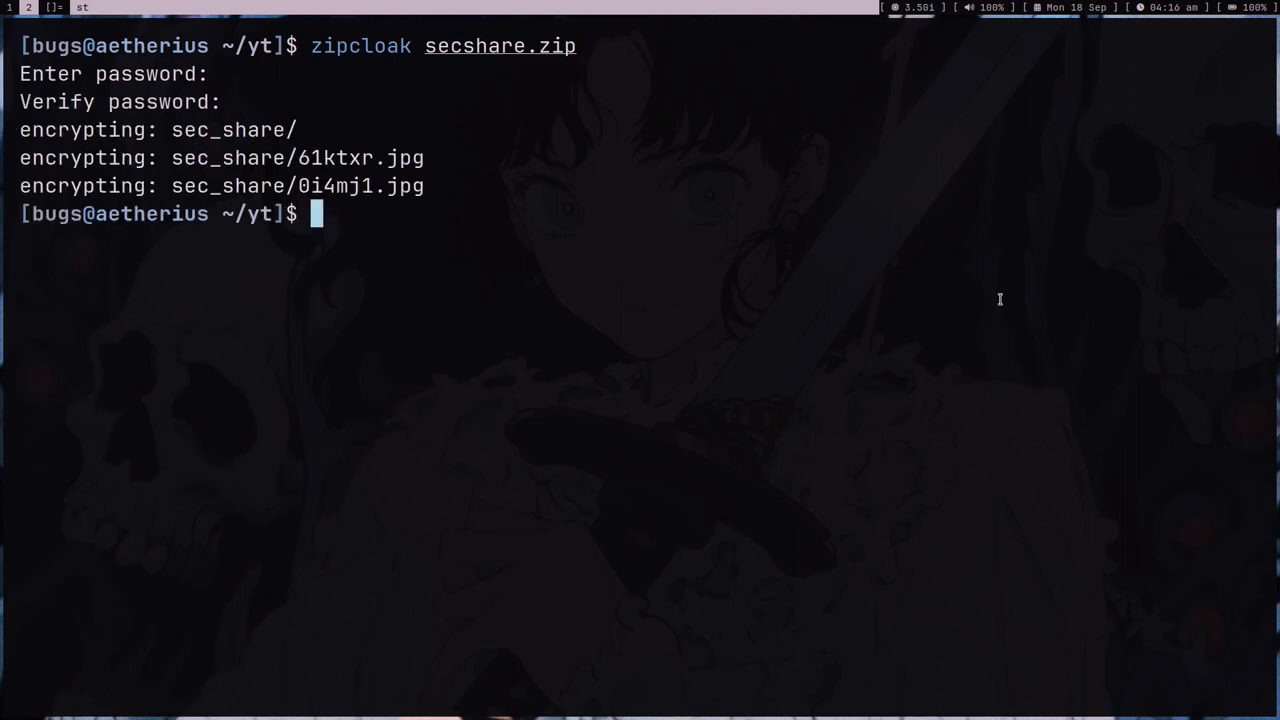
Unzip secshare.zip to confirm it prompts for the password, declining to replace files
{"action": "type", "text": "ls"}
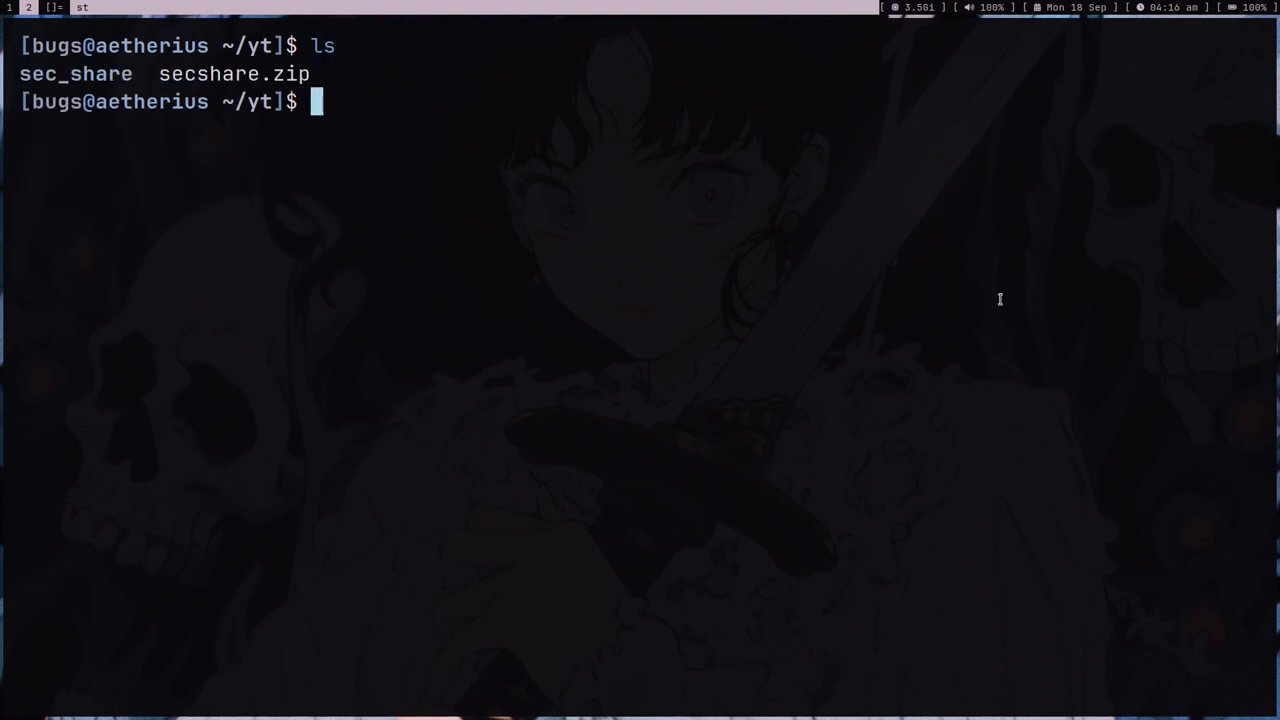
{"action": "type", "text": "unzip secshare.zip"}
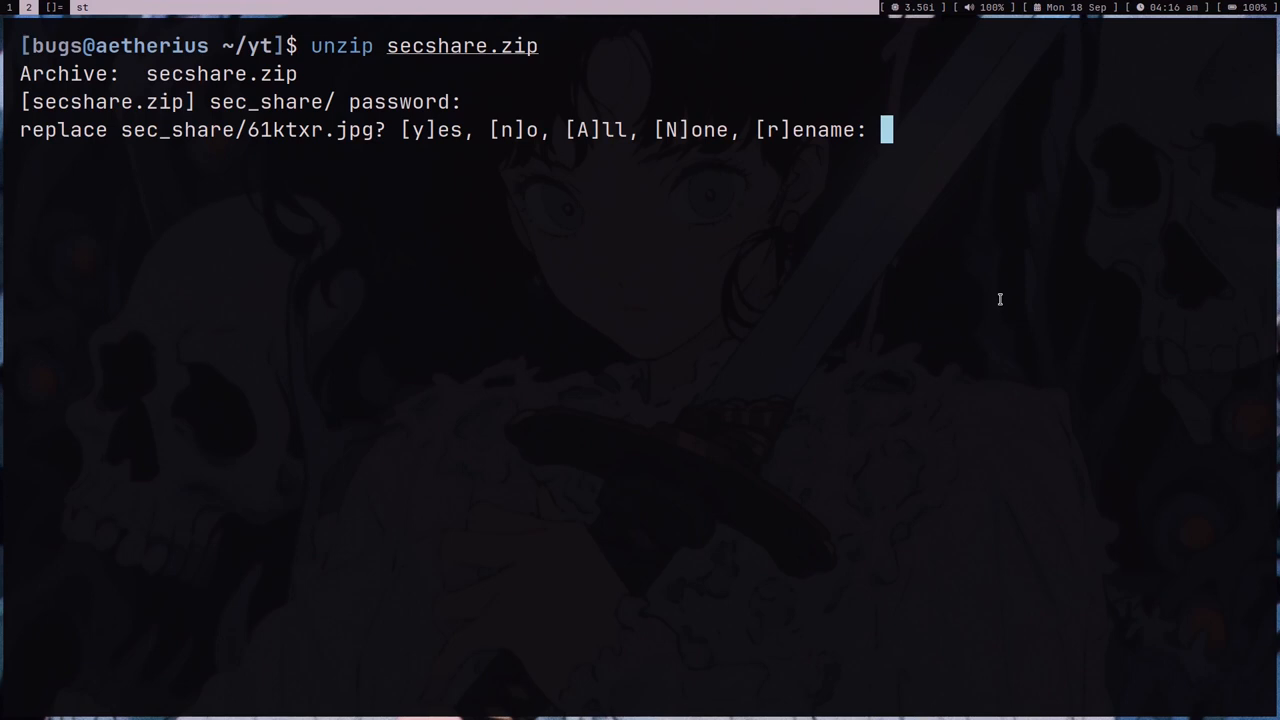
{"action": "mouse_move", "coordinate": [106, 148]}
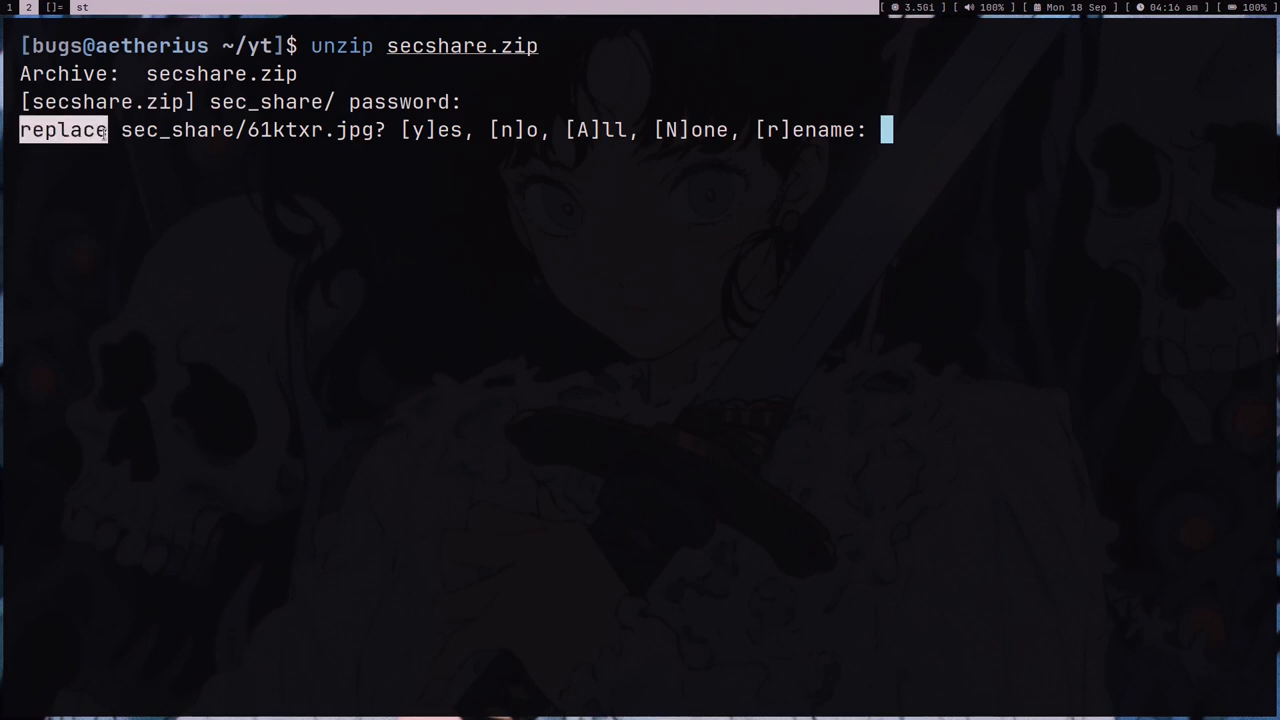
{"action": "type", "text": "n"}
{"action": "type", "text": "ls"}
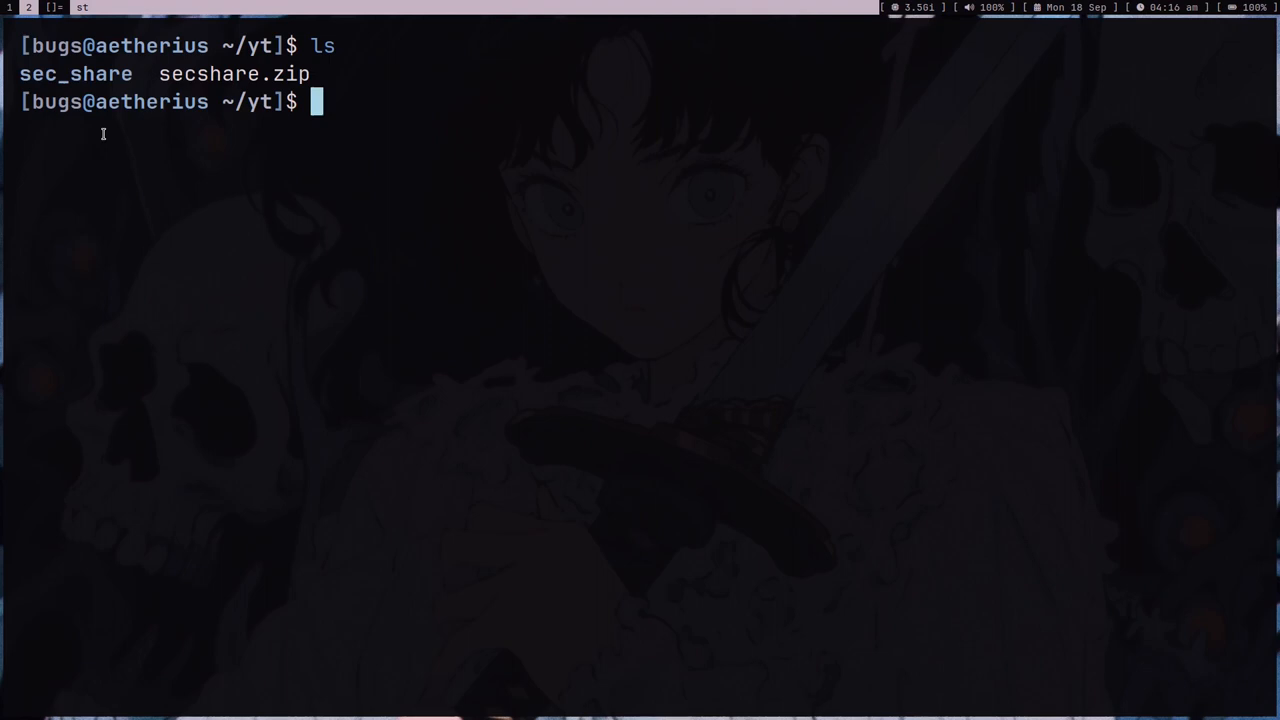
{"action": "type", "text": "vim .lobi"}
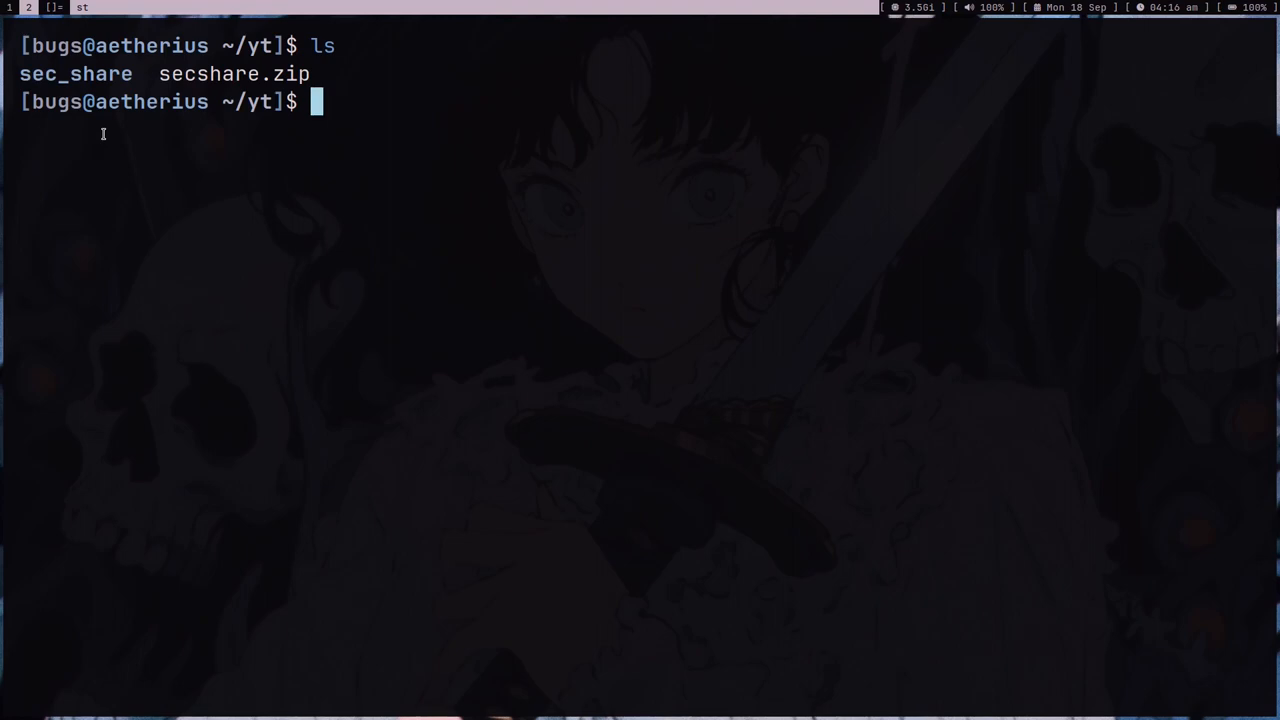
Edit the supfile script in ~/.local/bin and add a mkdir /tmp/$(uuidgen | cut -d'-' ...) line above curl
{"action": "type", "text": "vim ~/"}
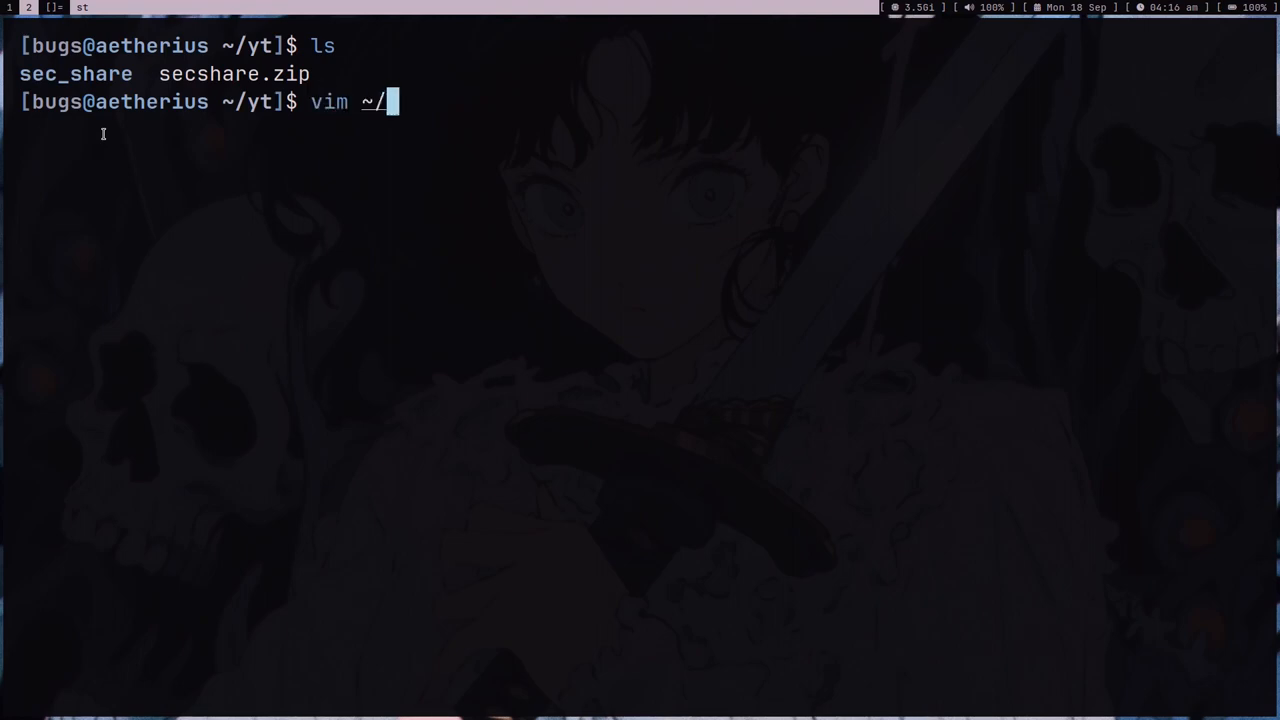
{"action": "type", "text": ".local/bi"}
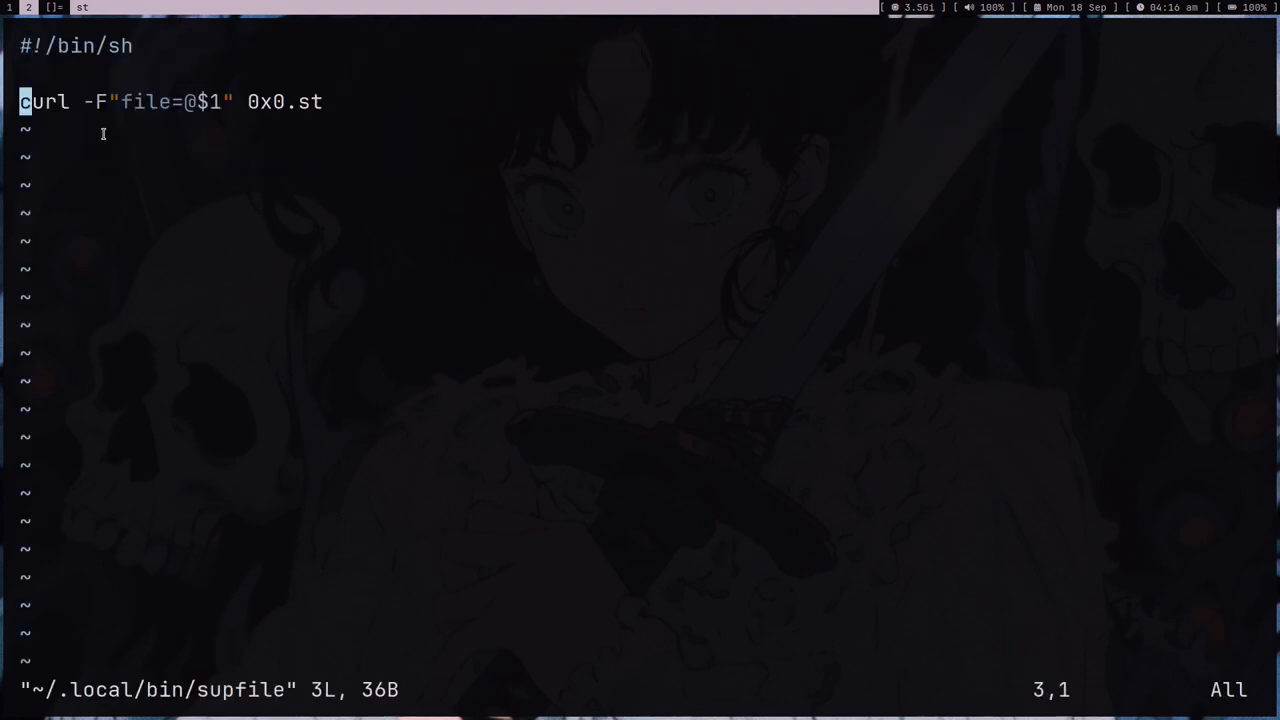
{"action": "key", "text": "O"}
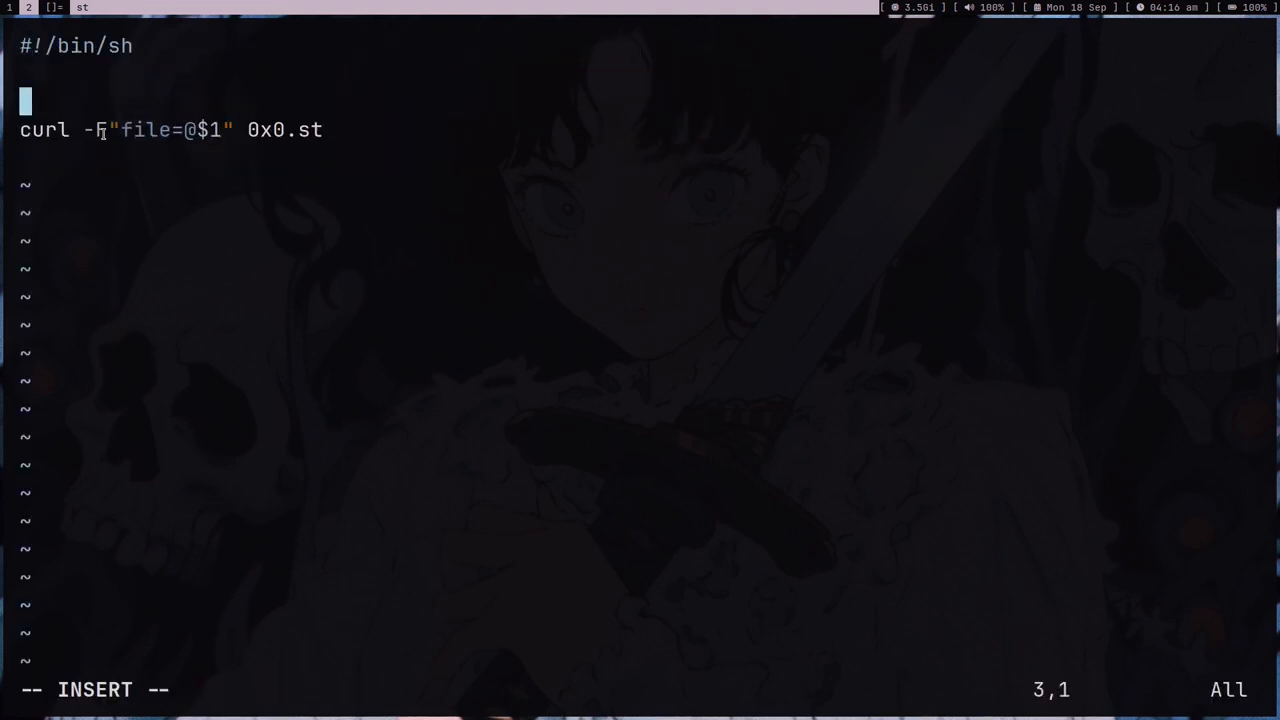
{"action": "key", "text": "Enter"}
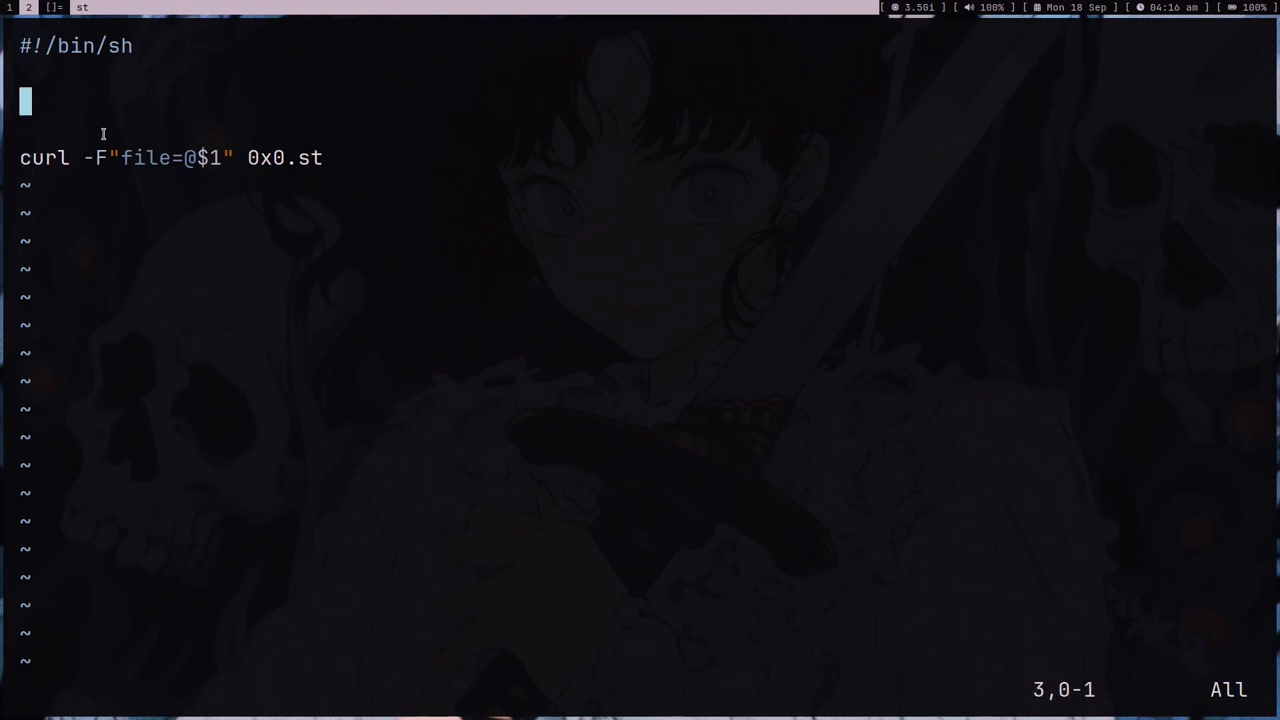
{"action": "type", "text": "mkdir /tmp"}
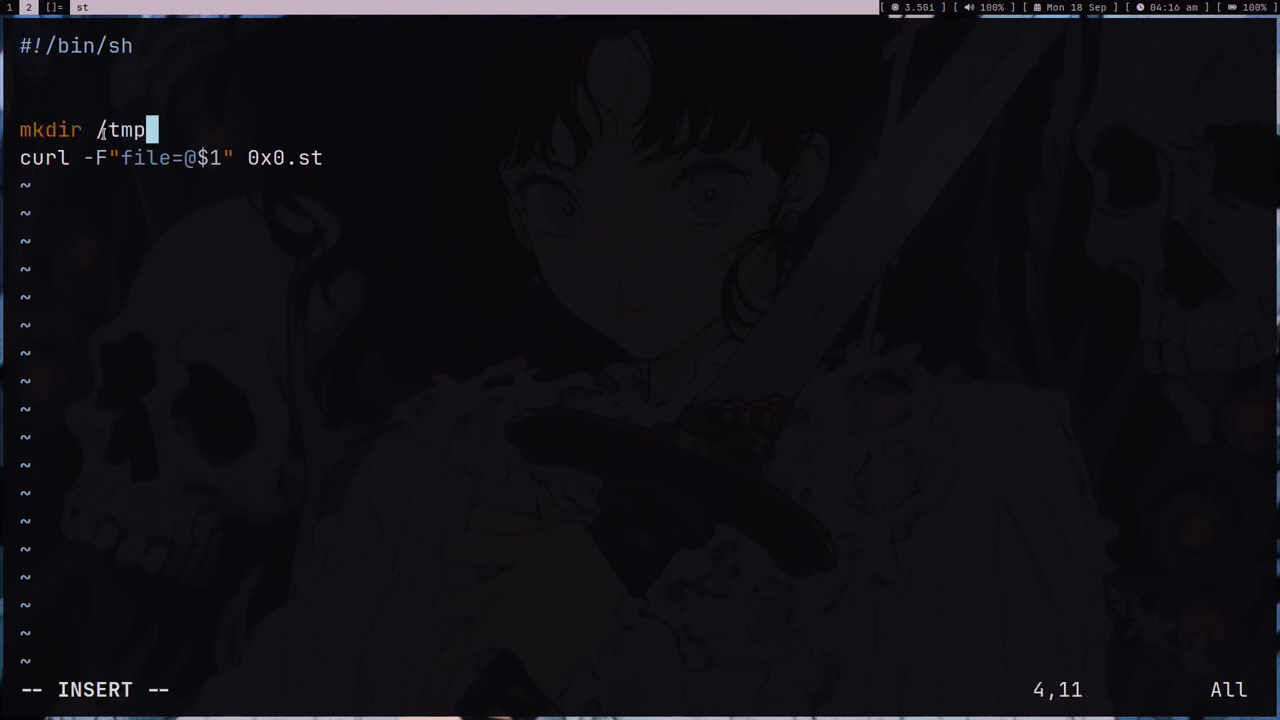
{"action": "type", "text": "/"}
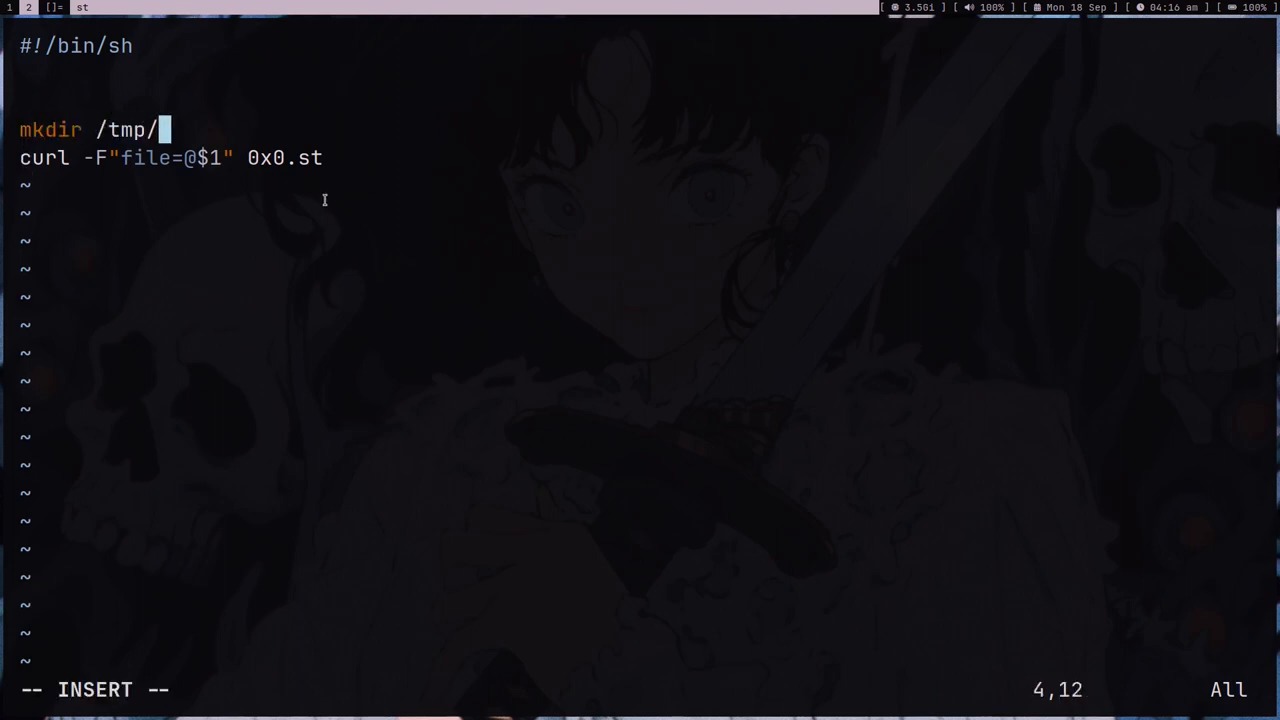
{"action": "type", "text": "$"}
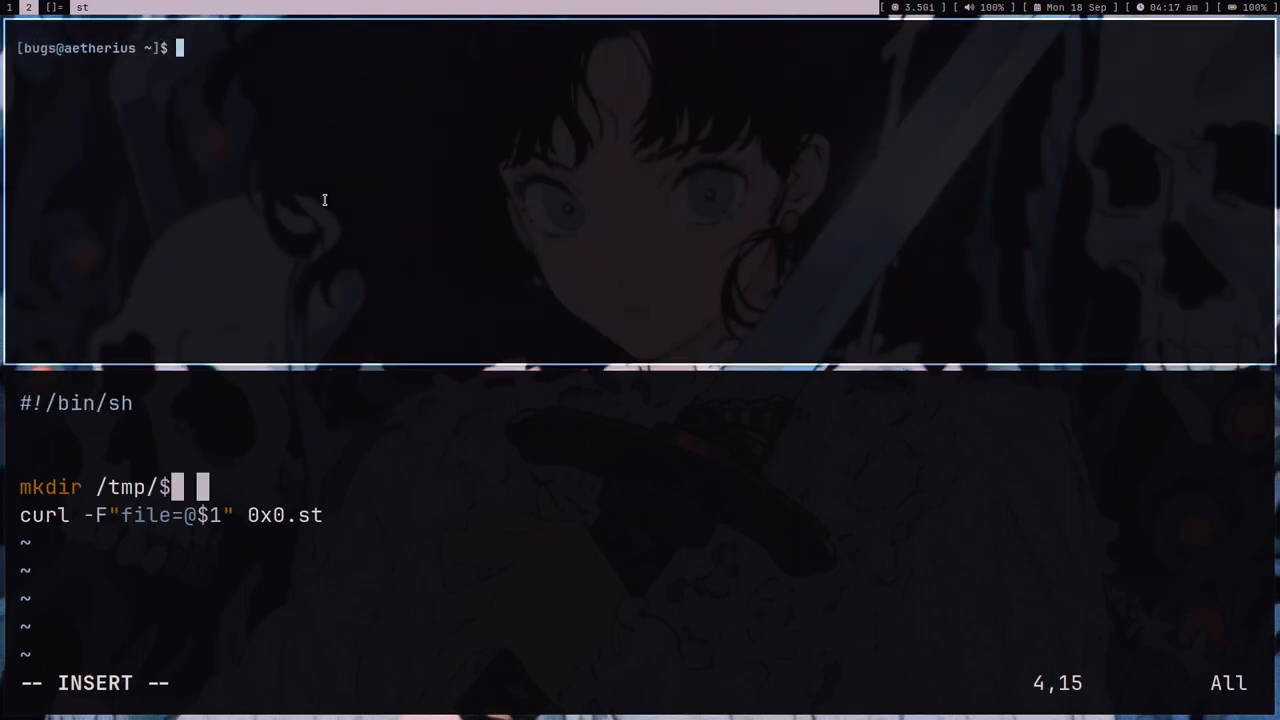
{"action": "type", "text": "uuidgen | c"}
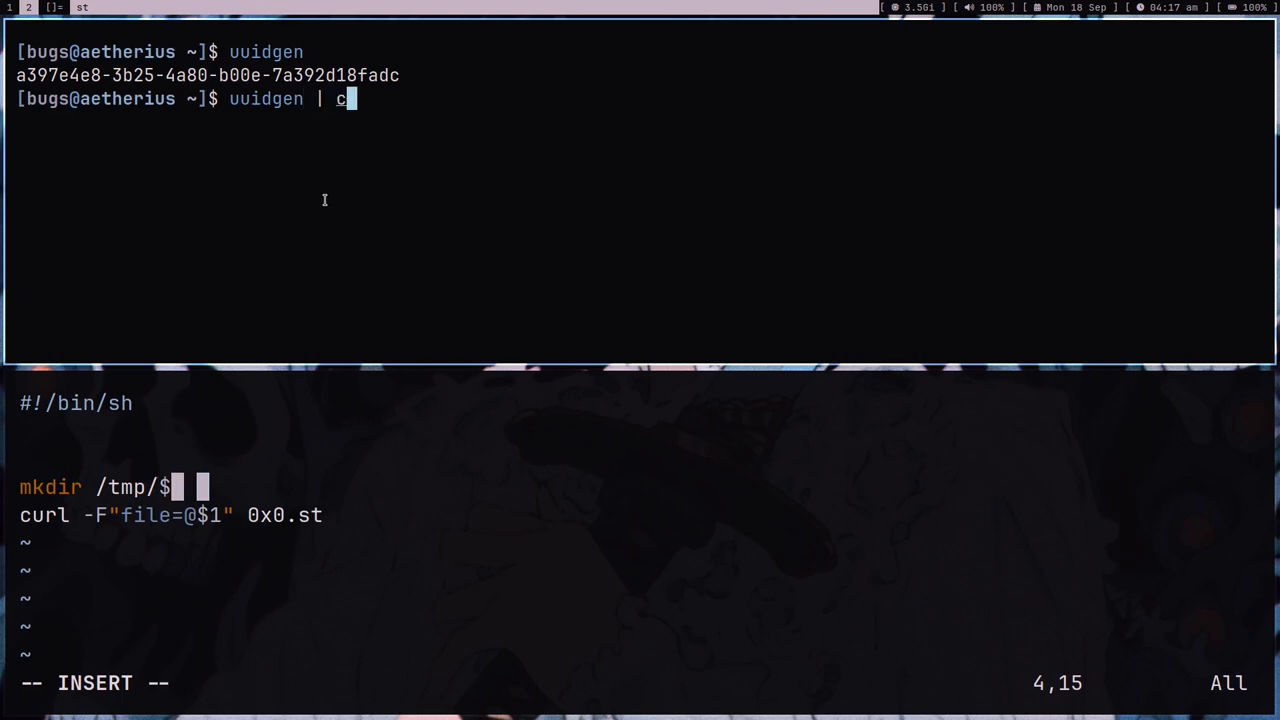
{"action": "type", "text": "ut -d'-' -f1)"}
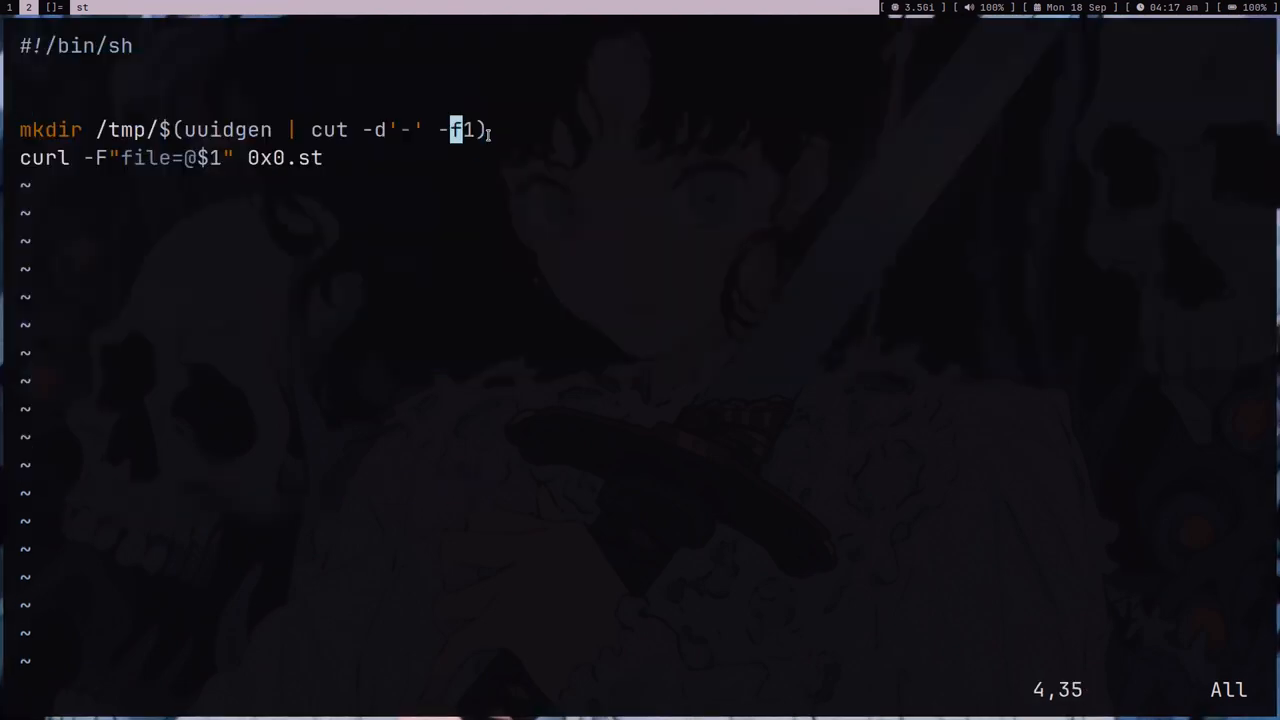
Move the $(uuidgen | cut -d'-' -f1) substitution into name= and make the mkdir line /tmp/$name
{"action": "key", "text": "o"}
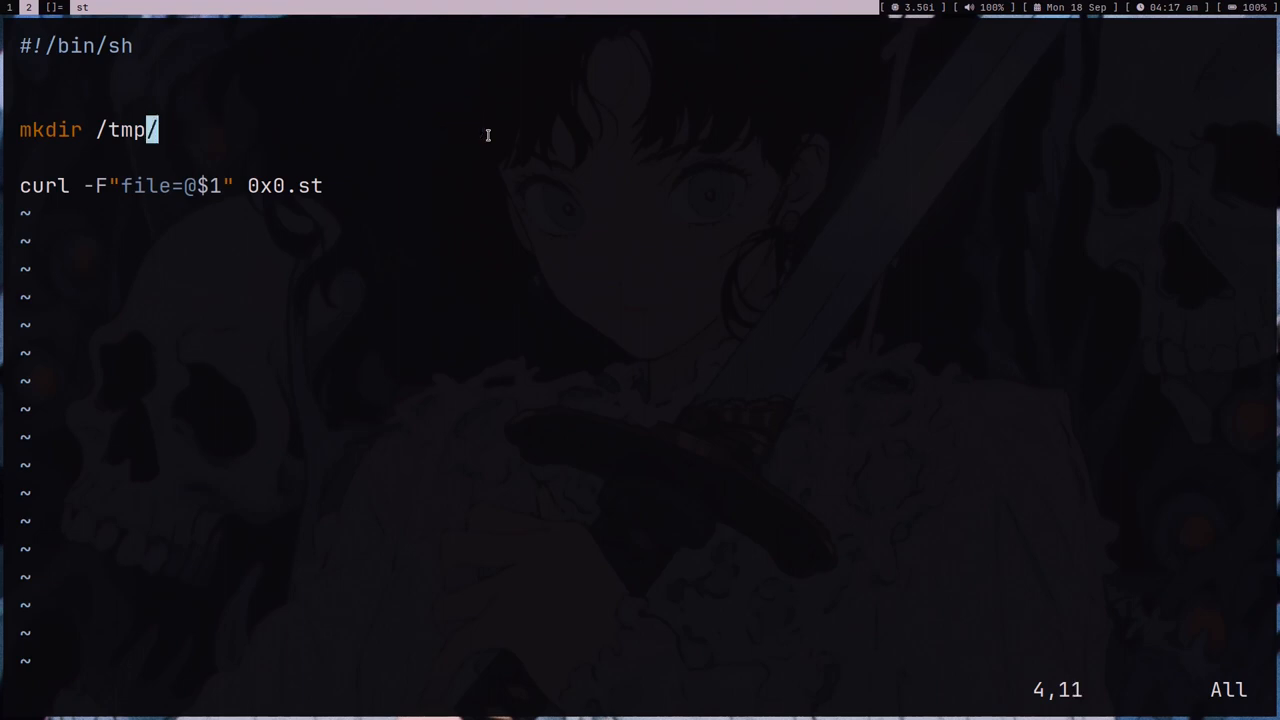
{"action": "type", "text": "$(uuidgen | cut -d'-' -f1)"}
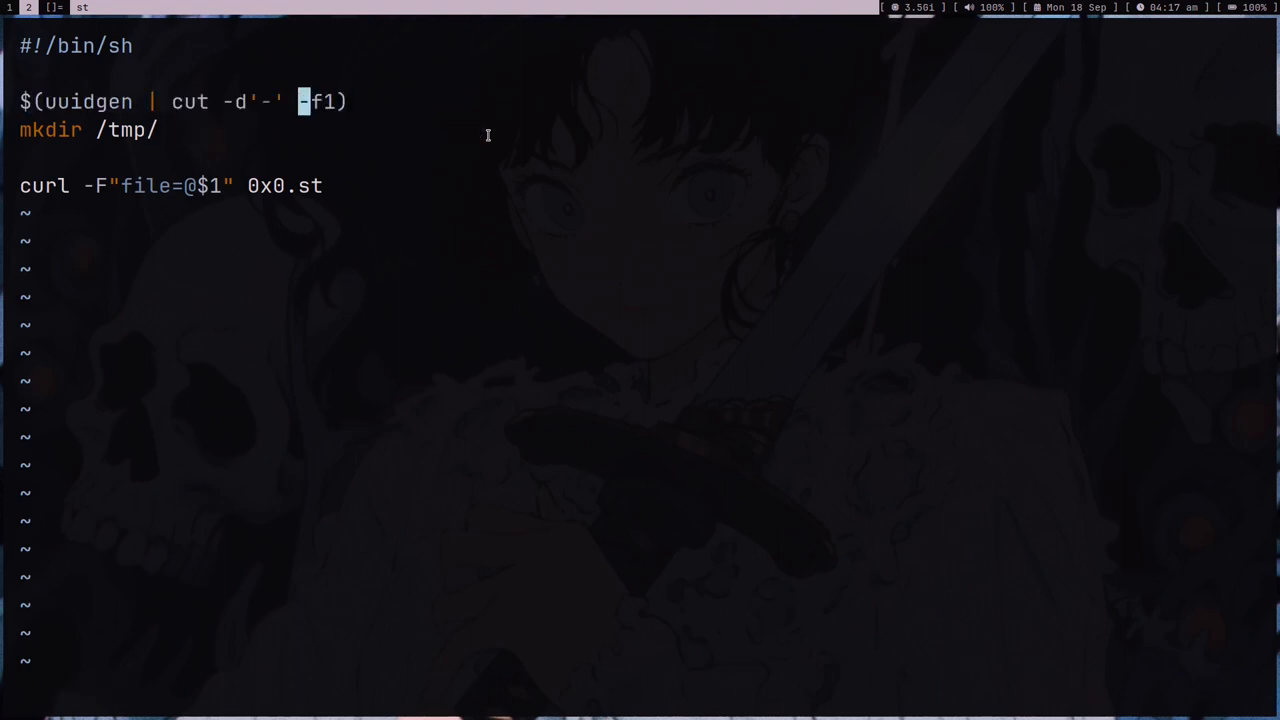
{"action": "type", "text": "name="}
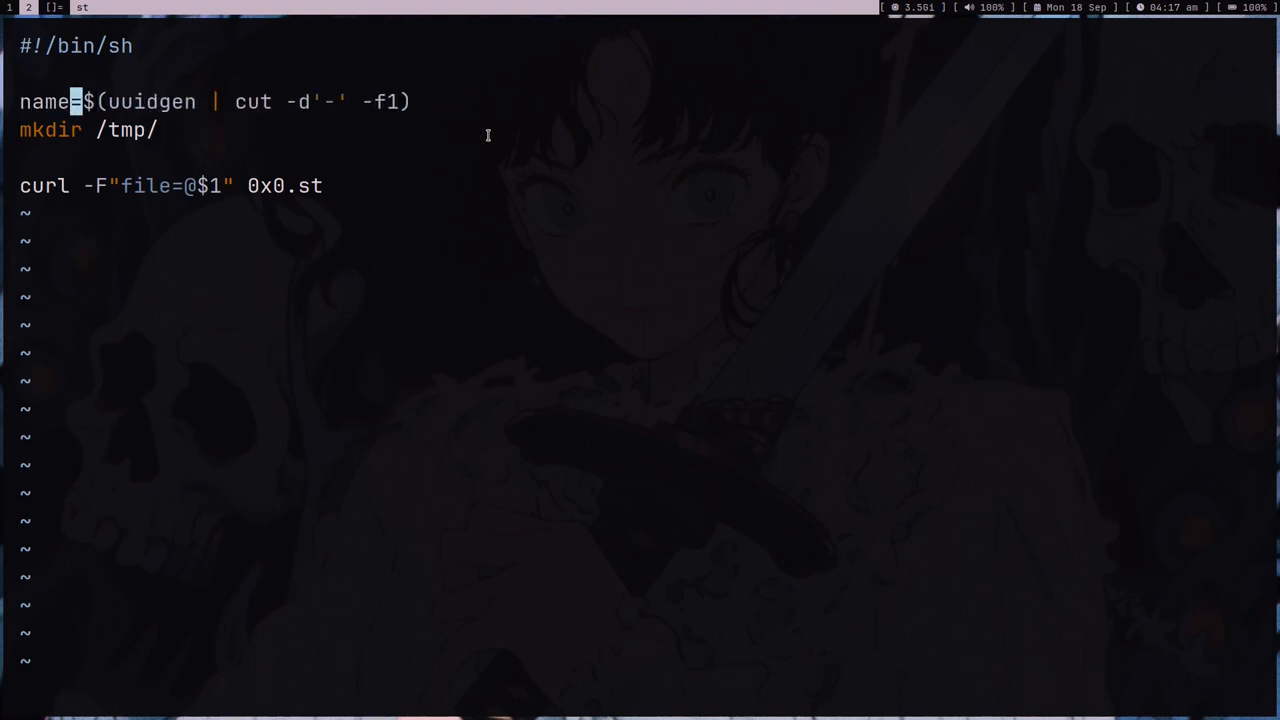
{"action": "type", "text": "$name"}
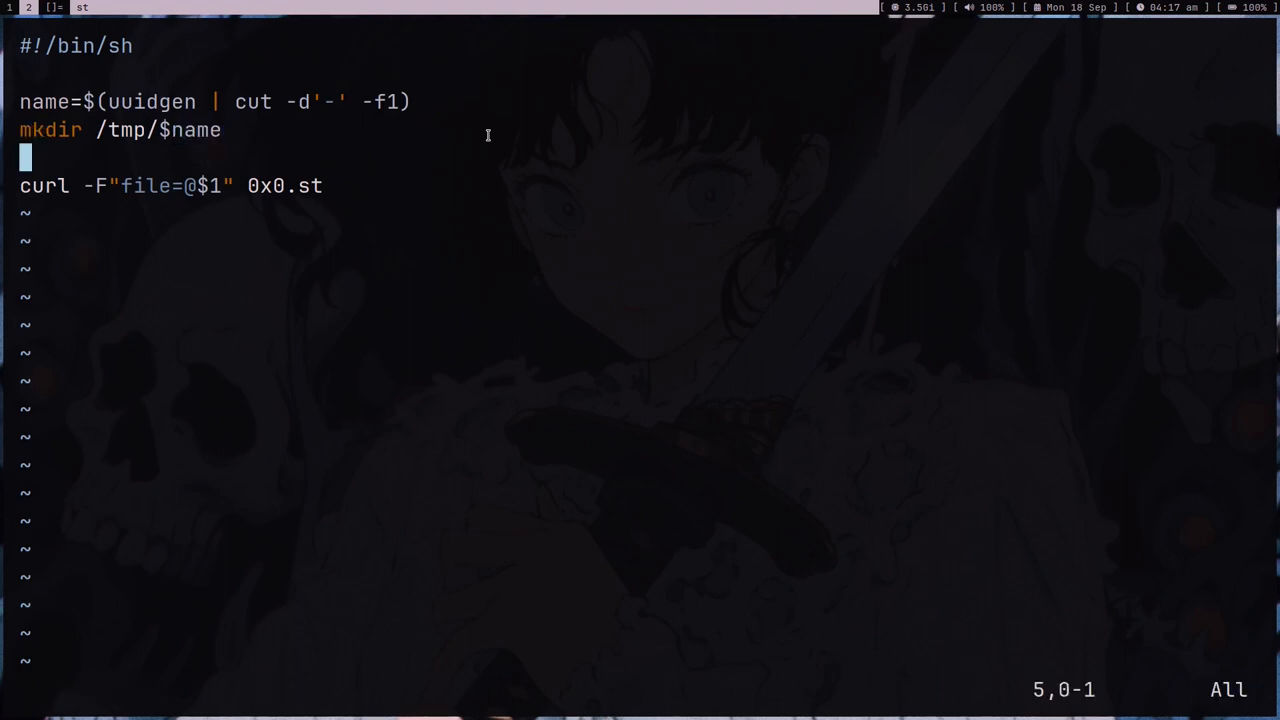
Add a cp $1 /tmp/$name line to copy the given file into the temp folder
{"action": "type", "text": "m"}
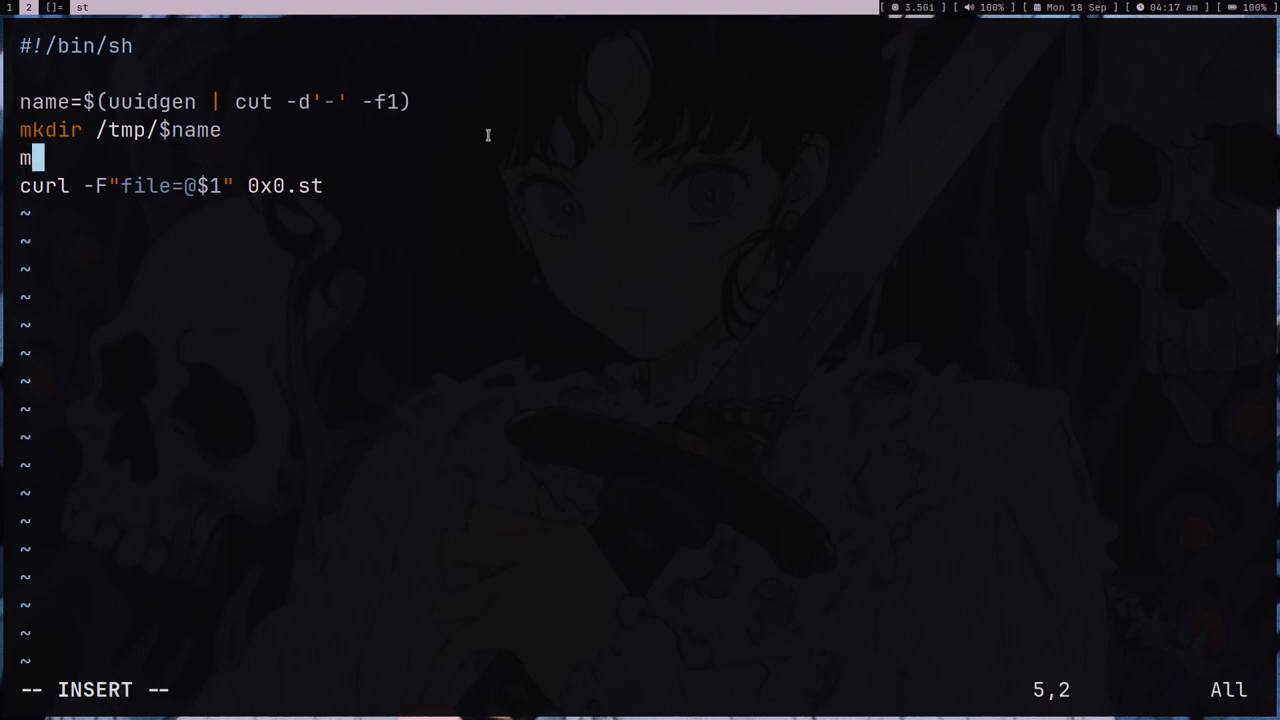
{"action": "type", "text": "cp $1"}
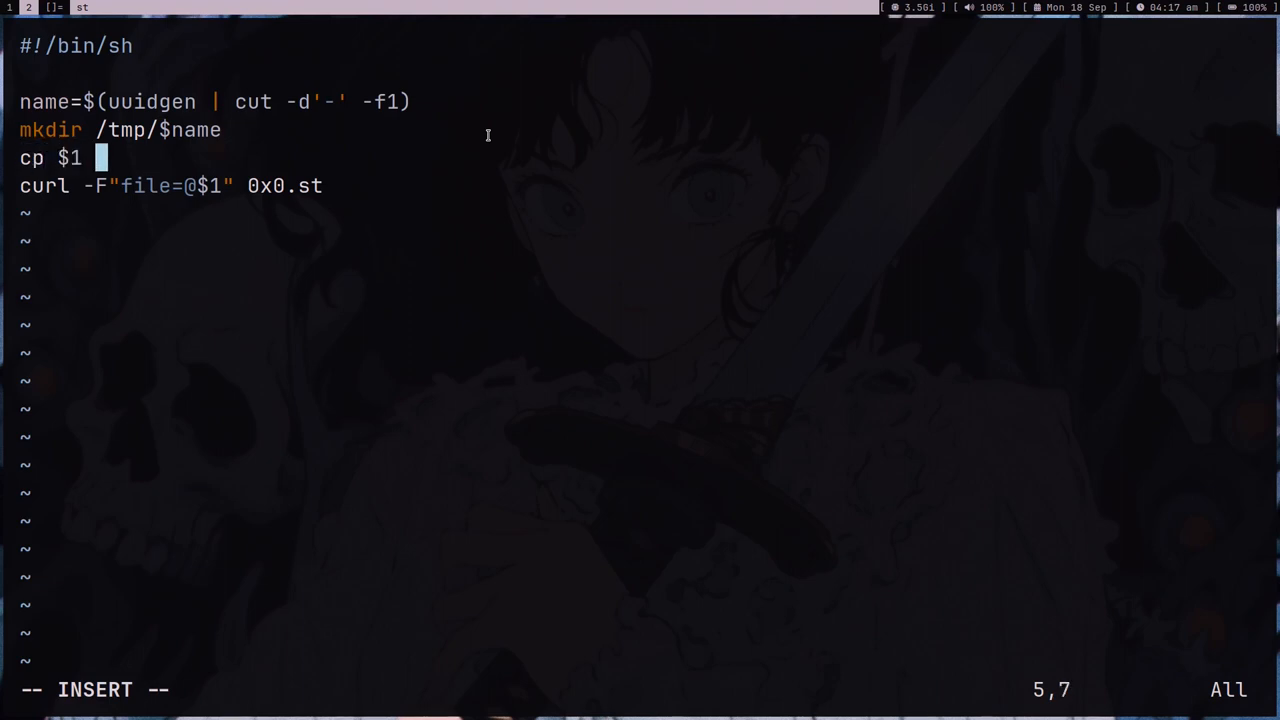
{"action": "type", "text": "/tmp/"}
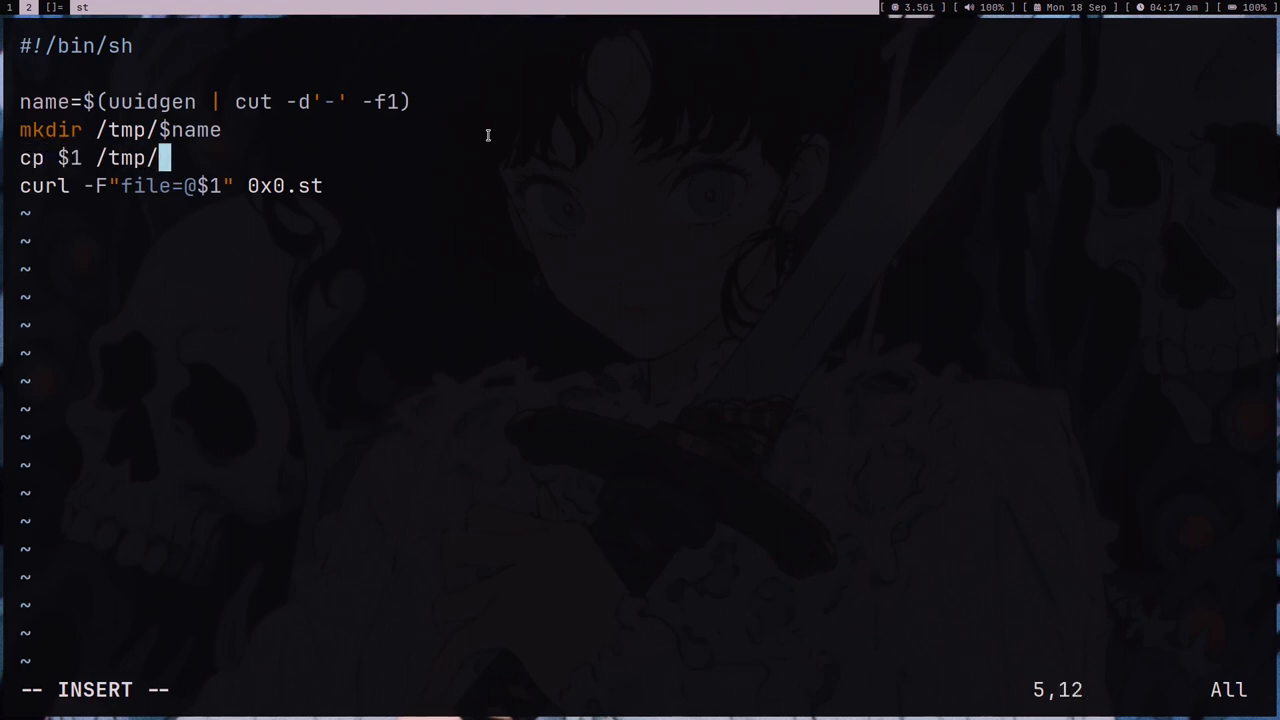
{"action": "type", "text": "$name"}
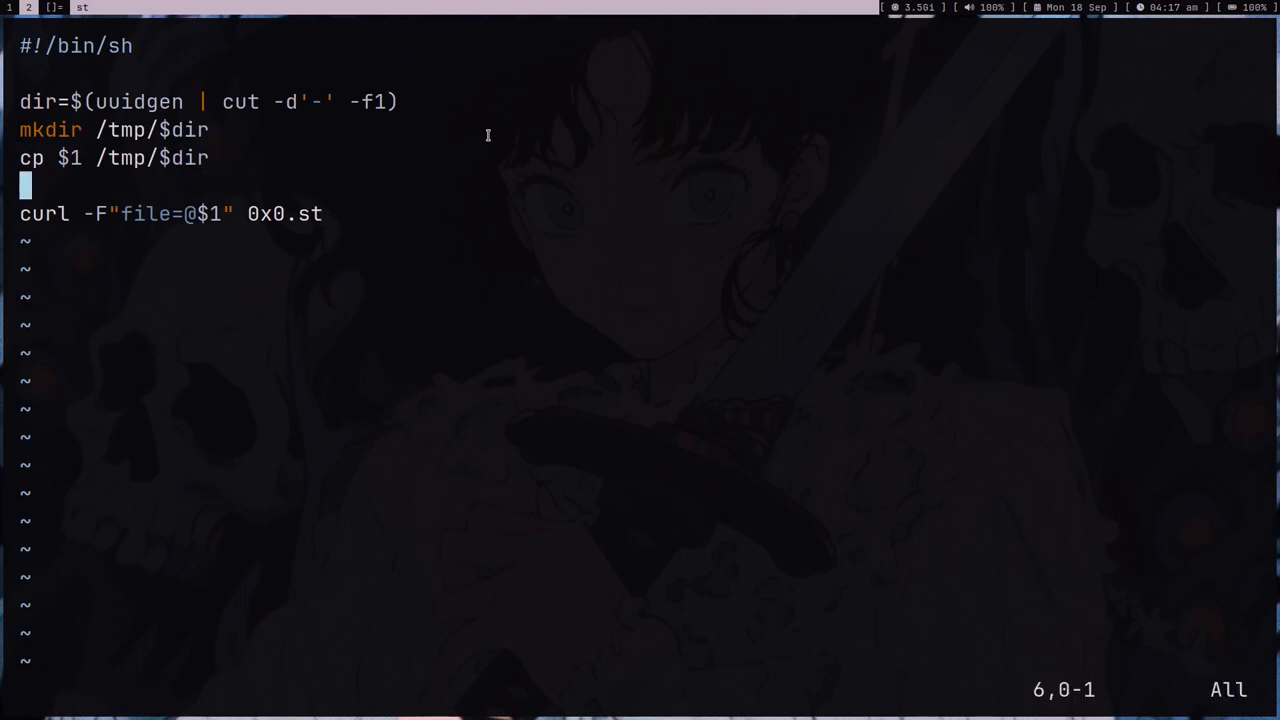
Add zip -r $dir.zip /tmp/$dir, renaming the variable from name to dir, and start the zipcloak line
{"action": "type", "text": "zip"}
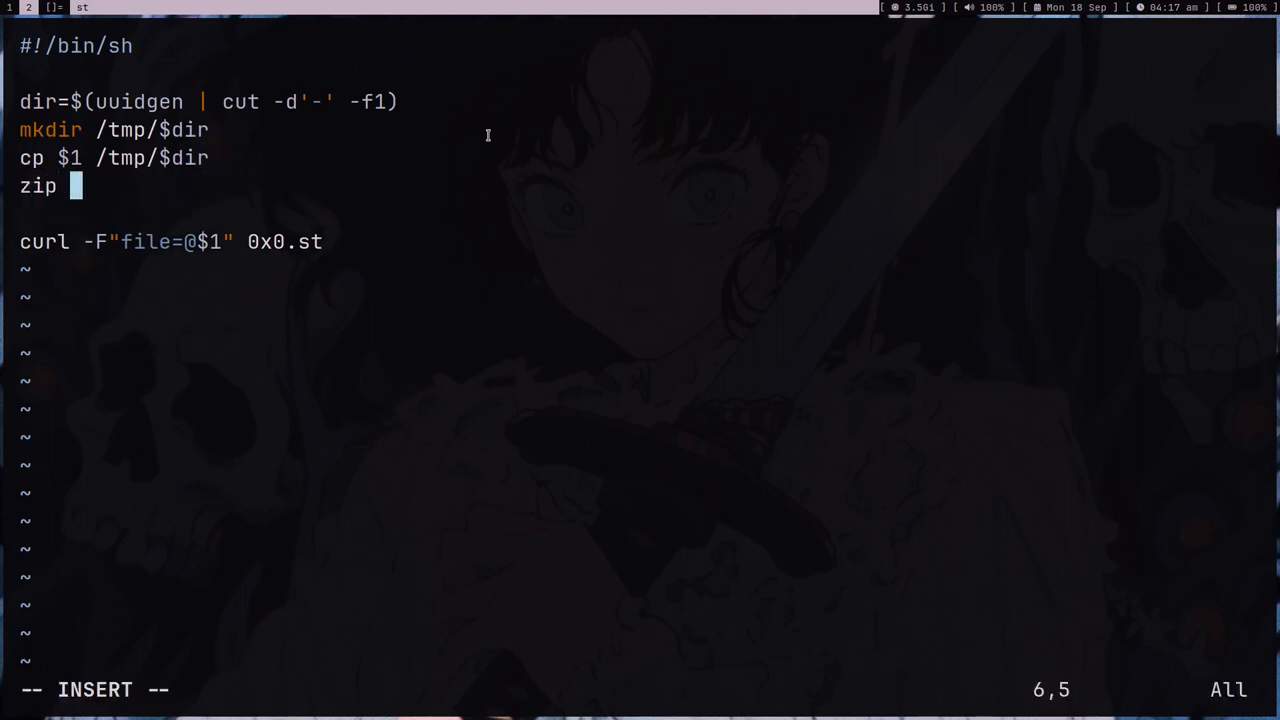
{"action": "type", "text": "/tmp/$dir"}
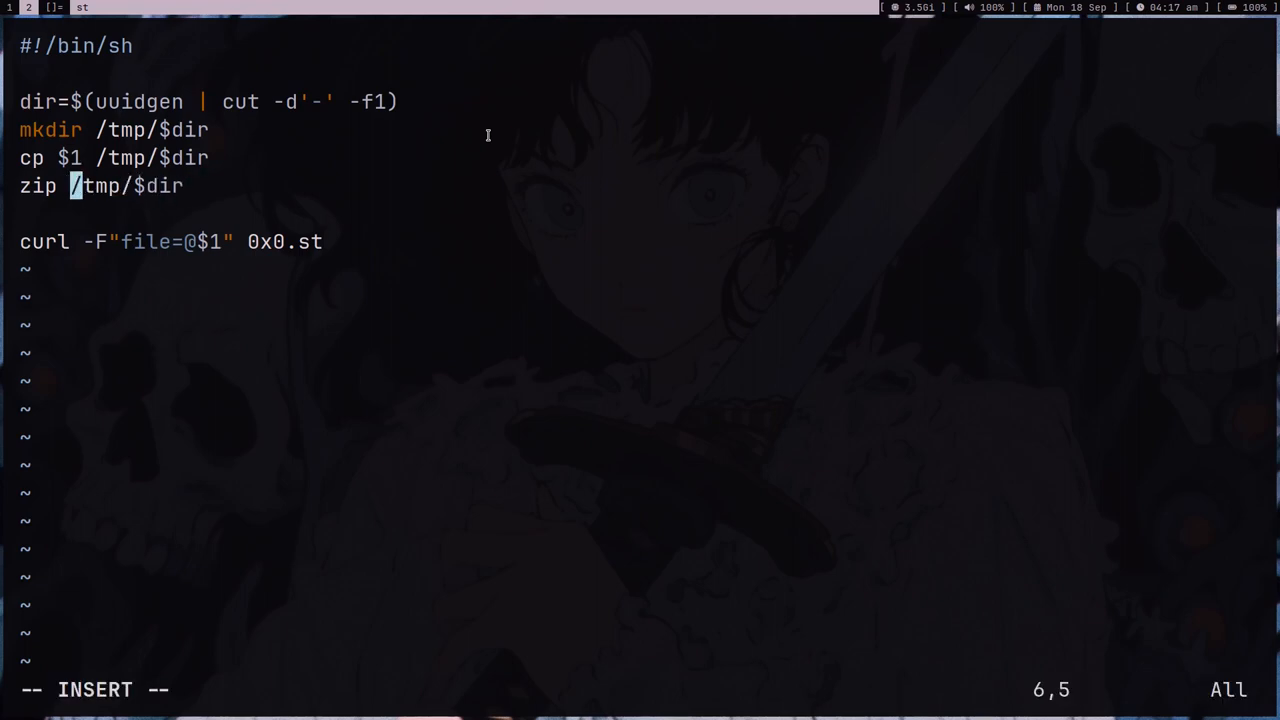
{"action": "type", "text": "$dir."}
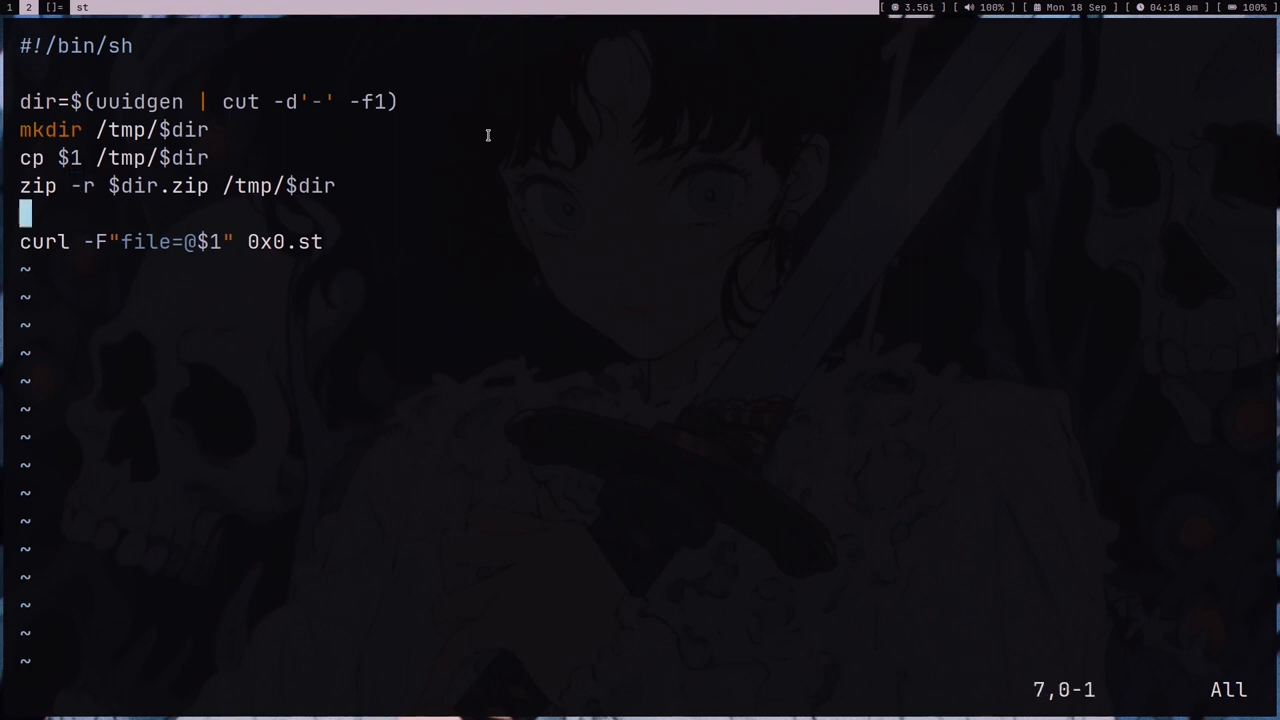
{"action": "type", "text": "zipclo"}
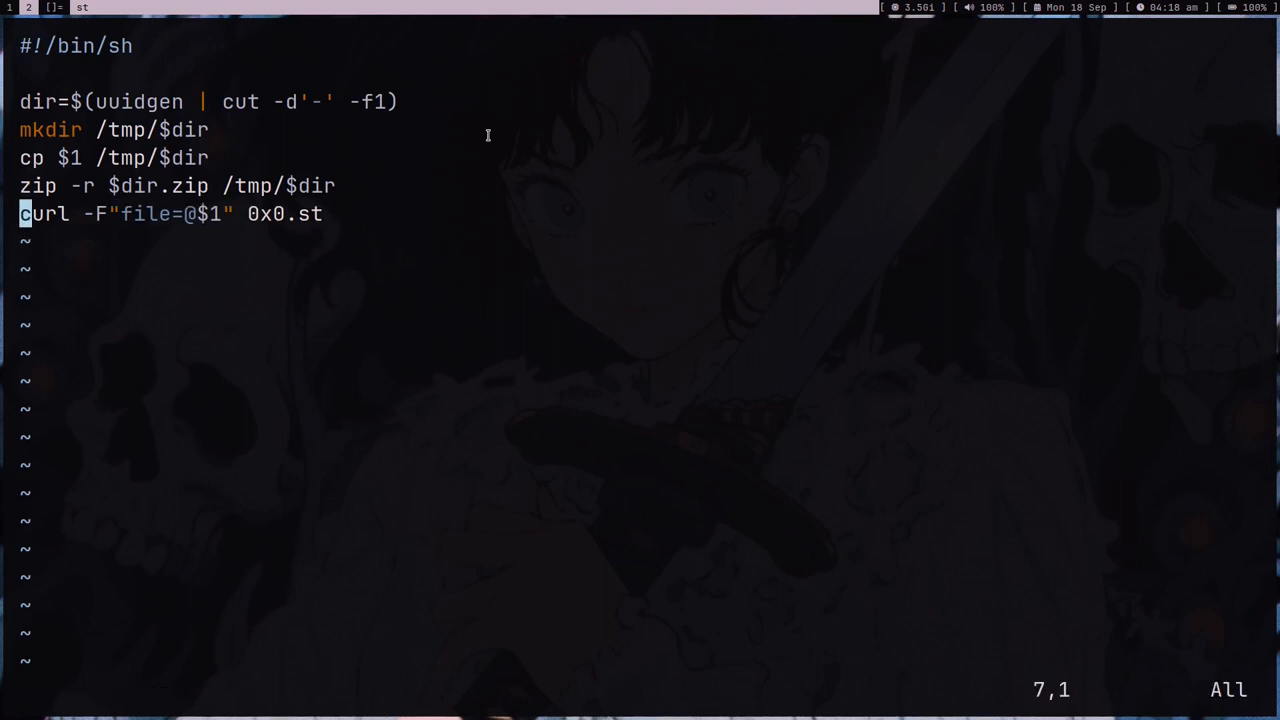
Add zipcloak /tmp/$dir.zip, point curl at the $dir.zip archive, and save with :wq
{"action": "type", "text": "zipclock"}
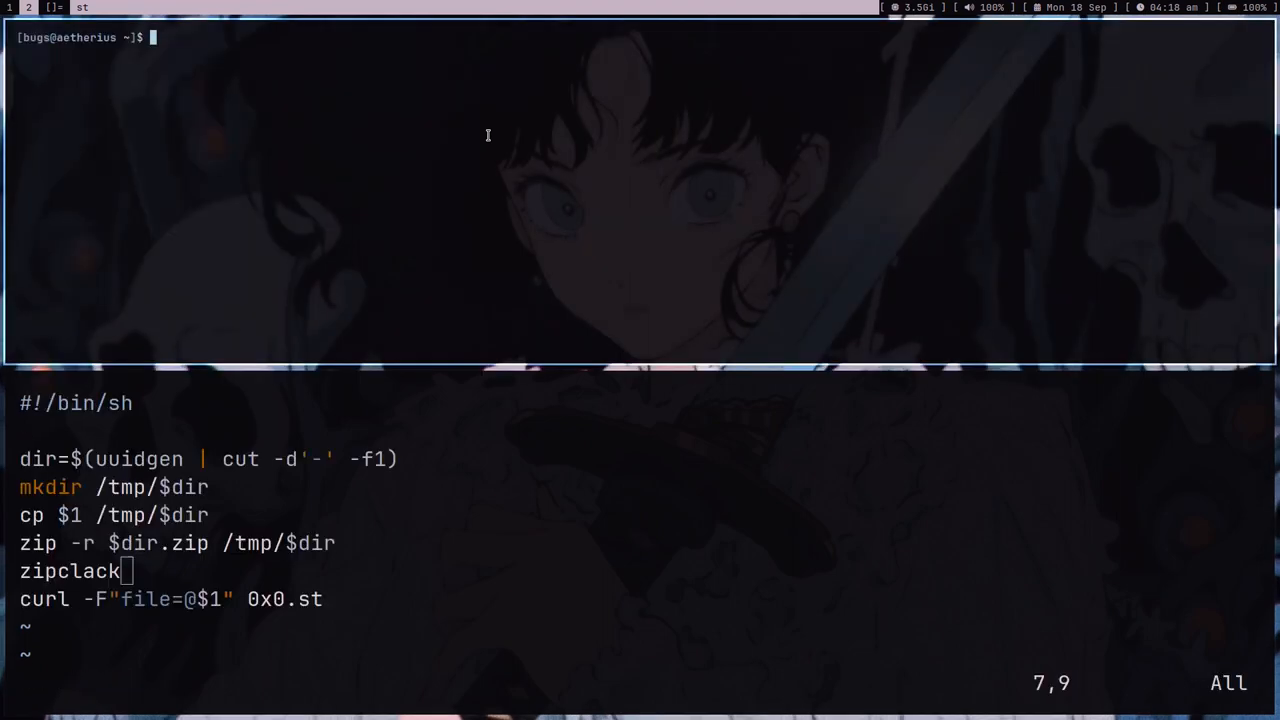
{"action": "type", "text": "zipcloak"}
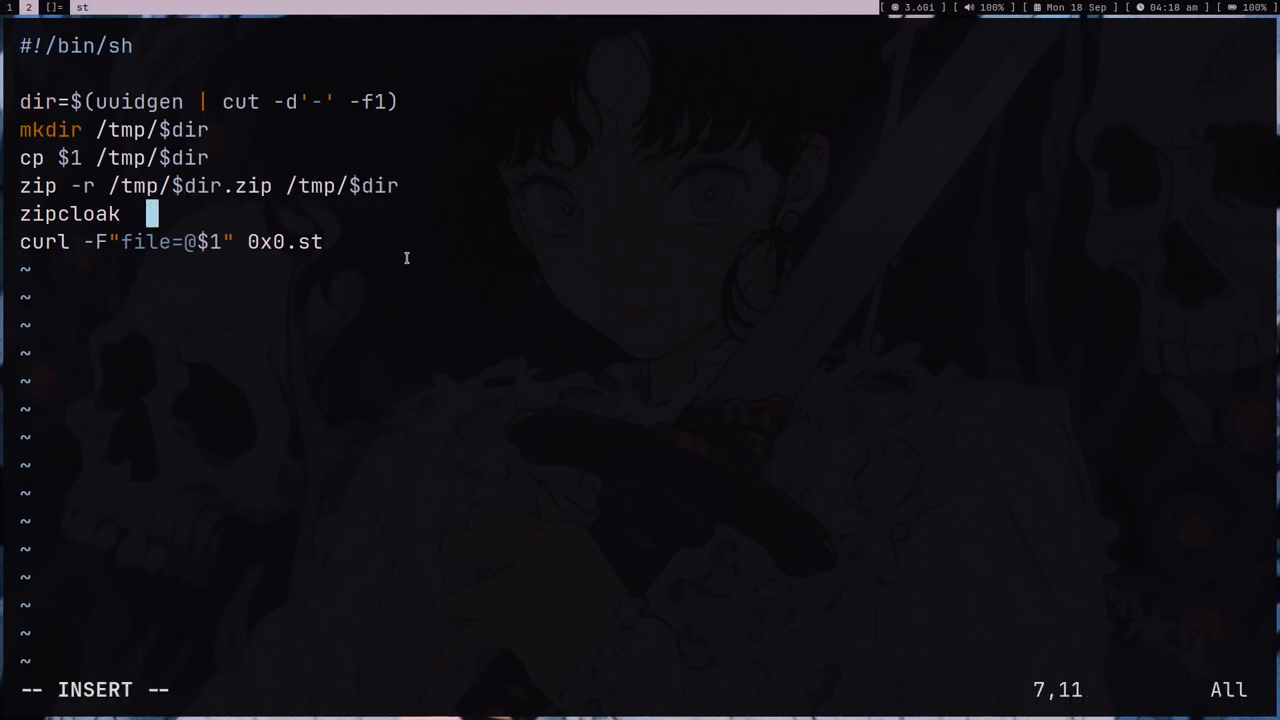
{"action": "type", "text": "/tmp/$dir.zip"}
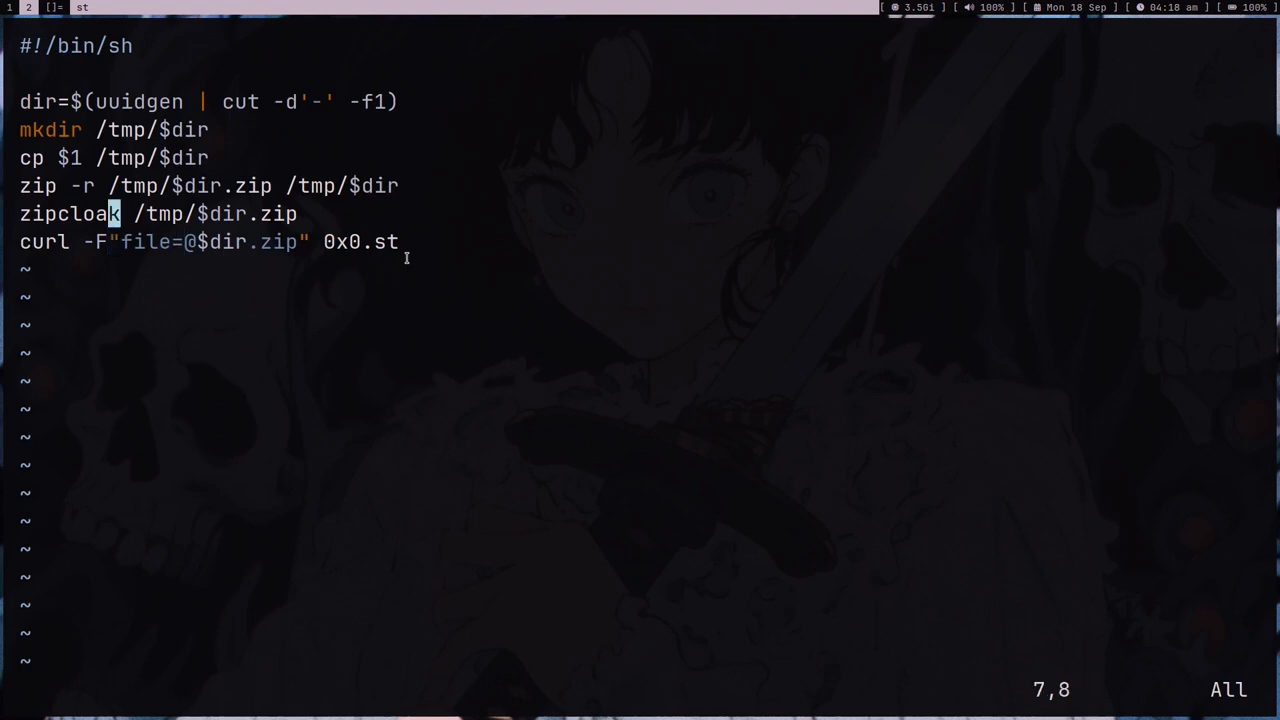
{"action": "type", "text": ":wq"}
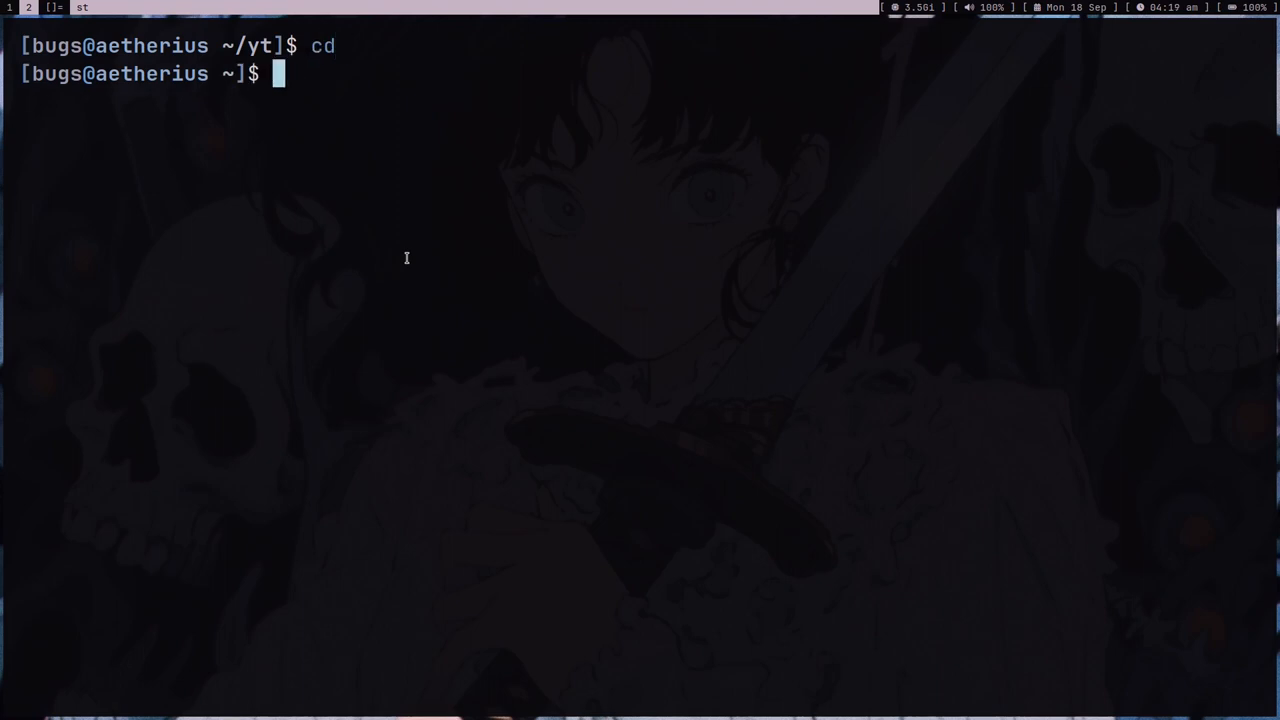
cd into ~/yt and copy the wallhaven-2eq1y9.jpg wallpaper there
{"action": "type", "text": "cd yt"}
{"action": "type", "text": "ls"}
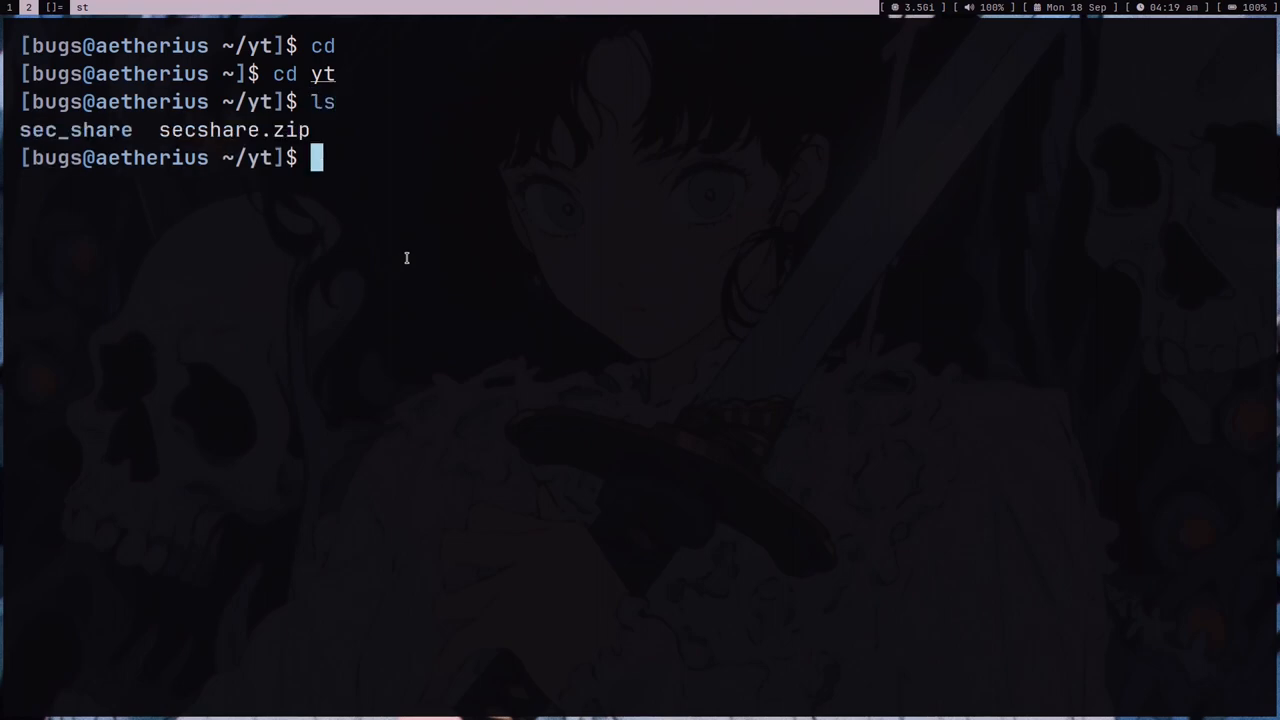
{"action": "type", "text": "cp ~/pix/wall/wallhaven-2y2e8g.png"}
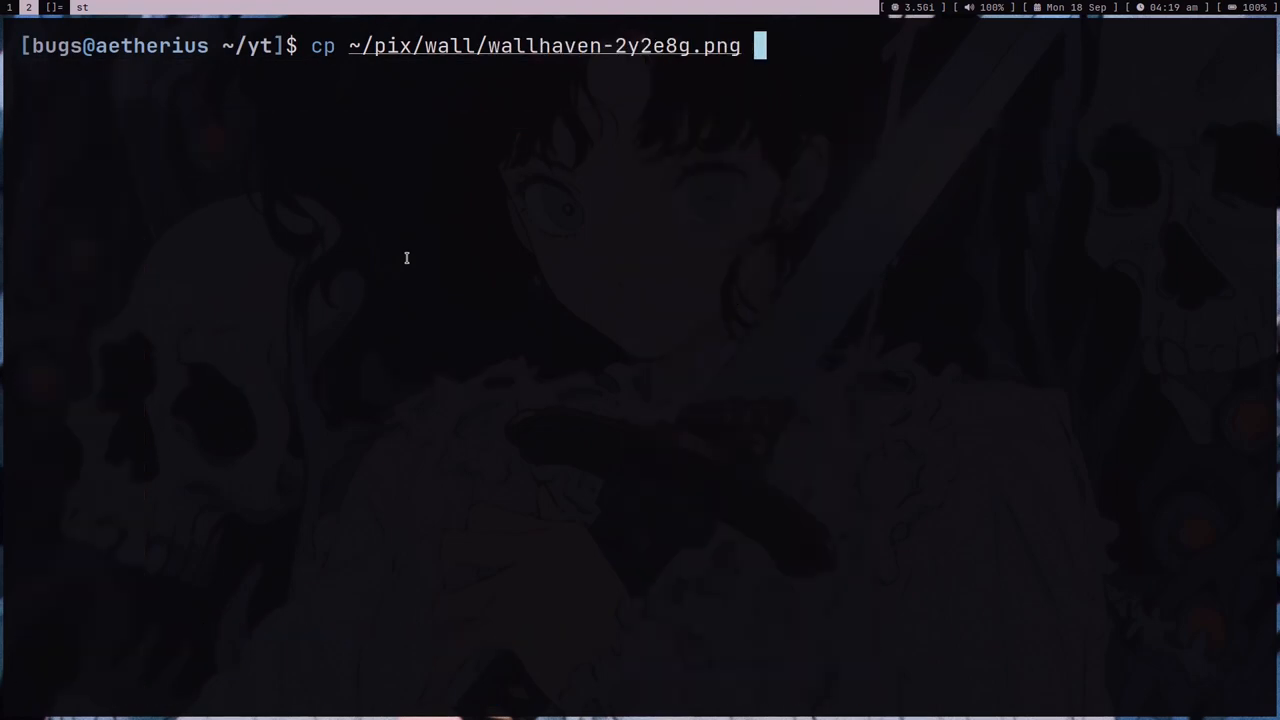
{"action": "key", "text": "ctrl+w"}
{"action": "type", "text": "wallhaven-2eq1y9.jpg"}
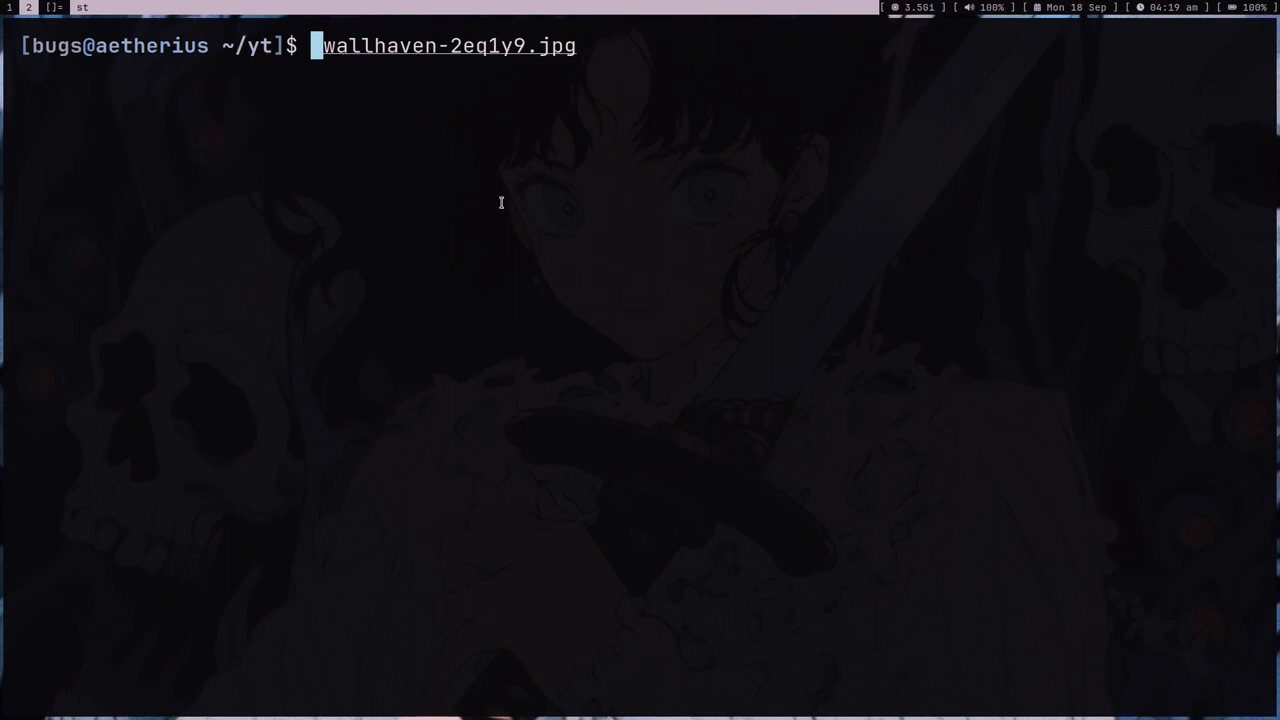
Run supfile on the wallpaper and enter the zip password; curl fails with error 26
{"action": "type", "text": "s"}
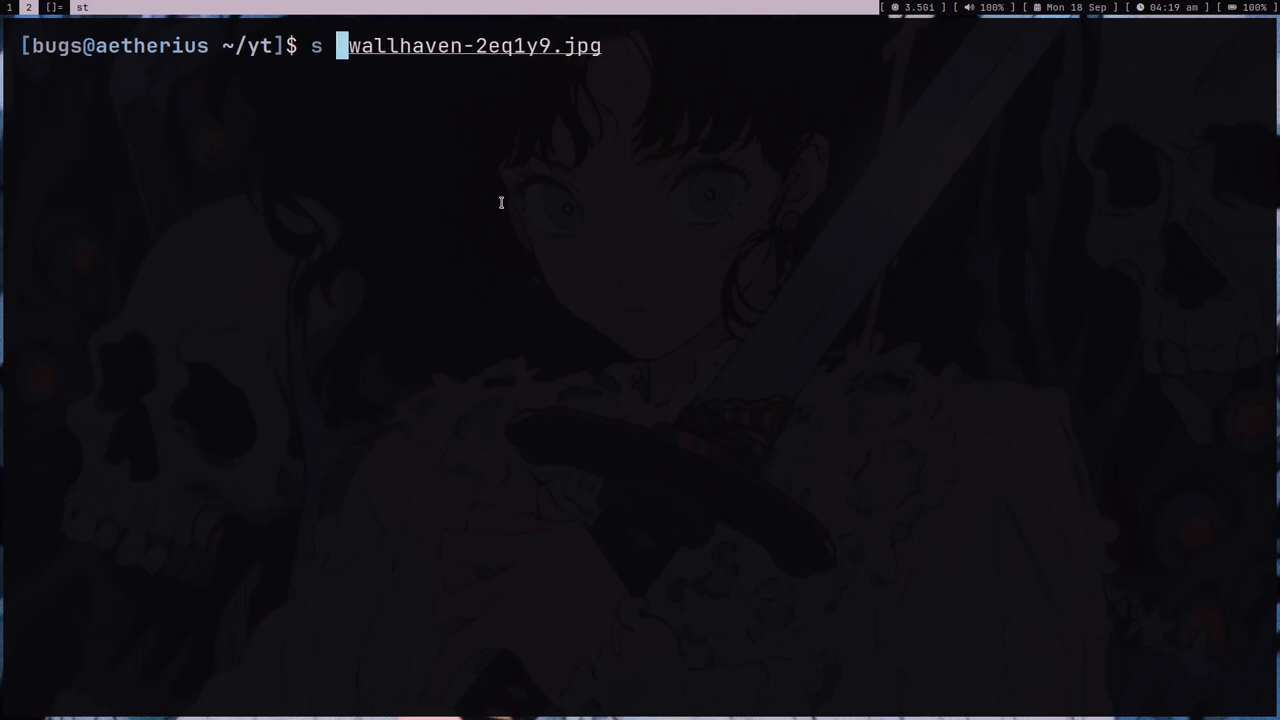
{"action": "type", "text": "upfile"}
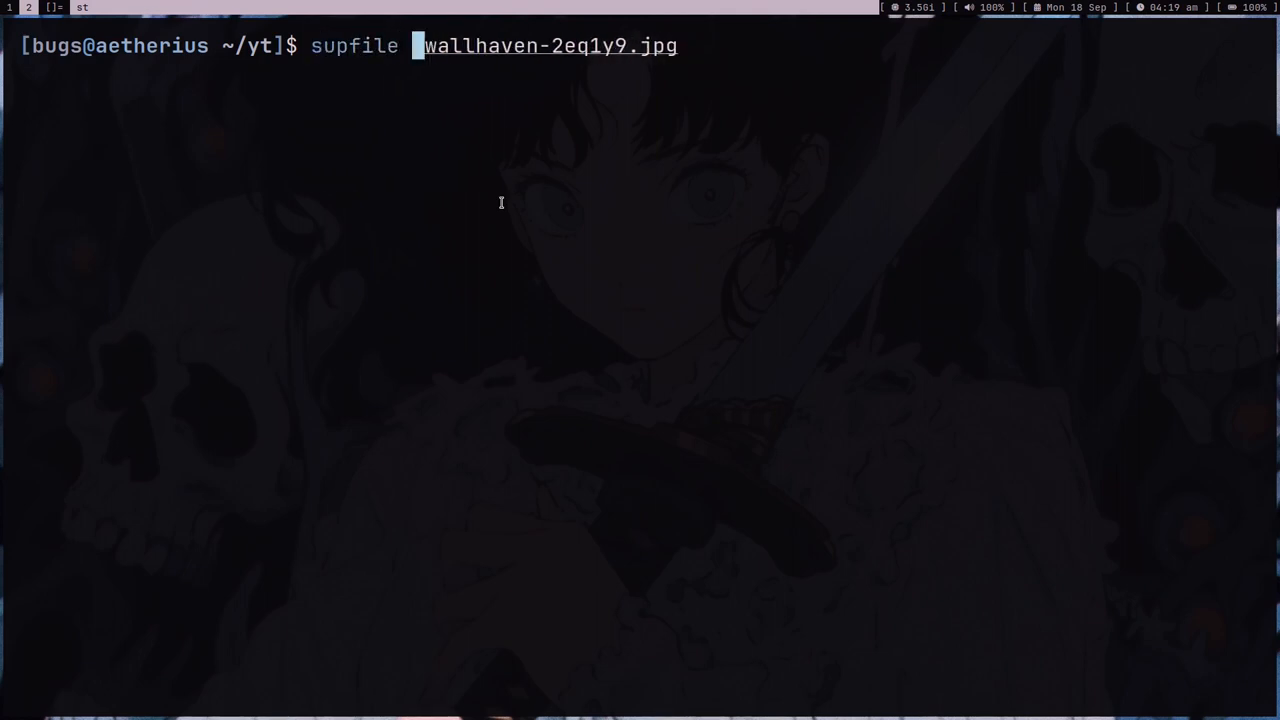
{"action": "key", "text": "Return"}
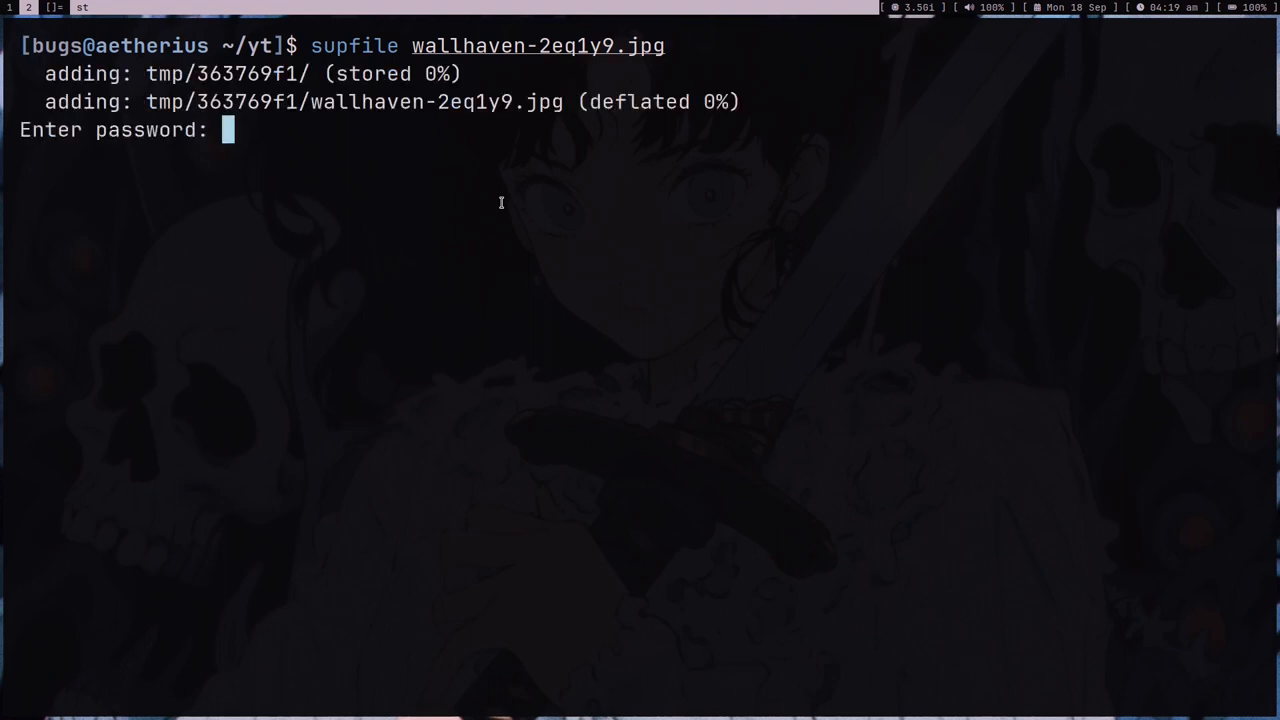
{"action": "key", "text": "Enter"}
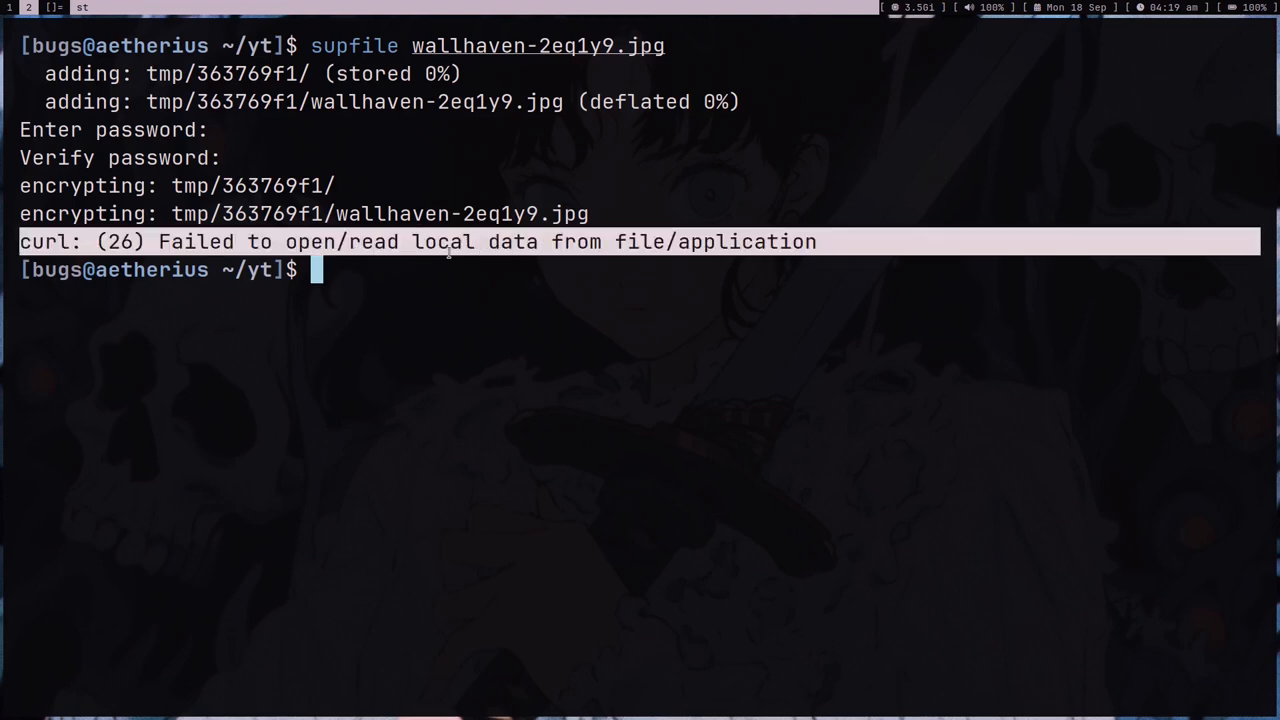
Check the script with cat and rerun supfile, which uploads HOuQ.zip to 0x0.st
{"action": "type", "text": "cat ~/."}
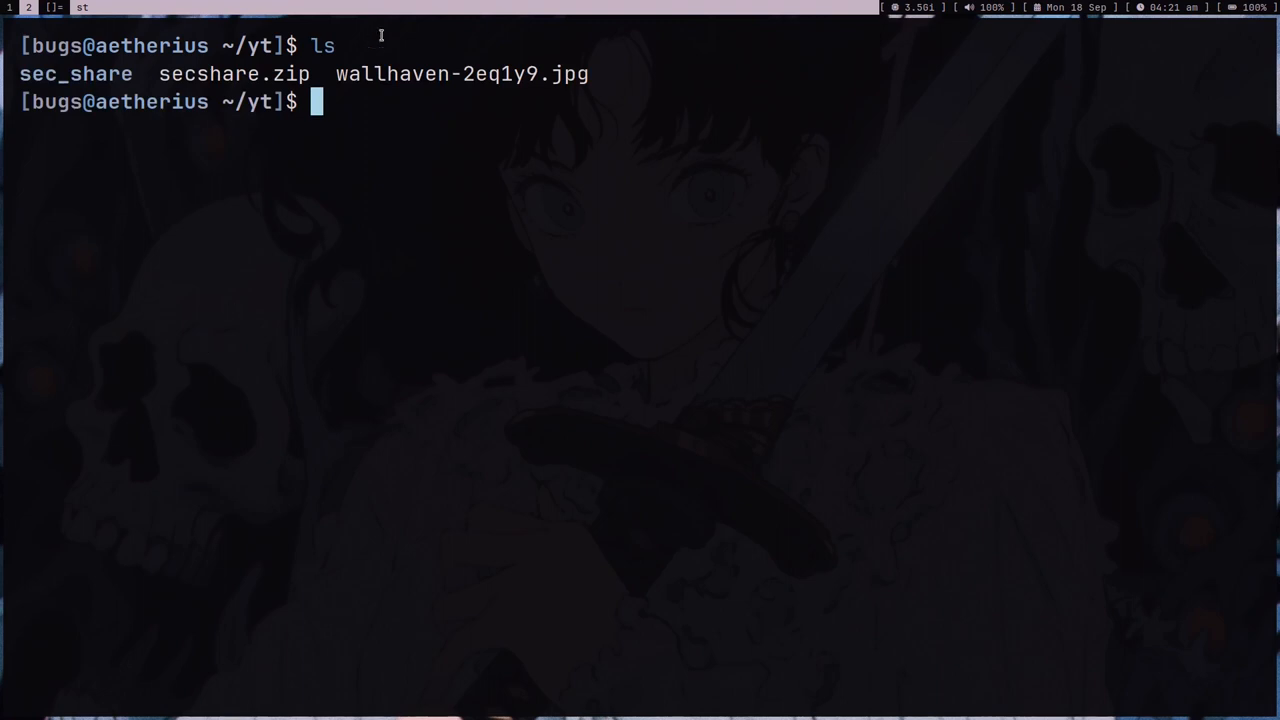
{"action": "mouse_move", "coordinate": [454, 184]}
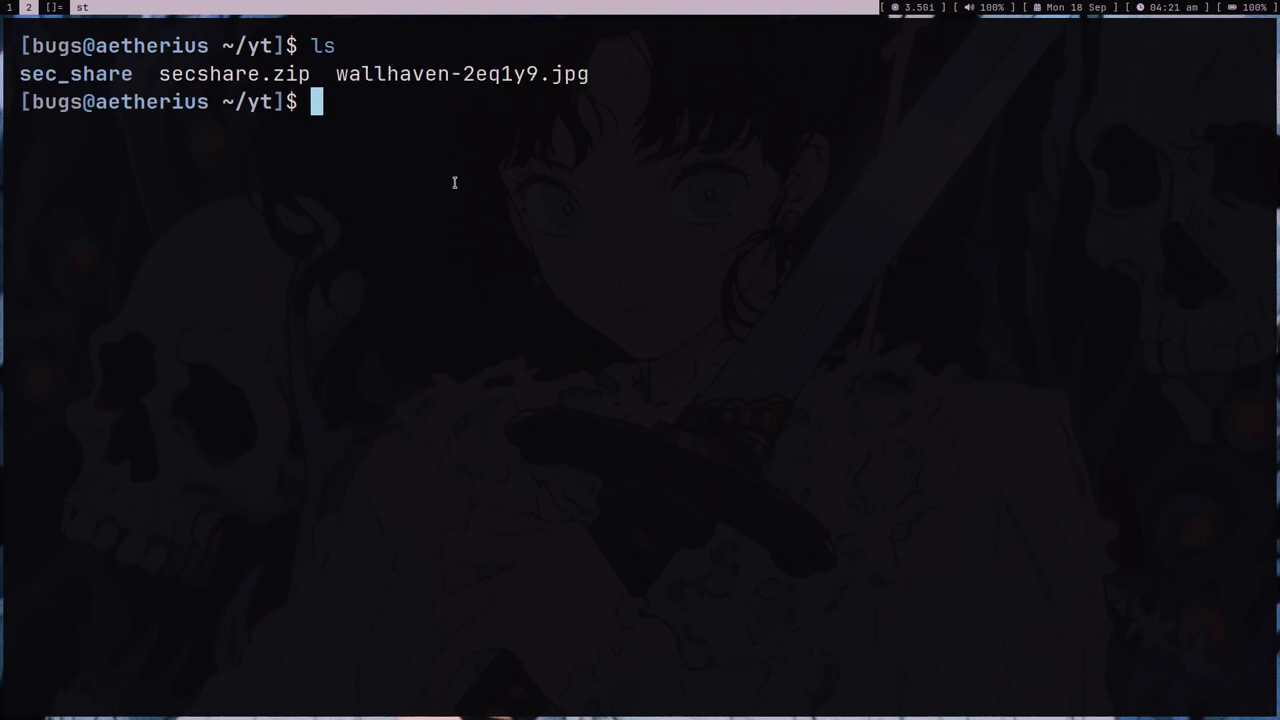
{"action": "type", "text": "supfile"}
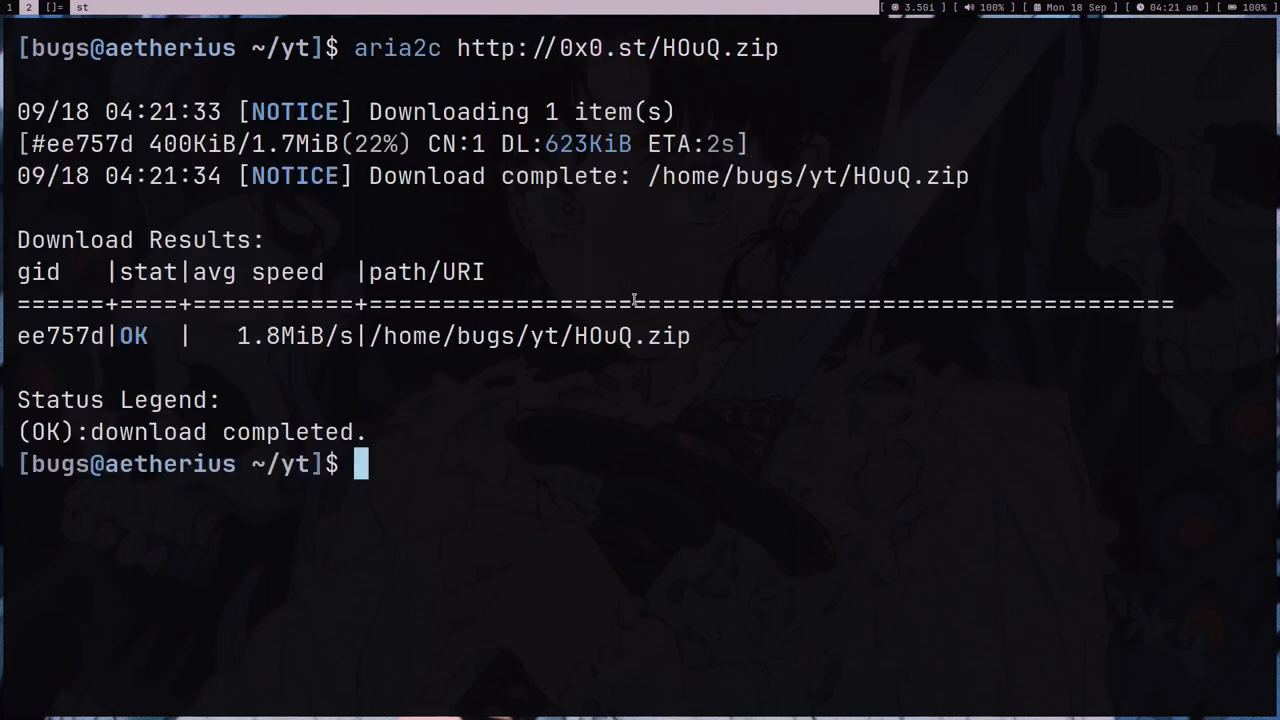
Unzip the downloaded HOuQ.zip, which prompts for the password, and ls the extracted tmp folder
{"action": "type", "text": "ls"}
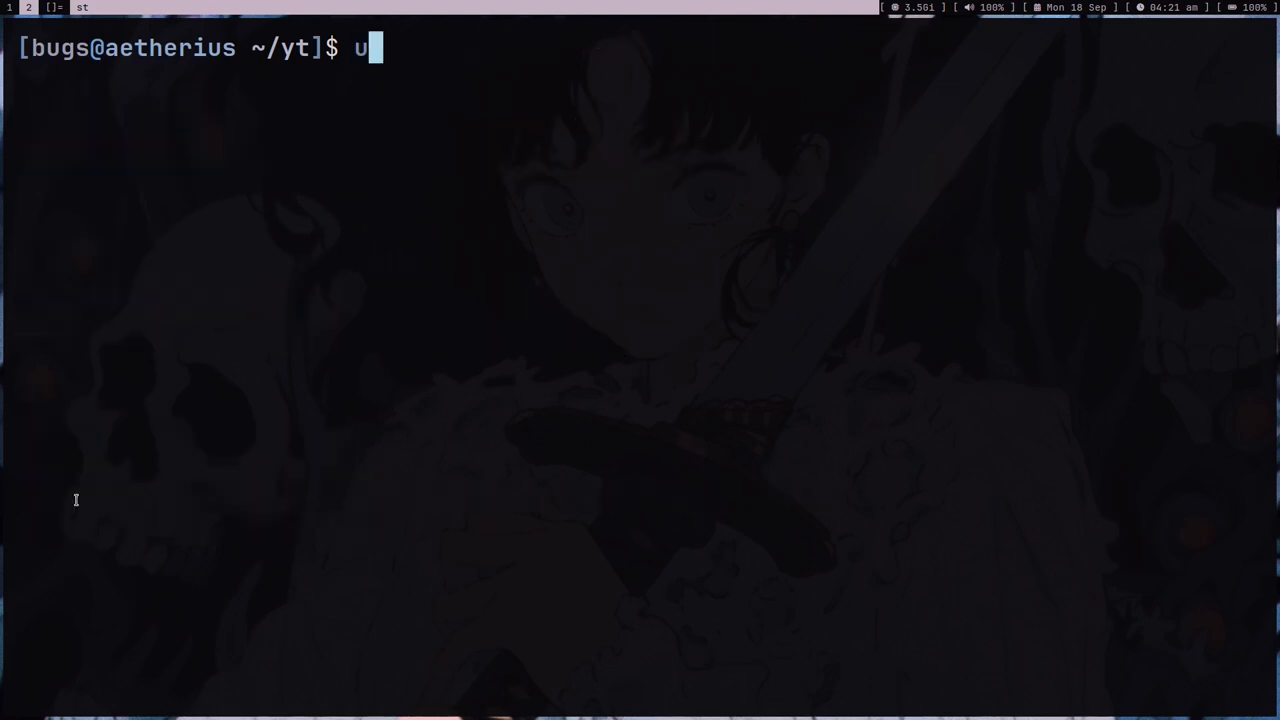
{"action": "type", "text": "nzip HOuQ.zip"}
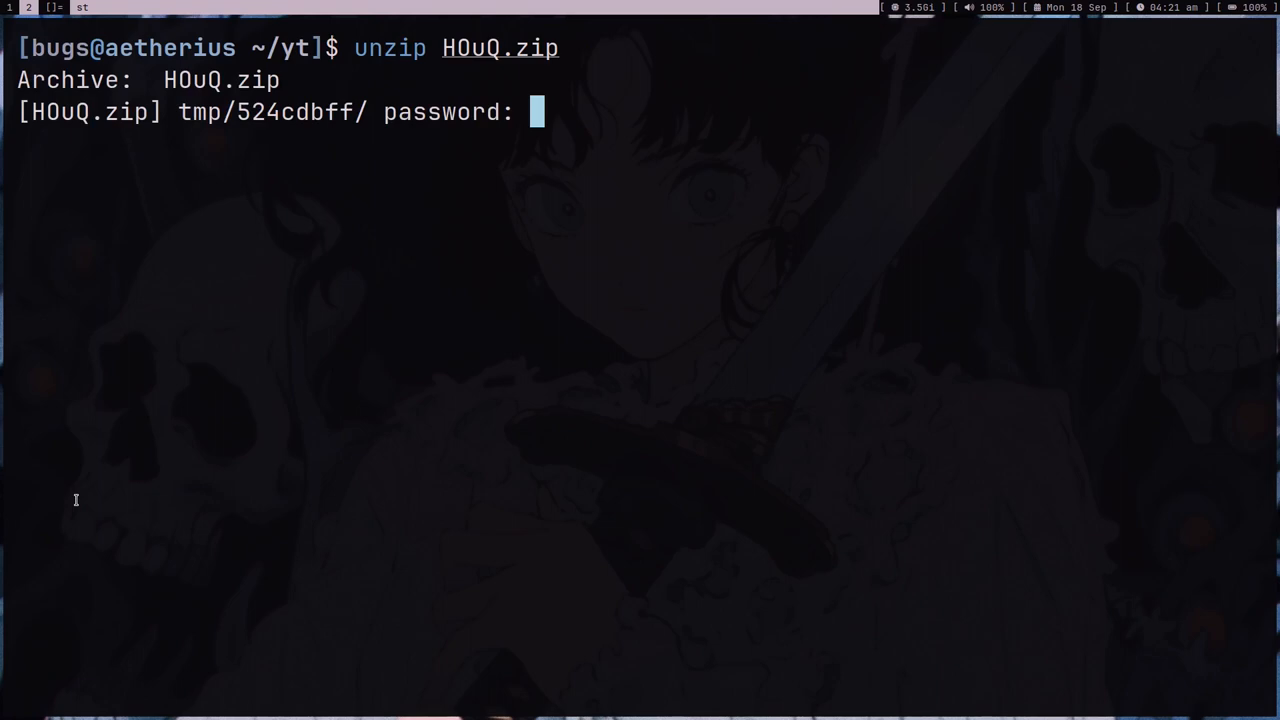
{"action": "type", "text": "ls"}
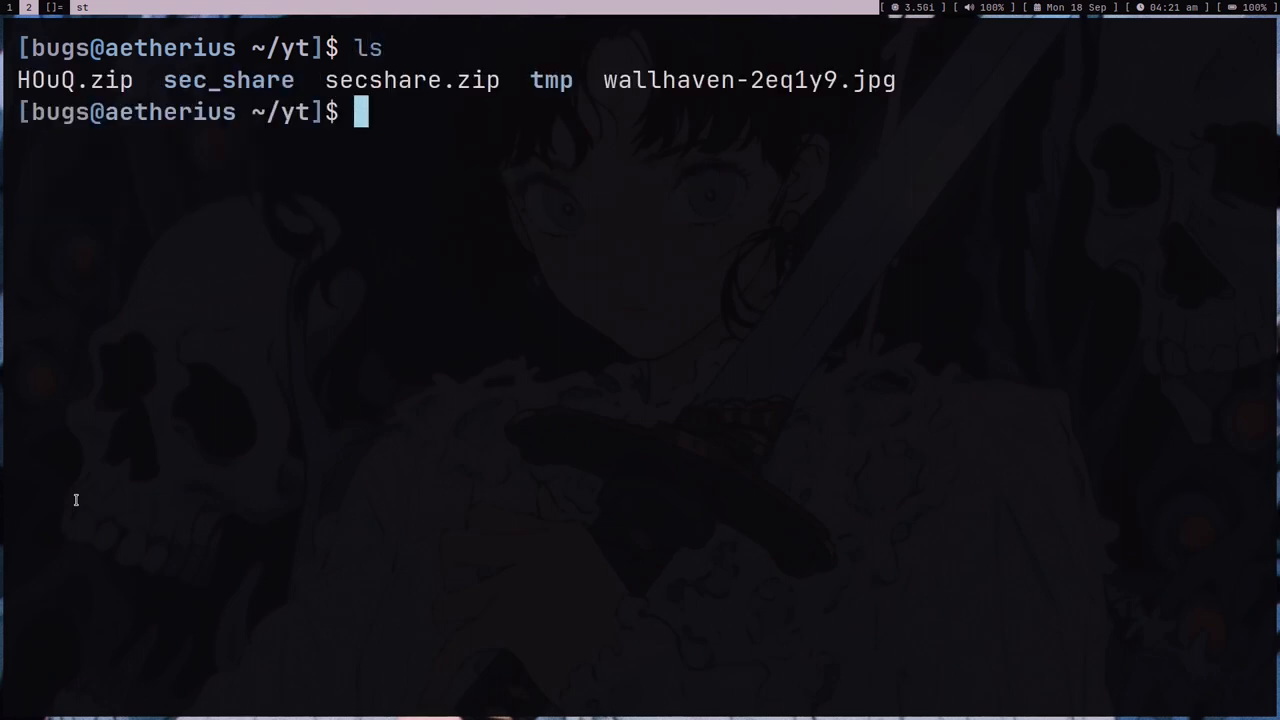